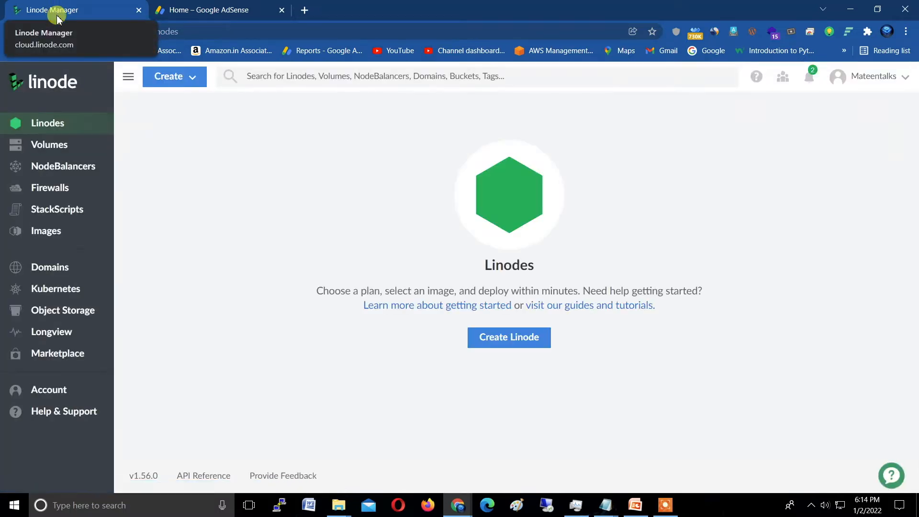
# - Check billing, then start a new Linode with the CentOS 8 image in Atlanta, GA
pyautogui.click(49, 389)
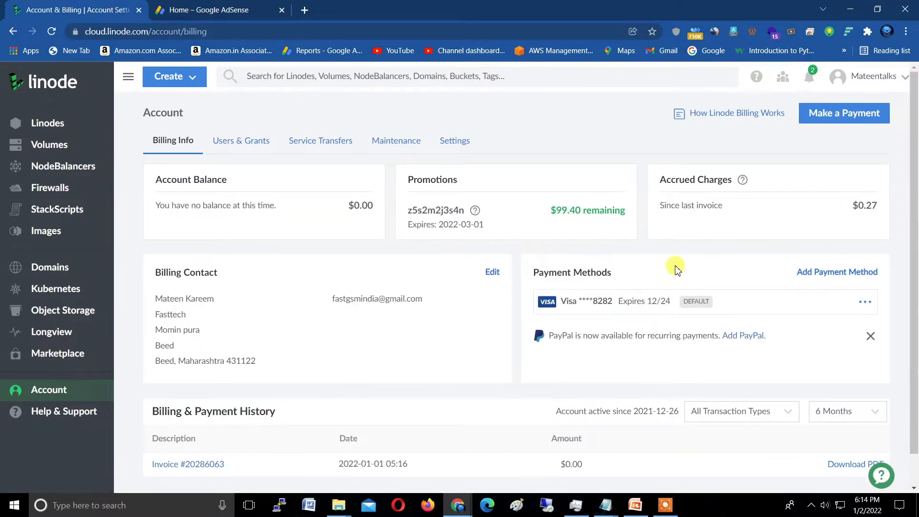
pyautogui.moveTo(455, 246)
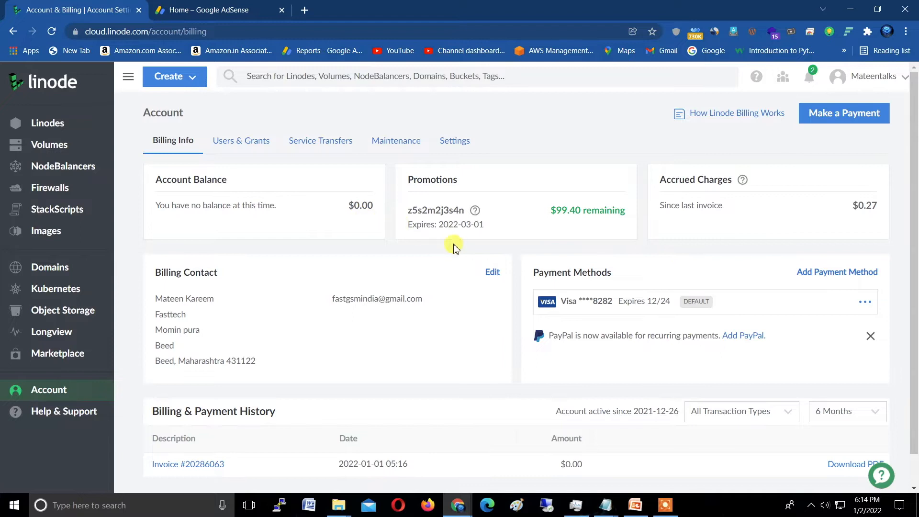
pyautogui.doubleClick(566, 210)
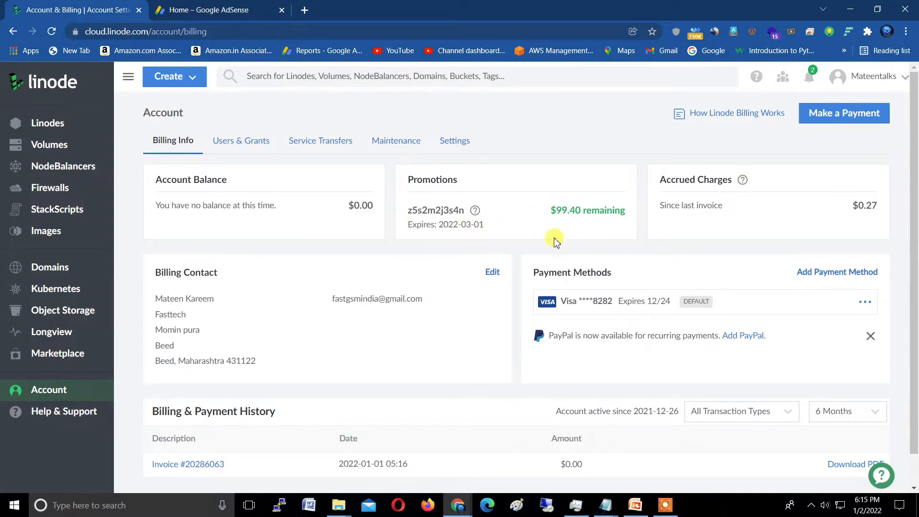
pyautogui.moveTo(570, 296)
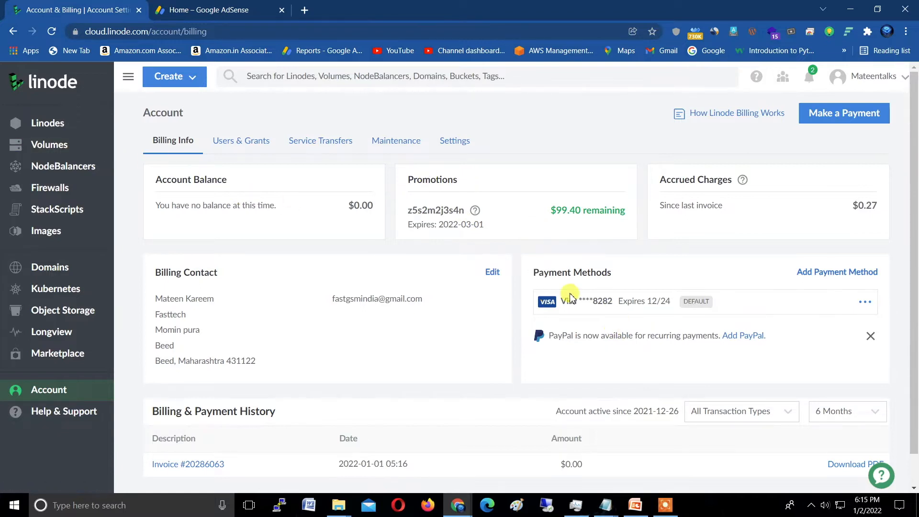
pyautogui.moveTo(643, 355)
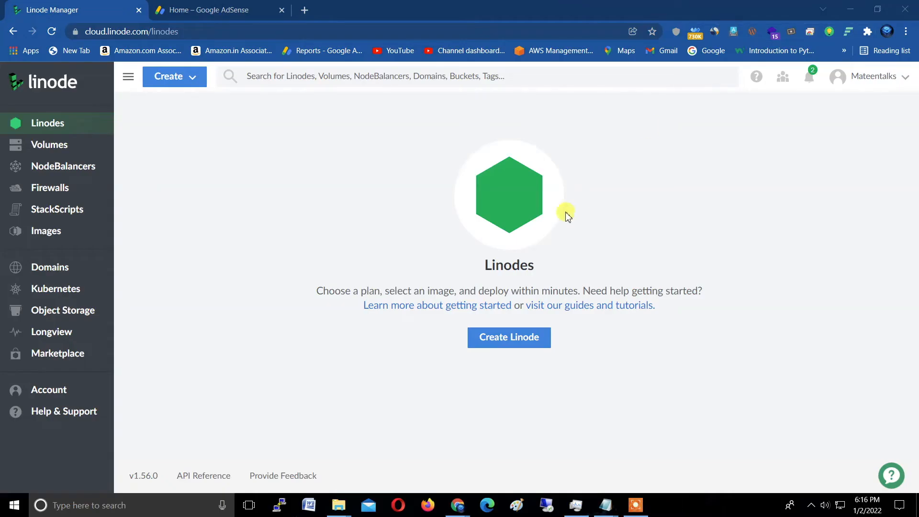
pyautogui.moveTo(545, 253)
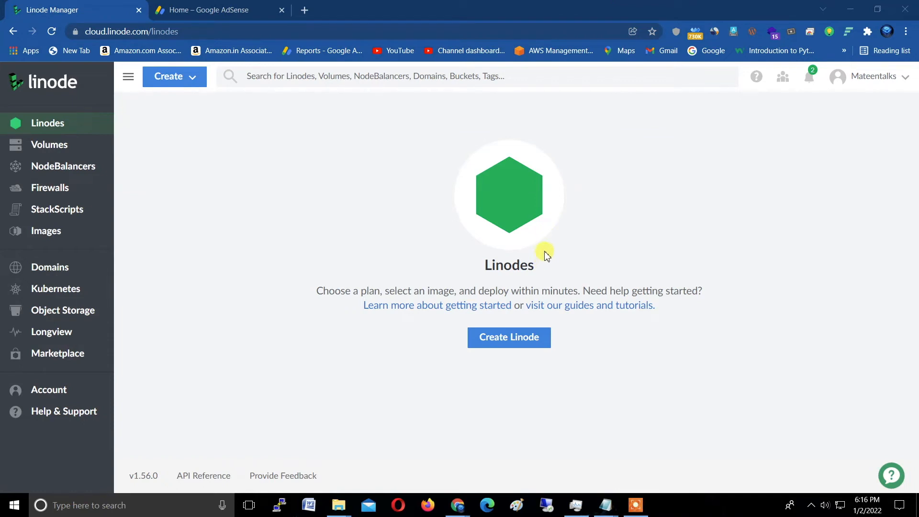
pyautogui.moveTo(545, 344)
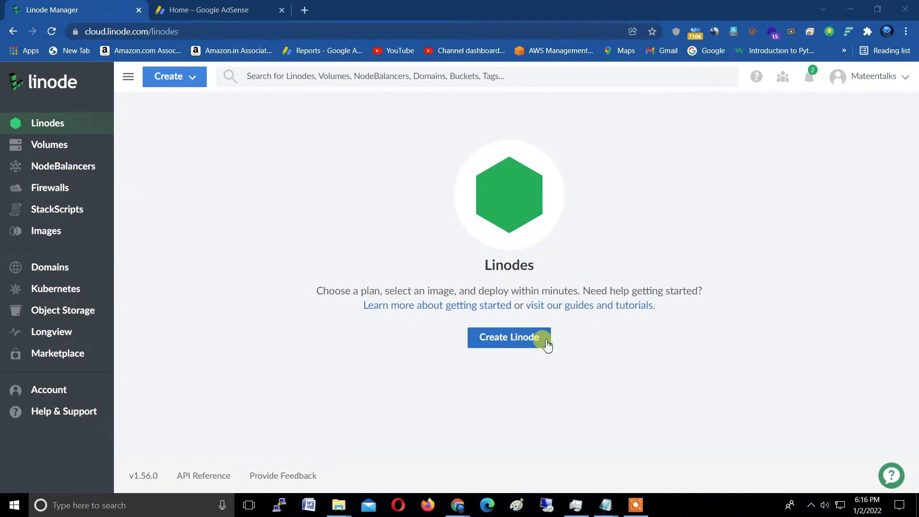
pyautogui.click(508, 337)
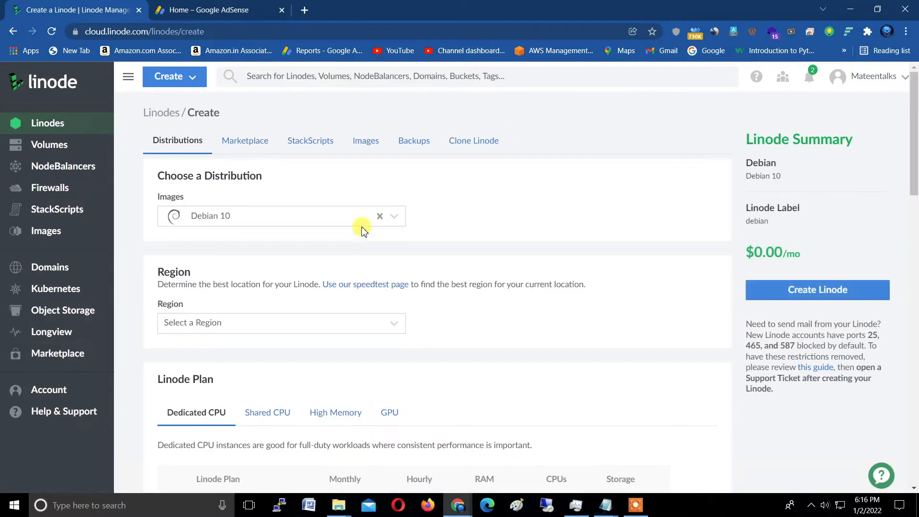
pyautogui.moveTo(250, 220)
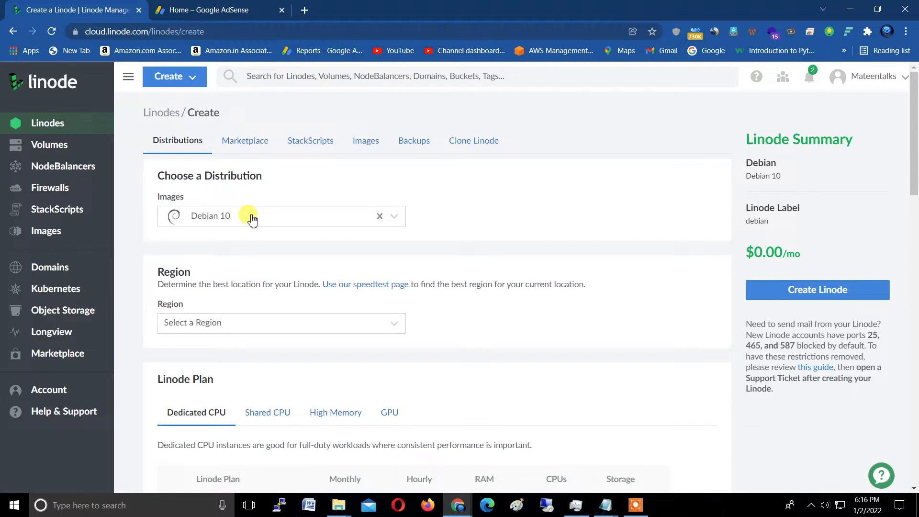
pyautogui.click(281, 215)
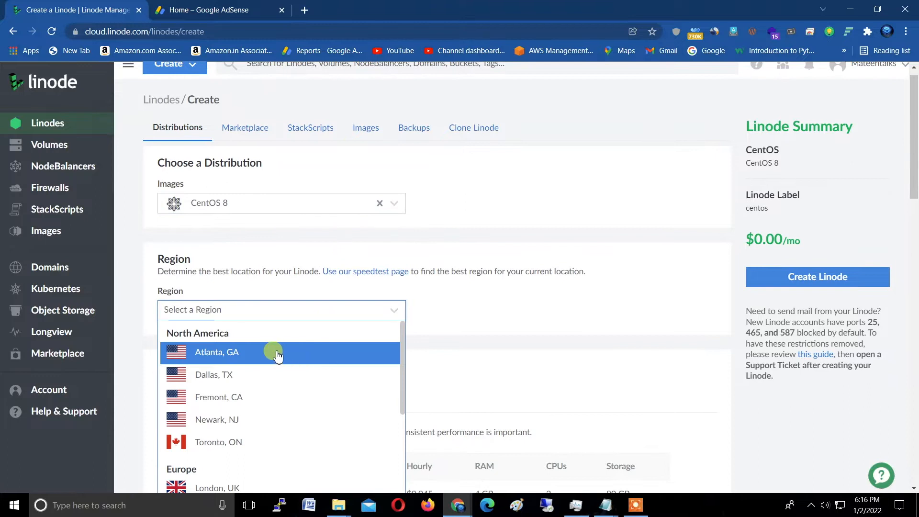
pyautogui.click(216, 352)
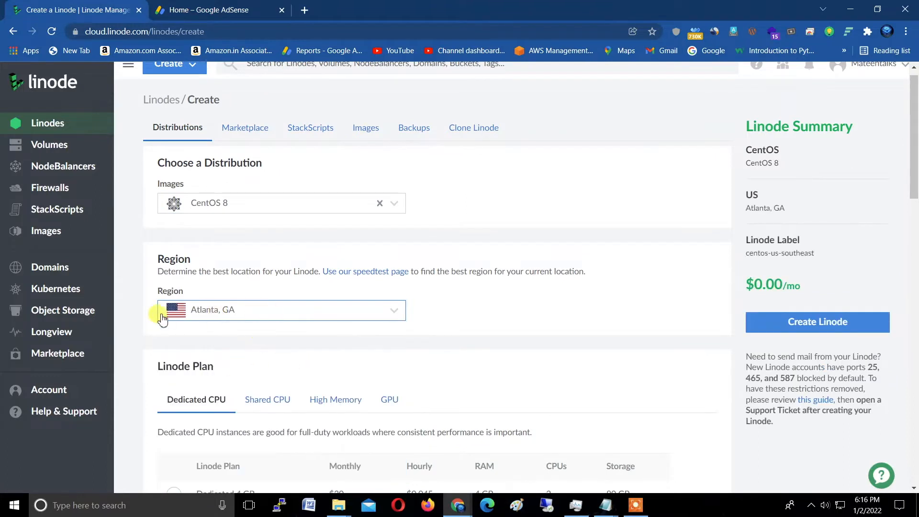
# - Select the Dedicated CPU 'Dedicated 8 GB' plan, bringing the estimate to $60.00/mo
pyautogui.scroll(-3)
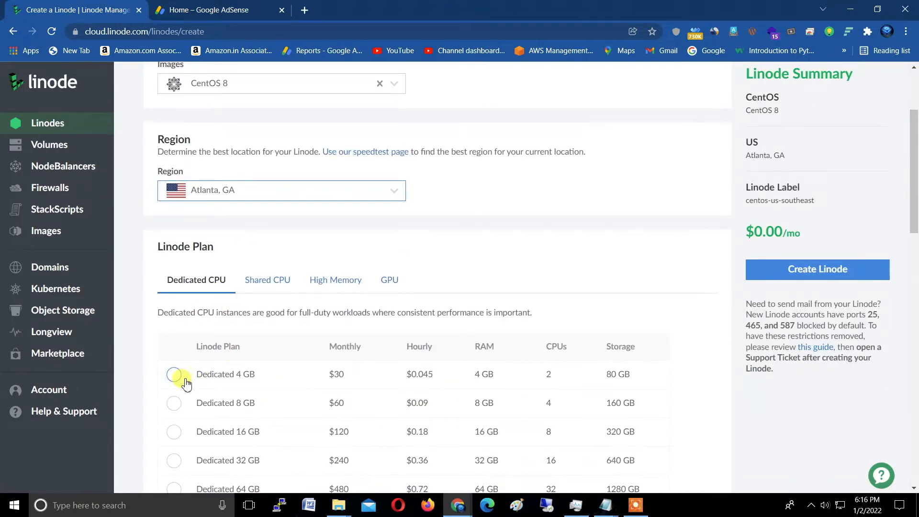
pyautogui.scroll(-3)
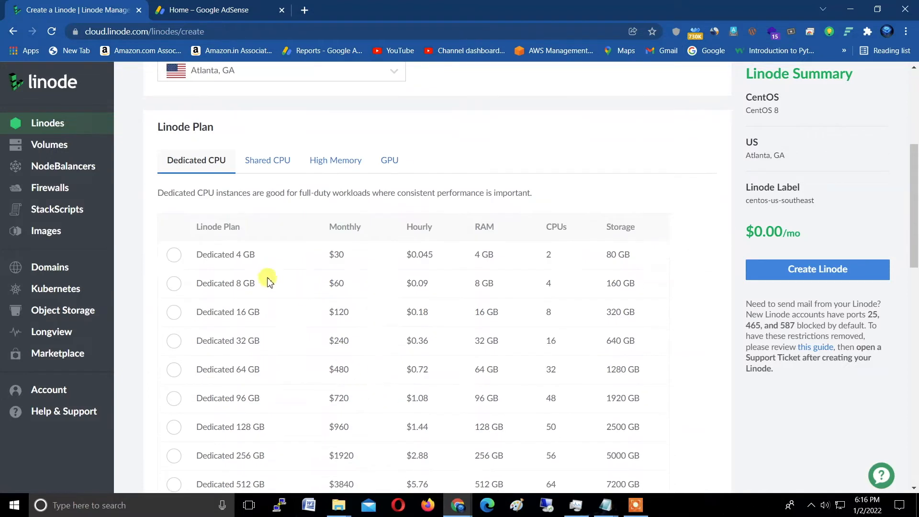
pyautogui.click(173, 283)
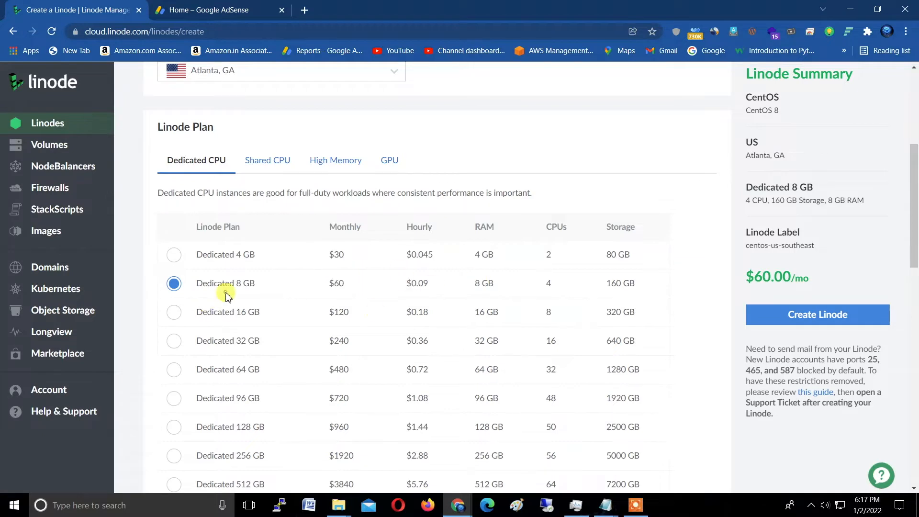
pyautogui.moveTo(533, 293)
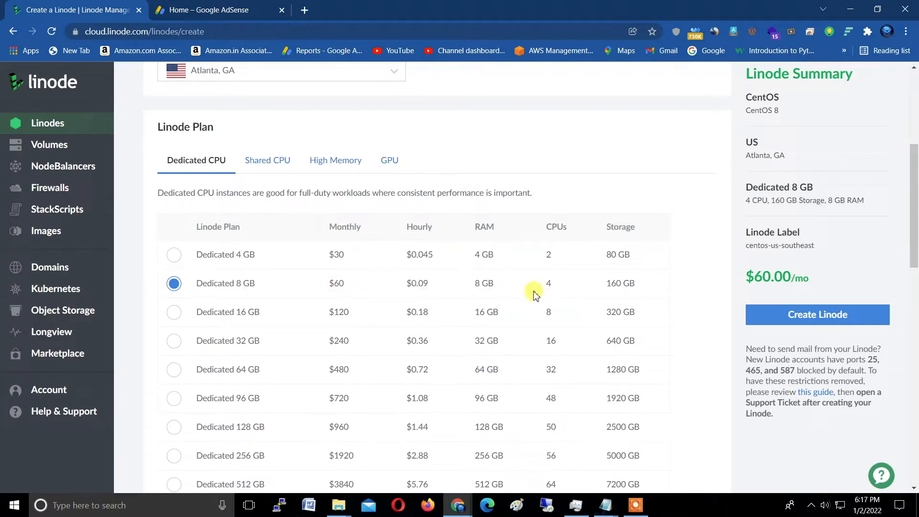
pyautogui.scroll(-3)
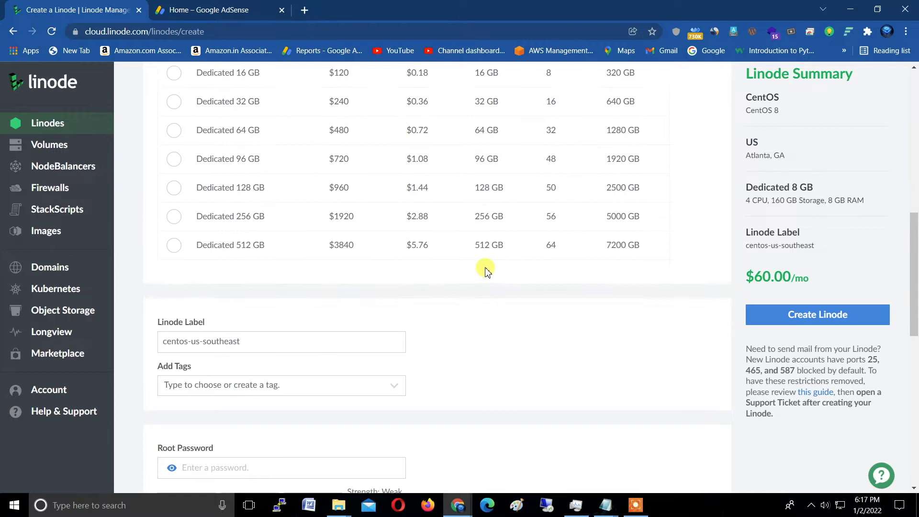
pyautogui.scroll(-3)
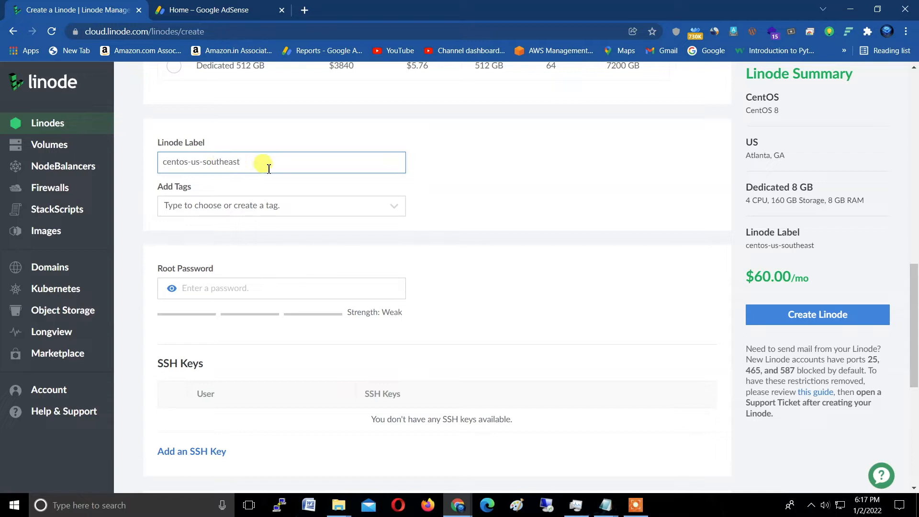
# - Rename the label to centos-us-southeast-demo, add tags centos, rdp, demo, and enter a root password
pyautogui.write('-demo')
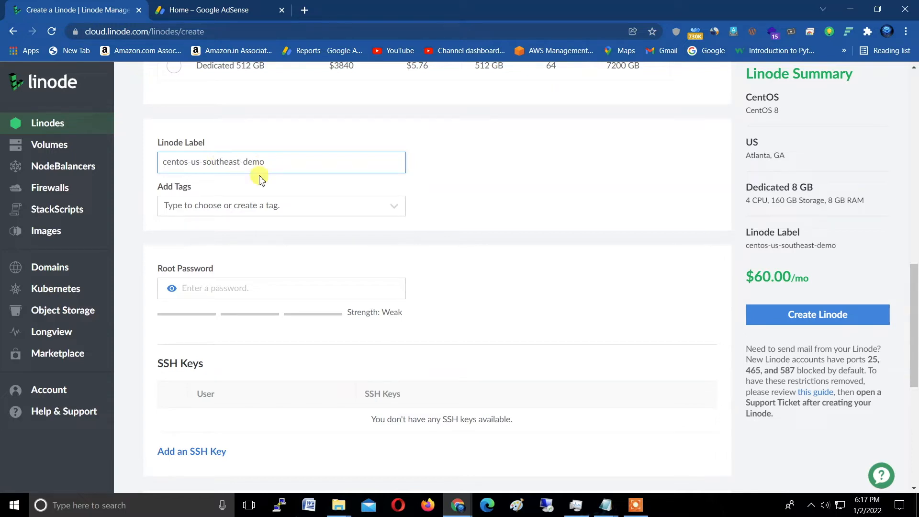
pyautogui.click(281, 205)
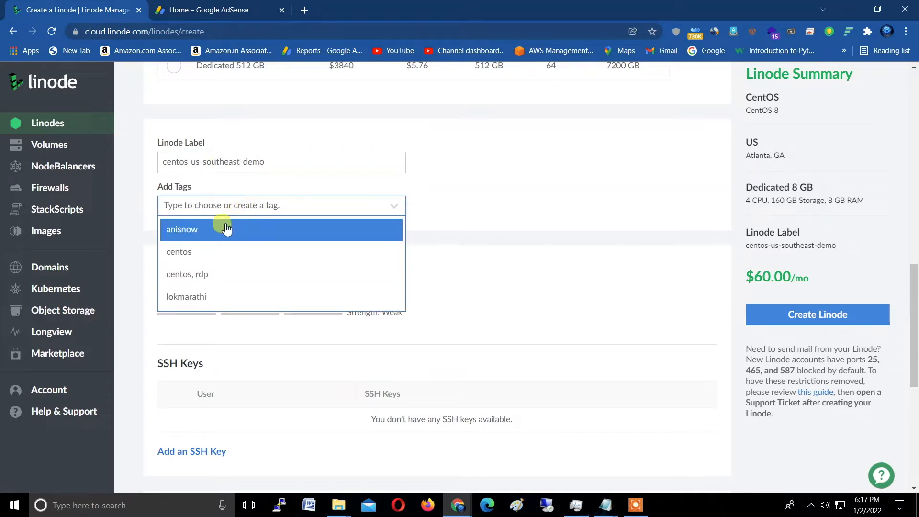
pyautogui.write('centos centos, rdp demo')
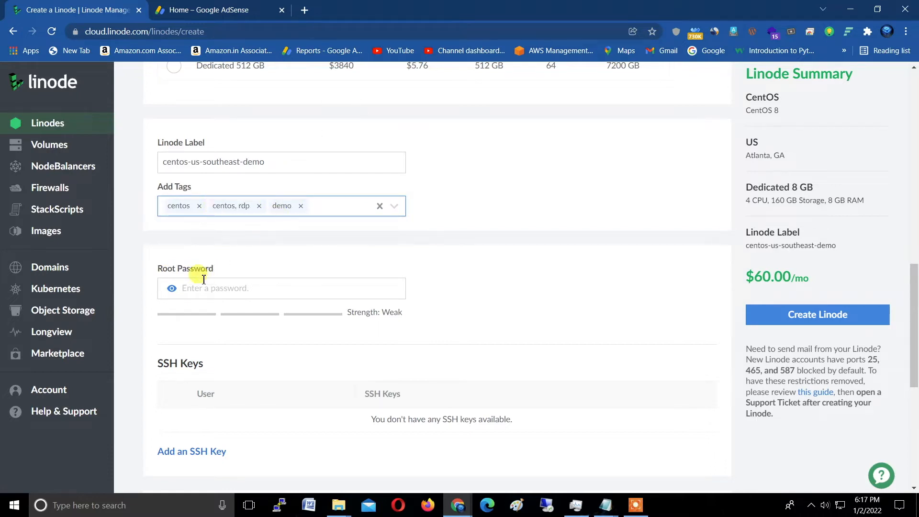
pyautogui.click(281, 287)
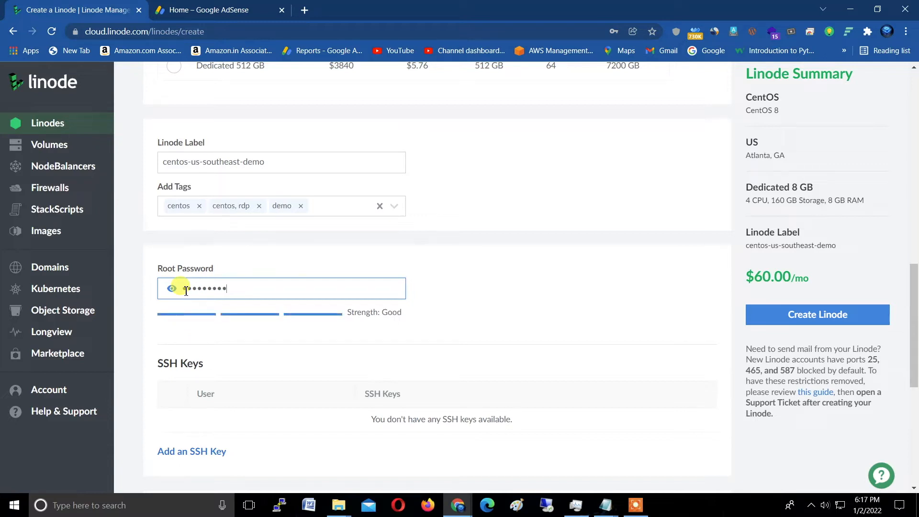
pyautogui.scroll(-3)
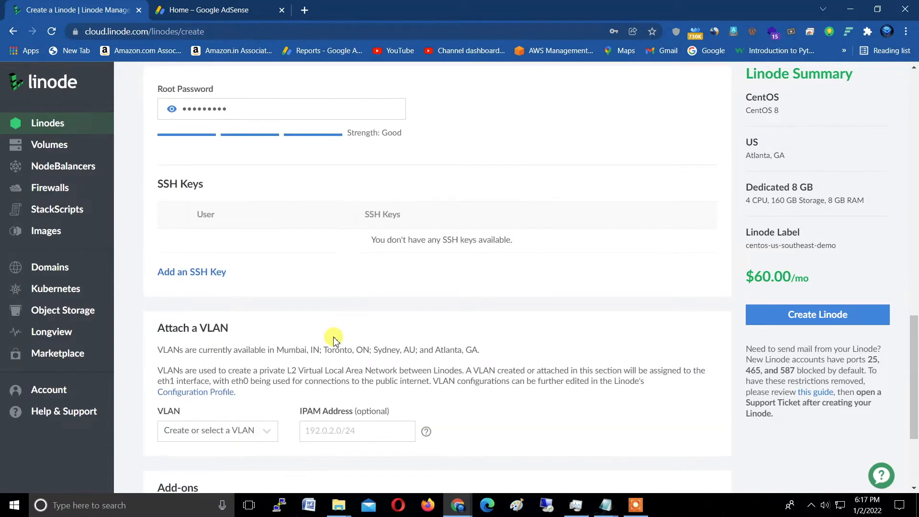
pyautogui.scroll(-3)
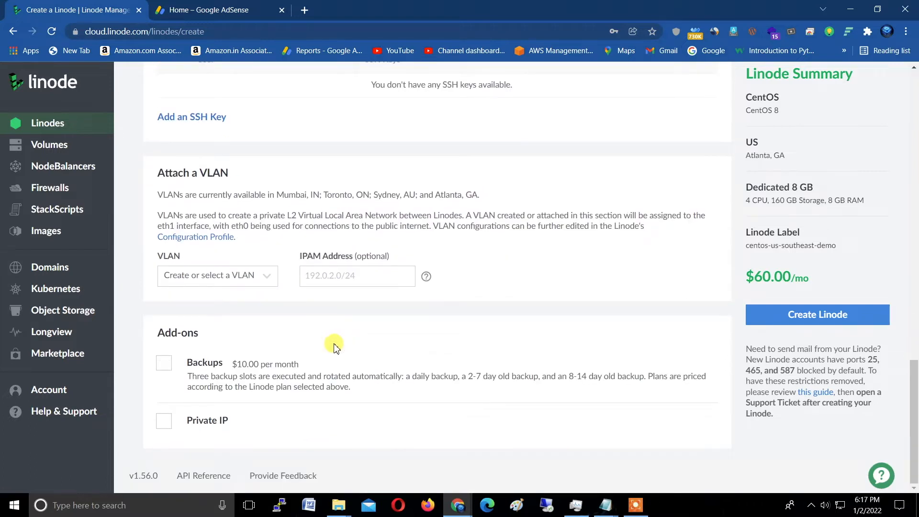
pyautogui.moveTo(256, 441)
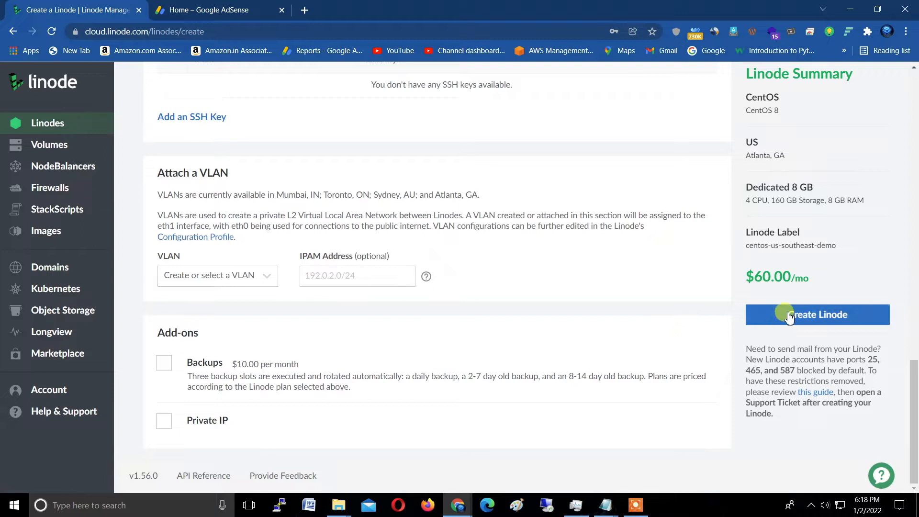
# - Create the centos-us-southeast-demo Linode from the Linode Summary panel
pyautogui.click(817, 314)
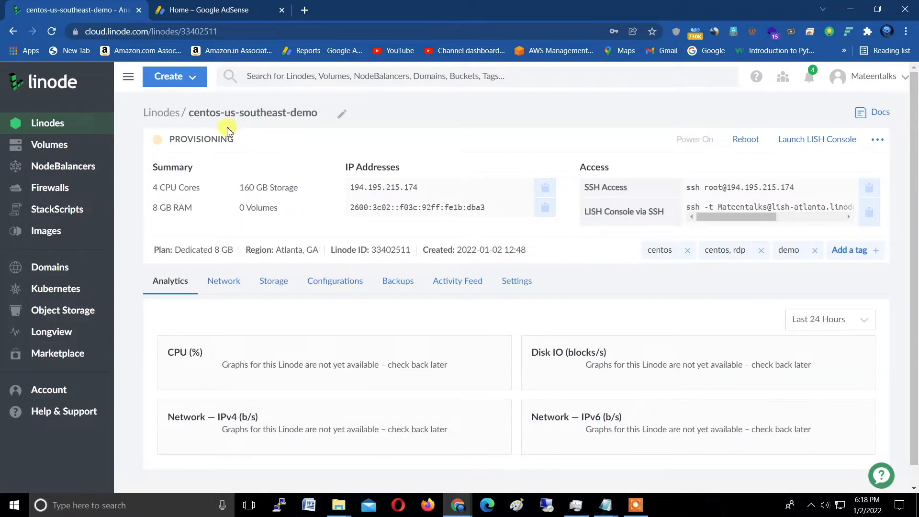
pyautogui.moveTo(227, 151)
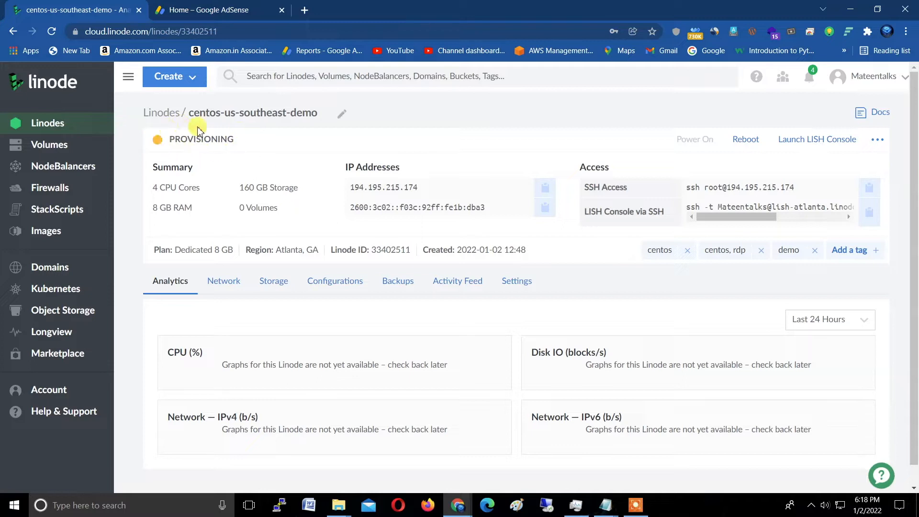
pyautogui.moveTo(211, 132)
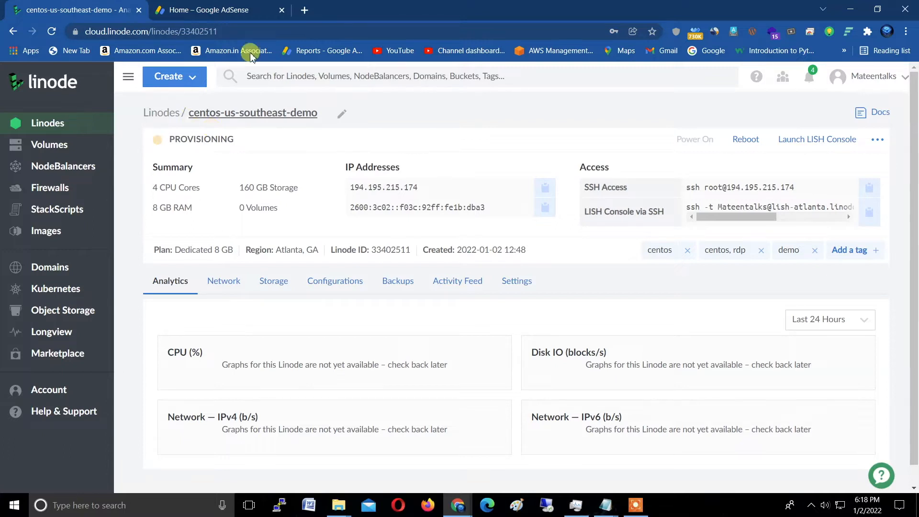
# - Review the notifications and recent events, then close that panel
pyautogui.click(809, 76)
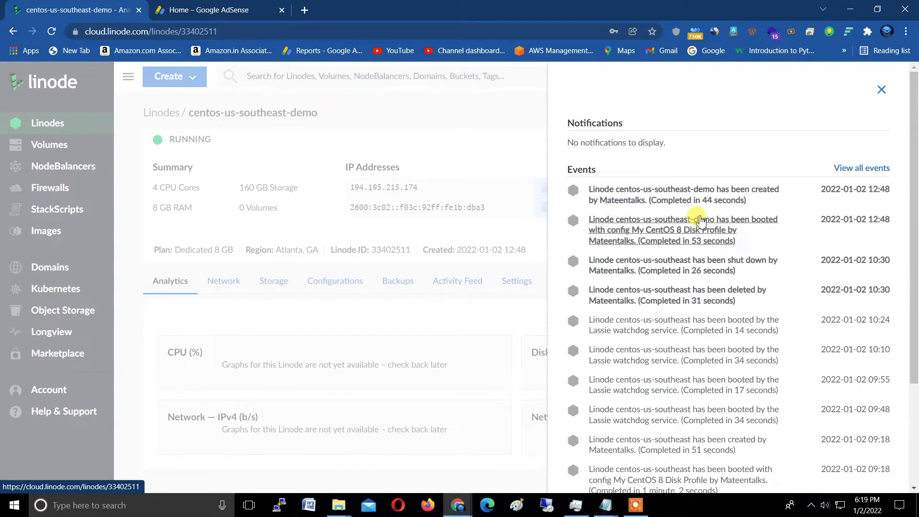
pyautogui.moveTo(904, 93)
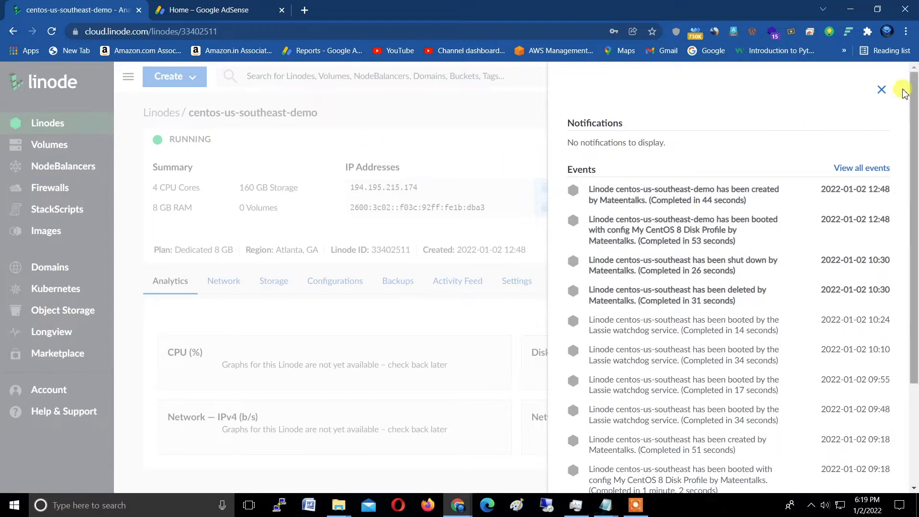
pyautogui.click(881, 90)
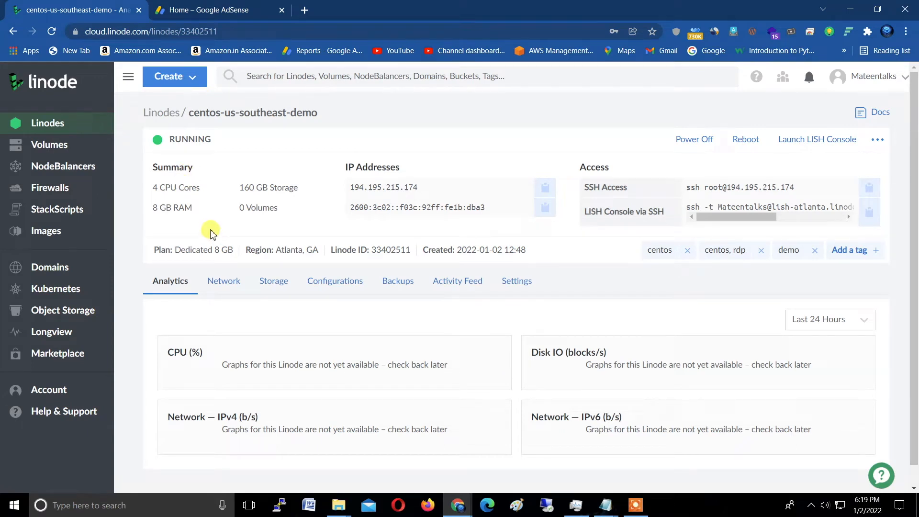
pyautogui.moveTo(575, 504)
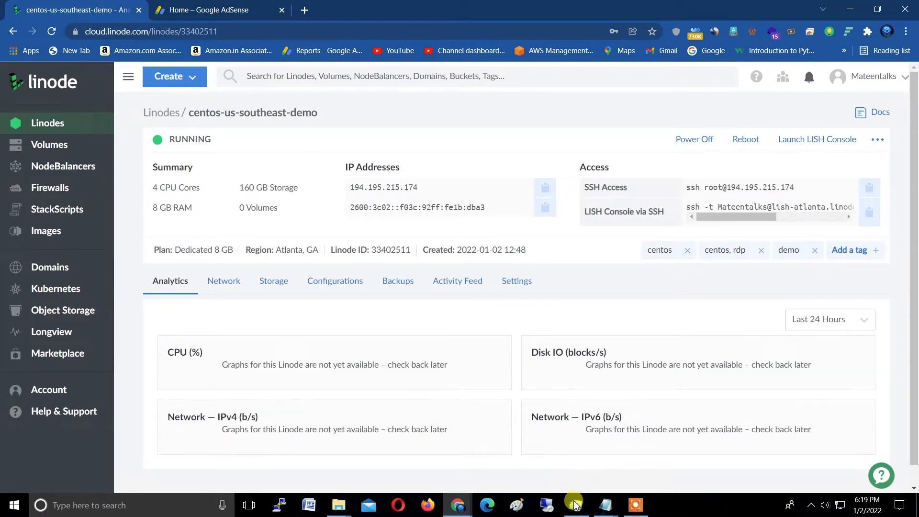
pyautogui.moveTo(707, 239)
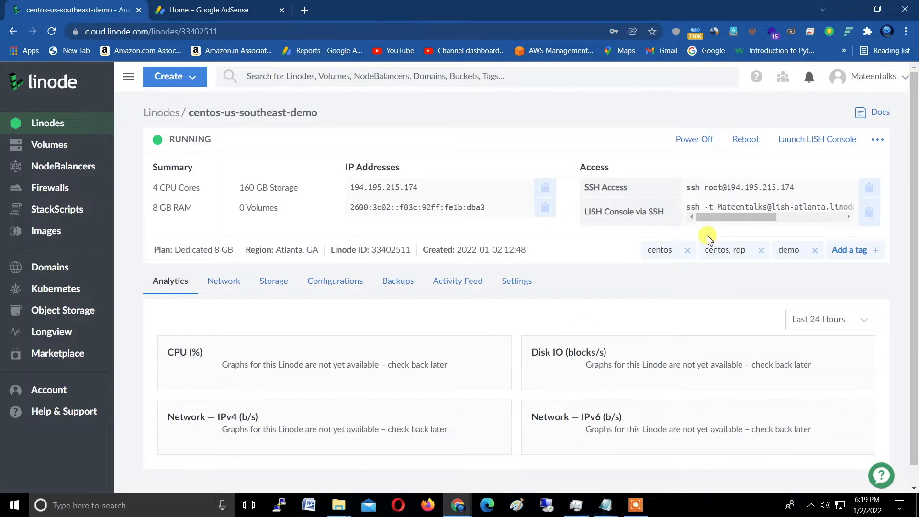
pyautogui.moveTo(514, 305)
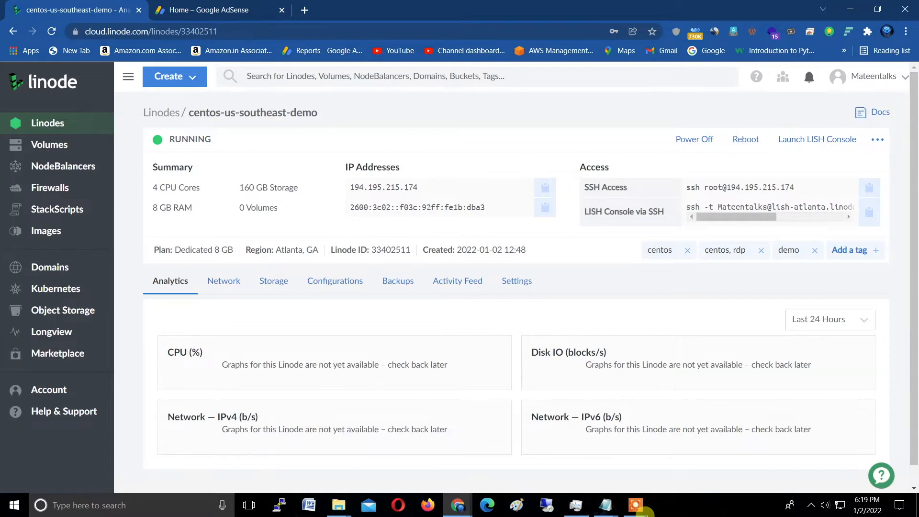
pyautogui.moveTo(606, 504)
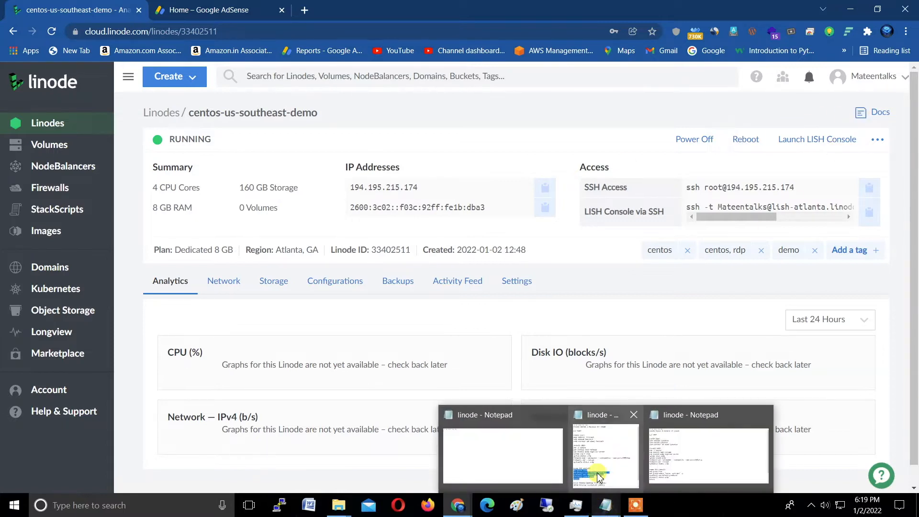
pyautogui.click(606, 455)
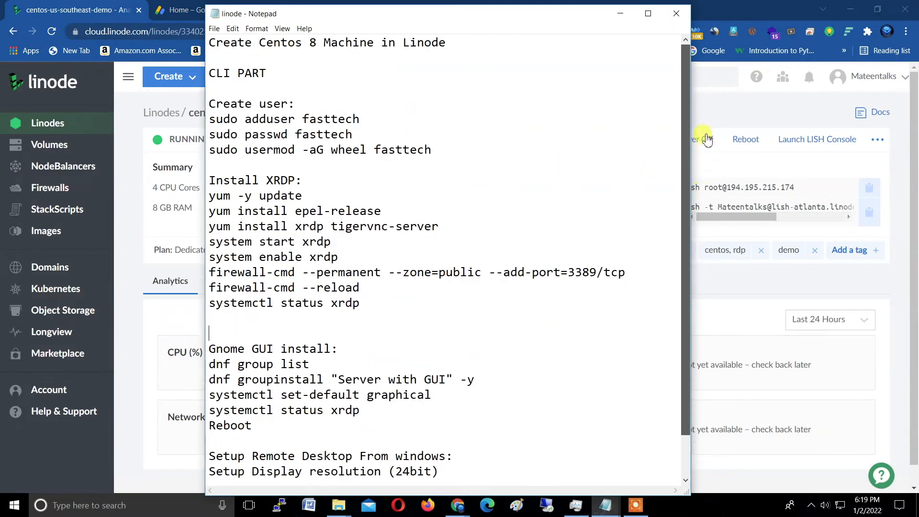
pyautogui.moveTo(209, 118); pyautogui.dragTo(428, 149)
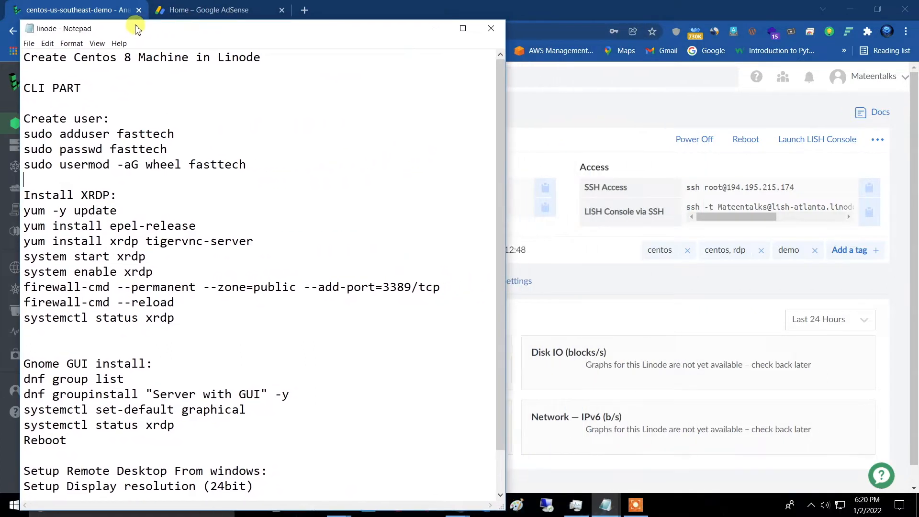
pyautogui.moveTo(135, 29); pyautogui.dragTo(358, 28)
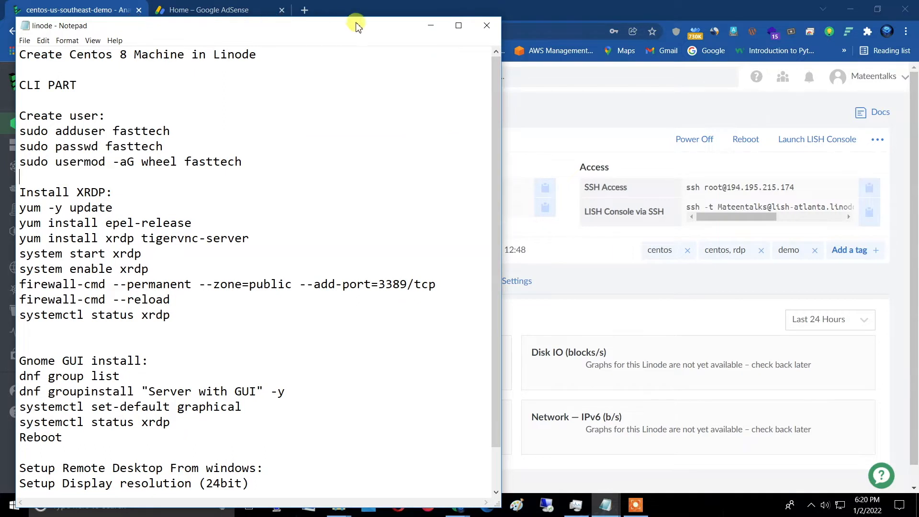
pyautogui.moveTo(702, 125)
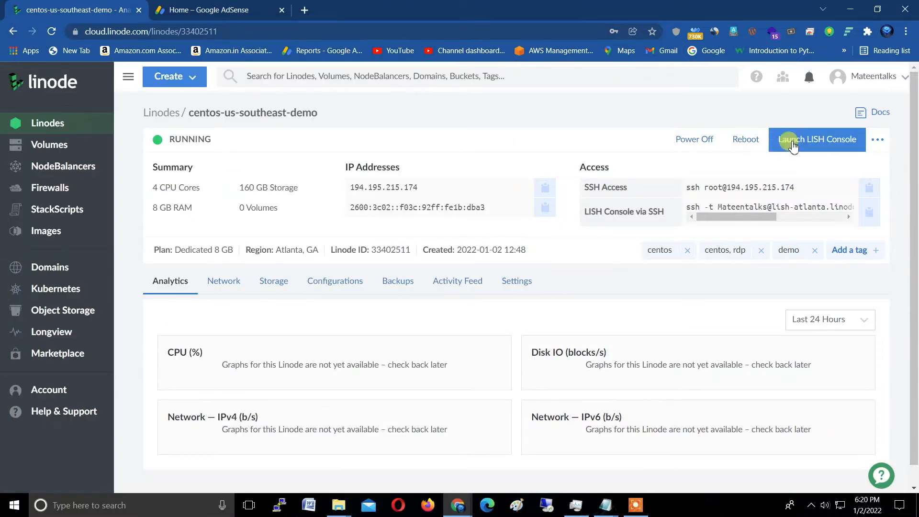
pyautogui.moveTo(807, 148)
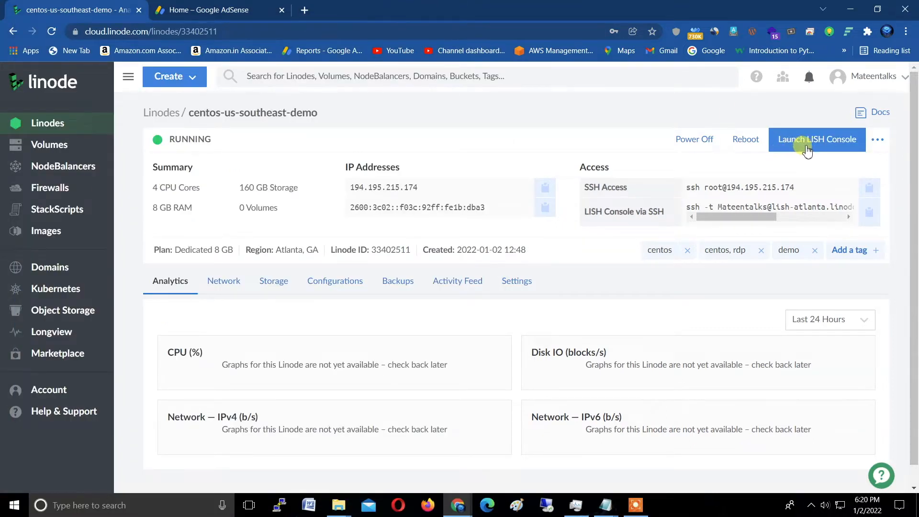
# - Launch the LISH console, log in as root, and clear the terminal
pyautogui.click(816, 139)
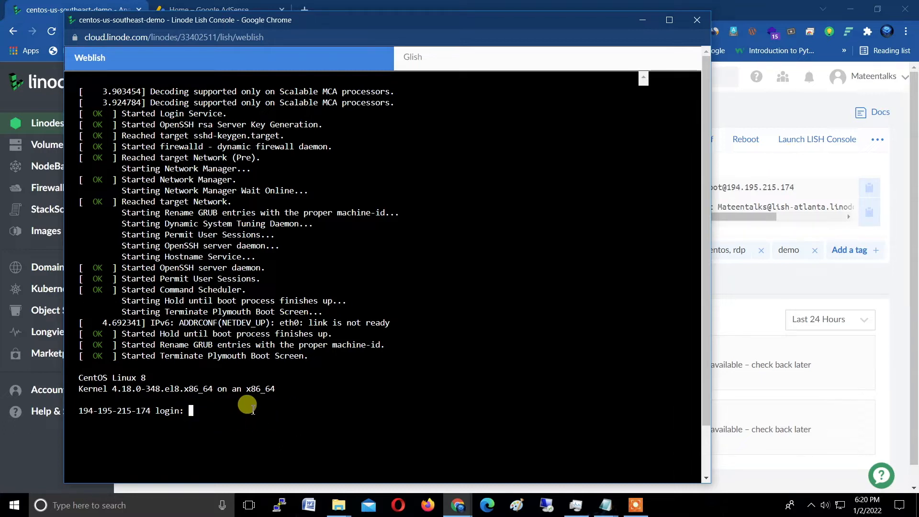
pyautogui.write('root')
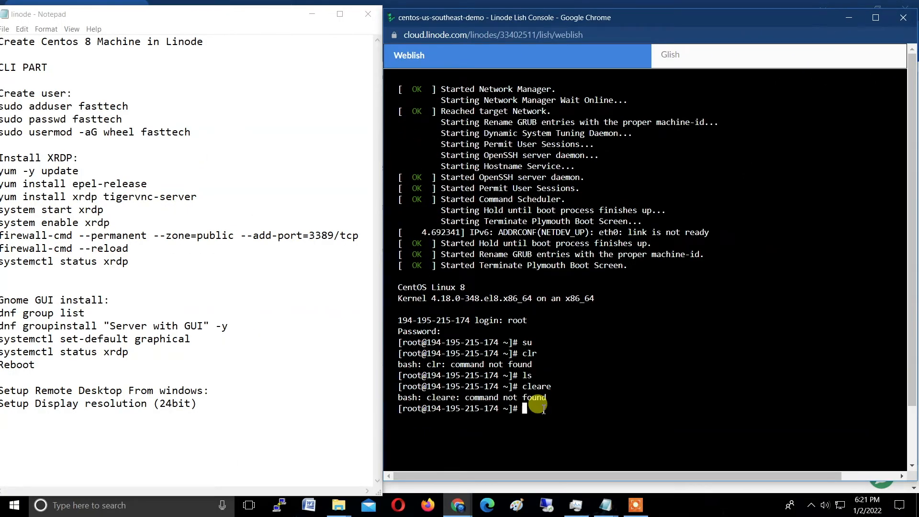
pyautogui.write('clear')
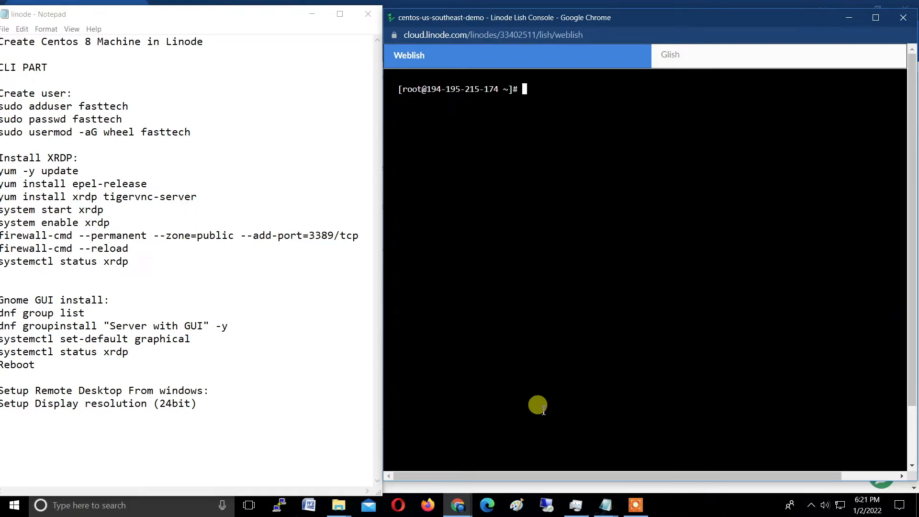
pyautogui.moveTo(562, 97)
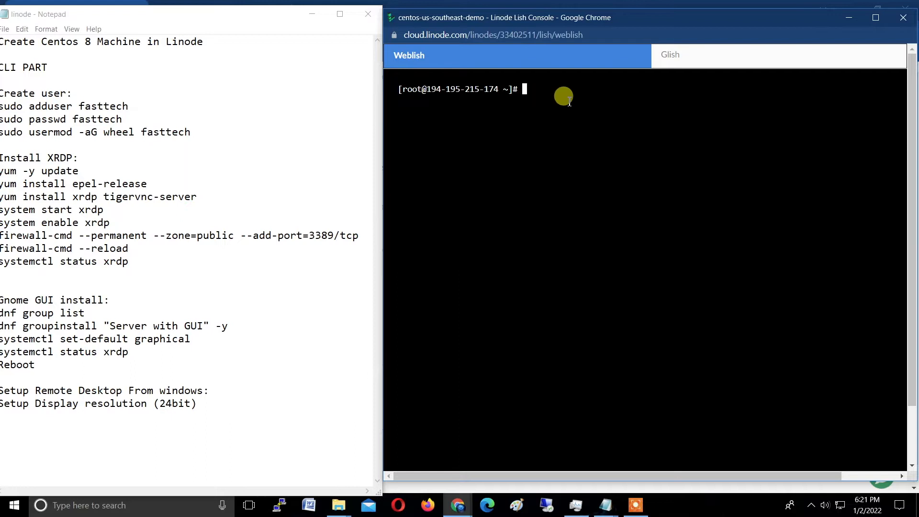
pyautogui.doubleClick(112, 101)
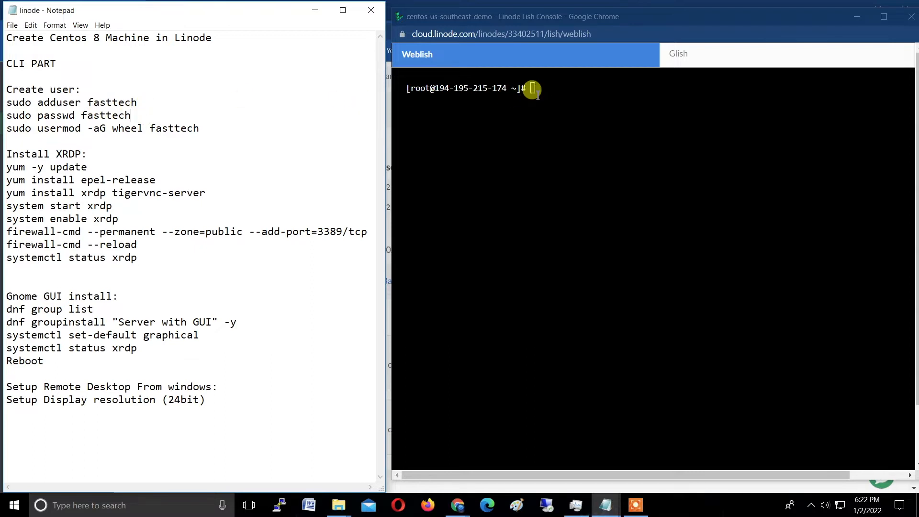
# - Run 'sudo adduser fasttech' and 'sudo passwd fasttech', entering the password twice
pyautogui.write('sudo')
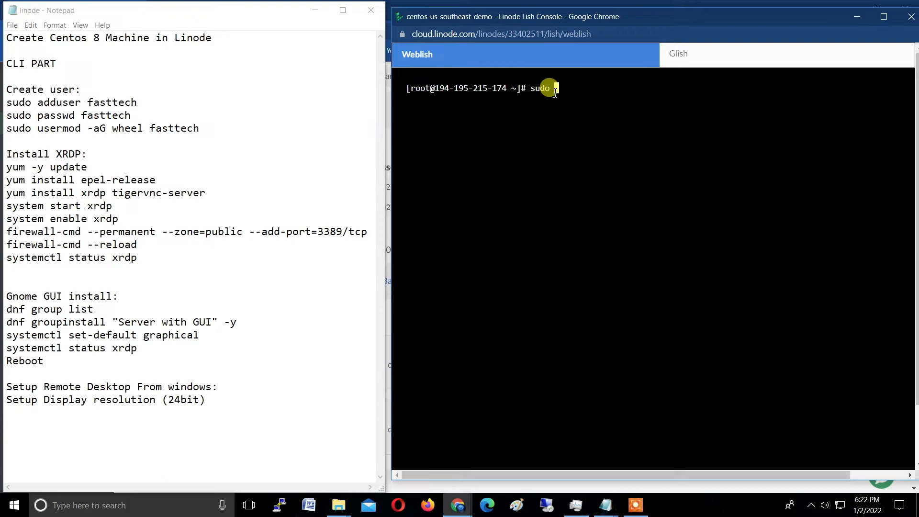
pyautogui.write('adduser')
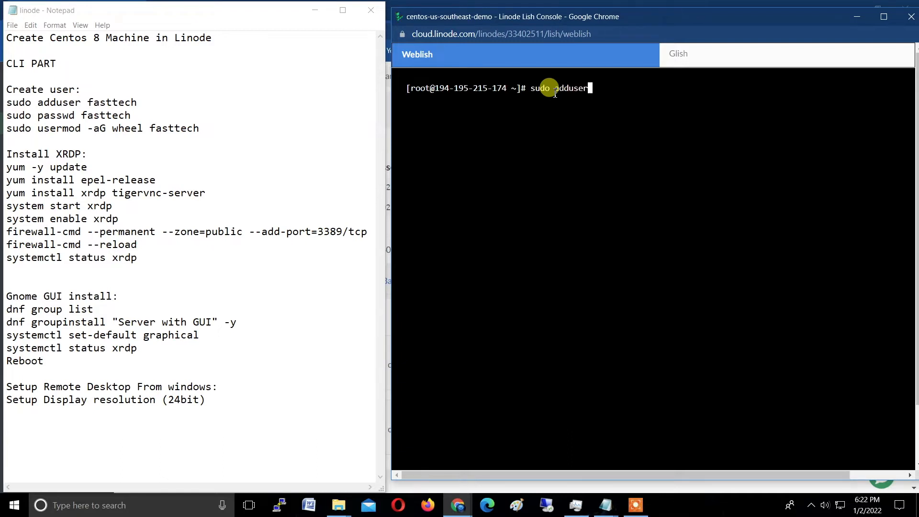
pyautogui.write('fasttech')
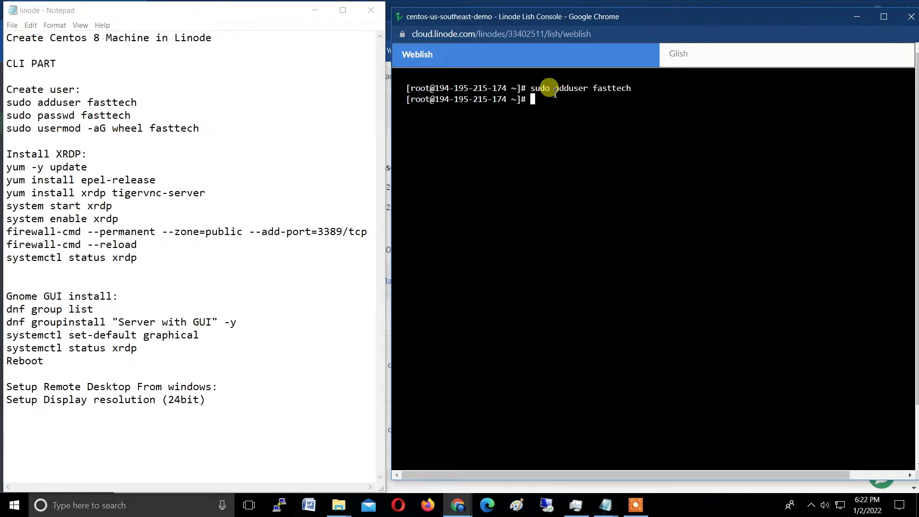
pyautogui.write('sudo pas')
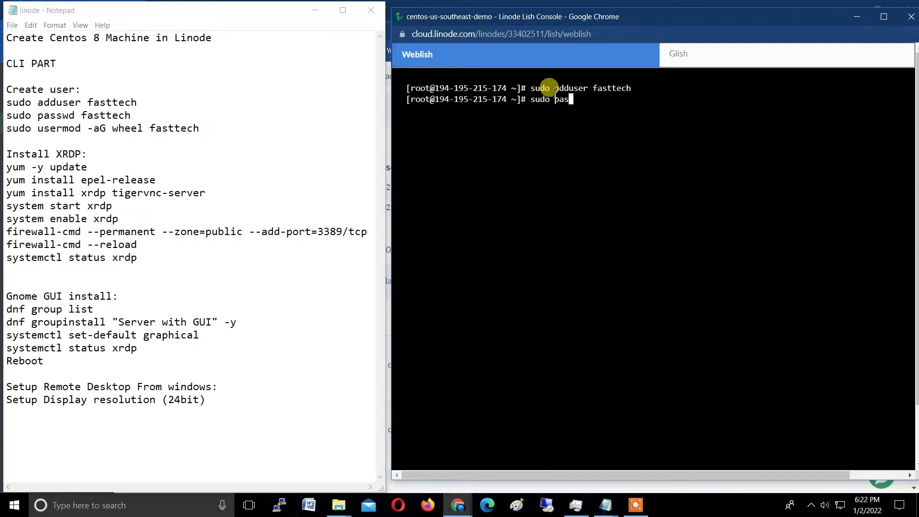
pyautogui.write('w')
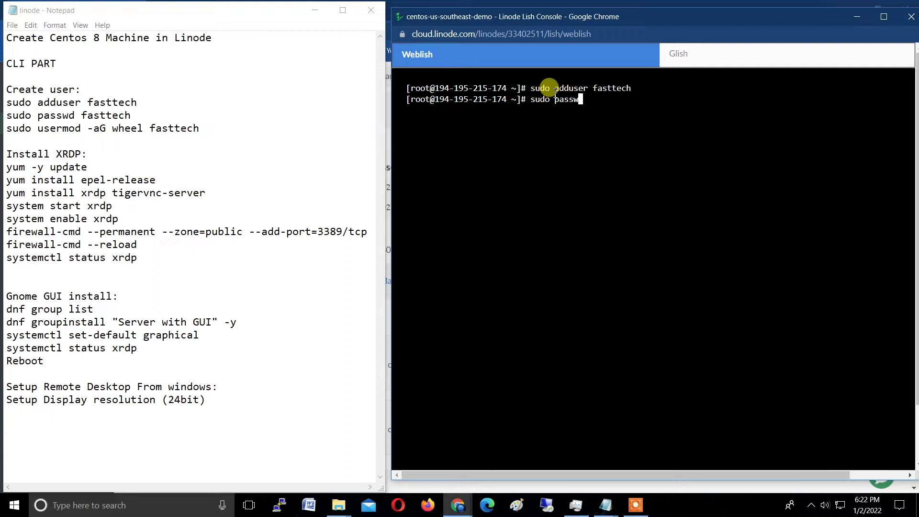
pyautogui.write('fasttech')
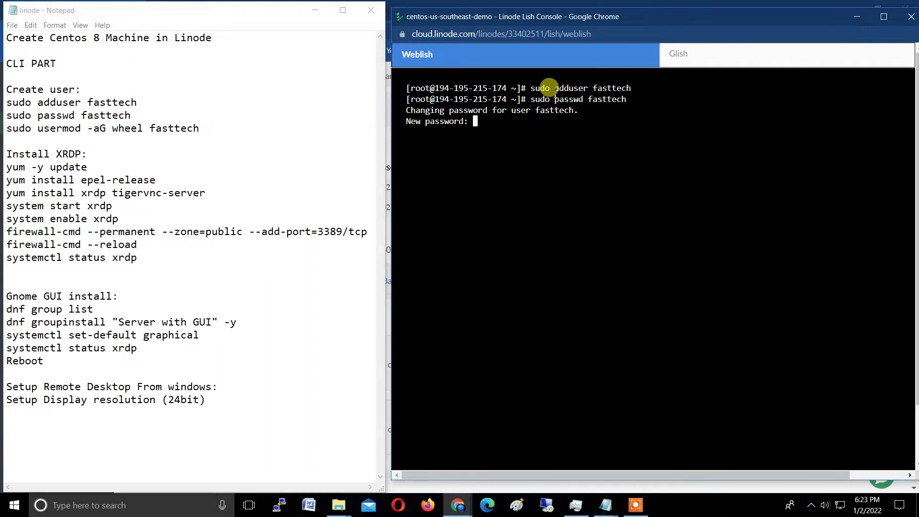
pyautogui.press('enter')
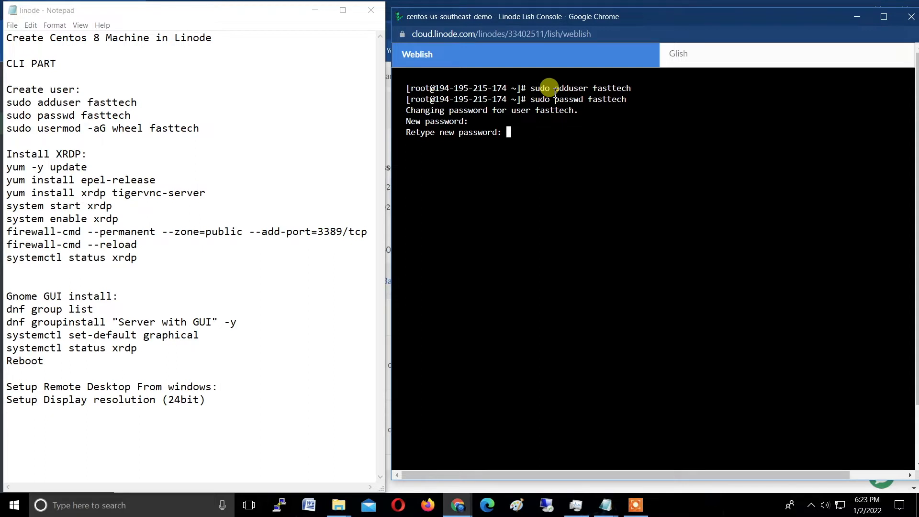
pyautogui.press('Enter')
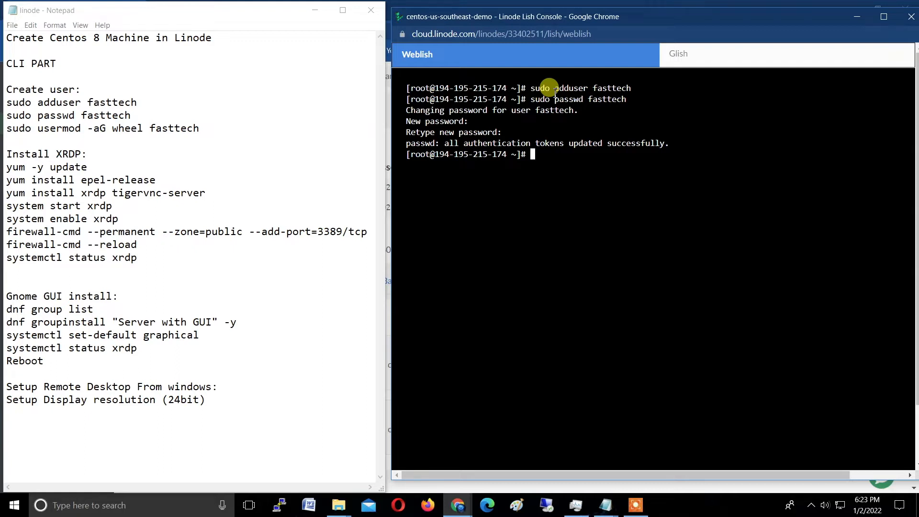
# - Run 'sudo usermod -aG wheel fasttech' in the console
pyautogui.write('s')
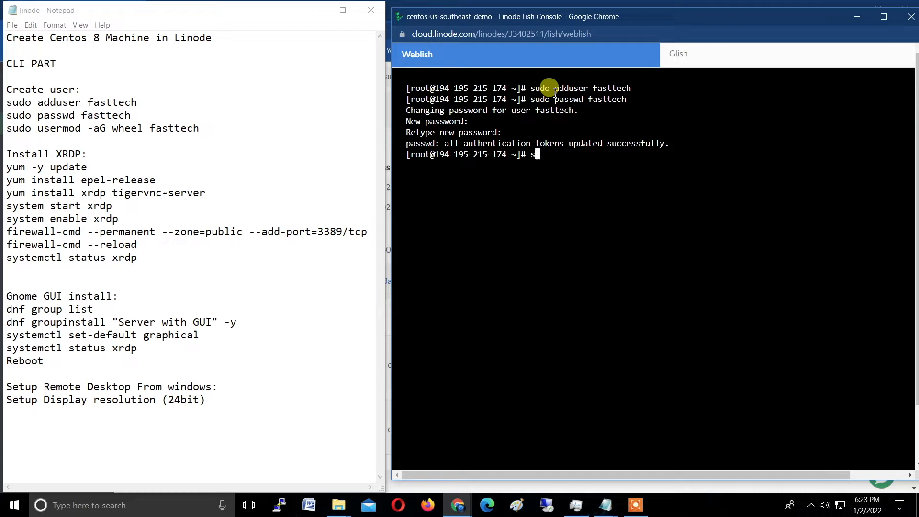
pyautogui.write('udo u')
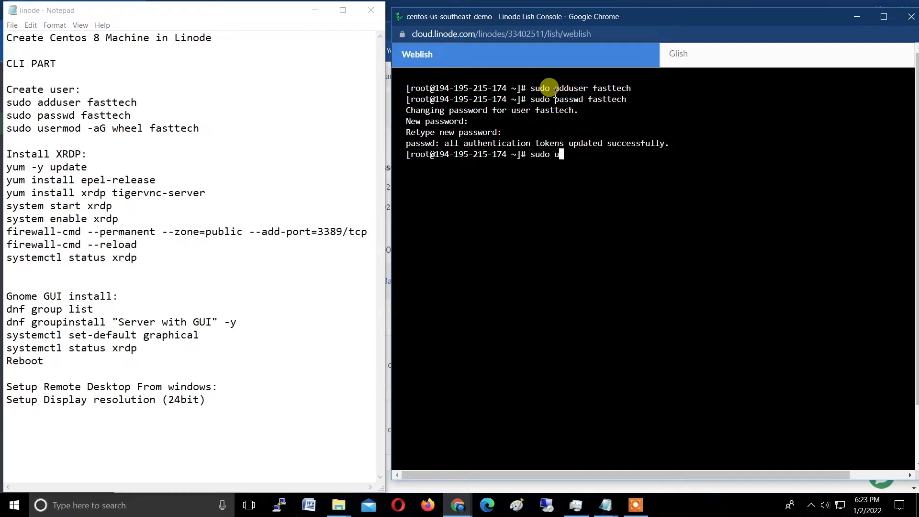
pyautogui.write('sermod')
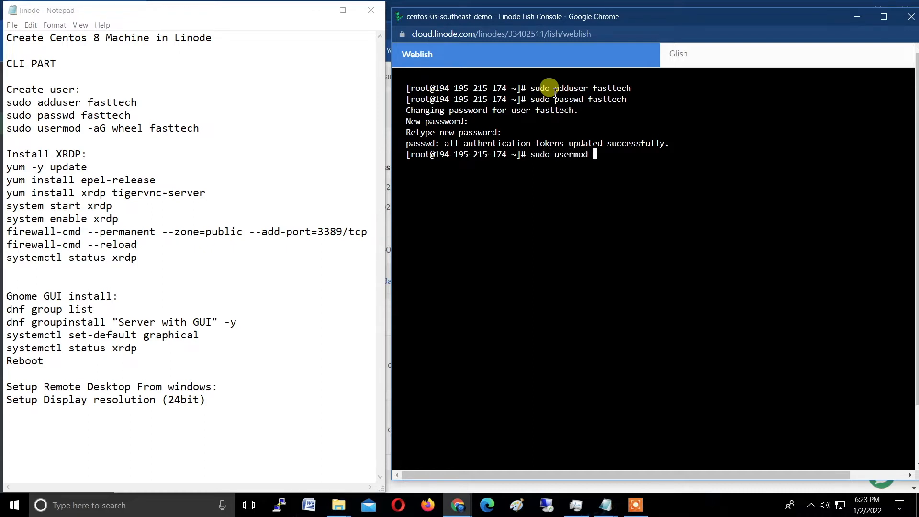
pyautogui.write('-aG')
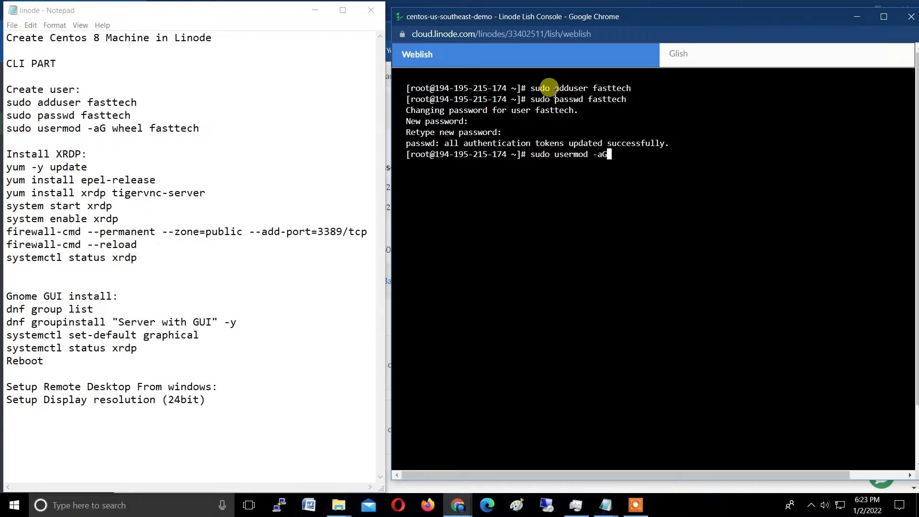
pyautogui.write('wheel fas')
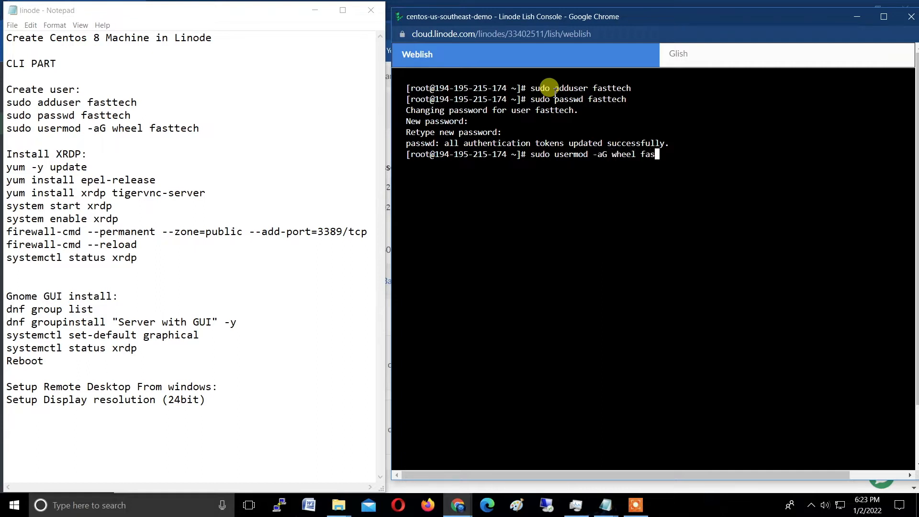
pyautogui.write('tech')
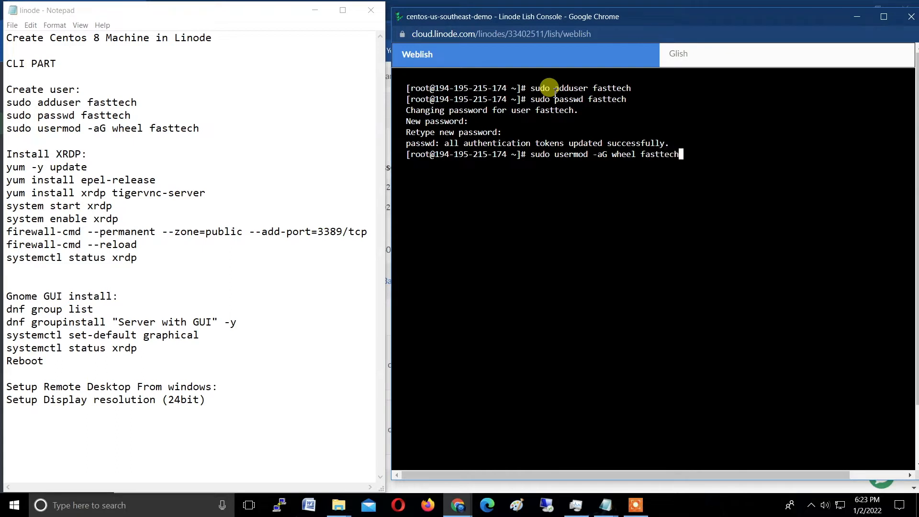
pyautogui.press('enter')
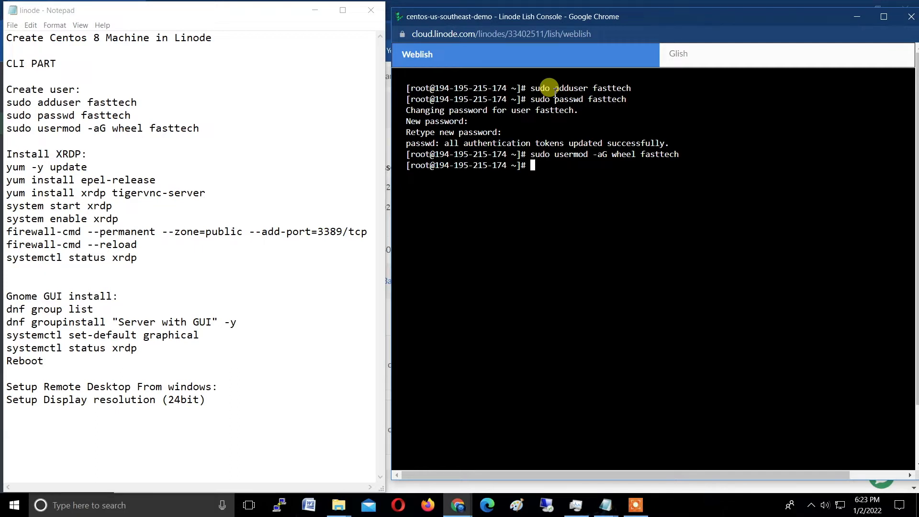
pyautogui.moveTo(492, 72)
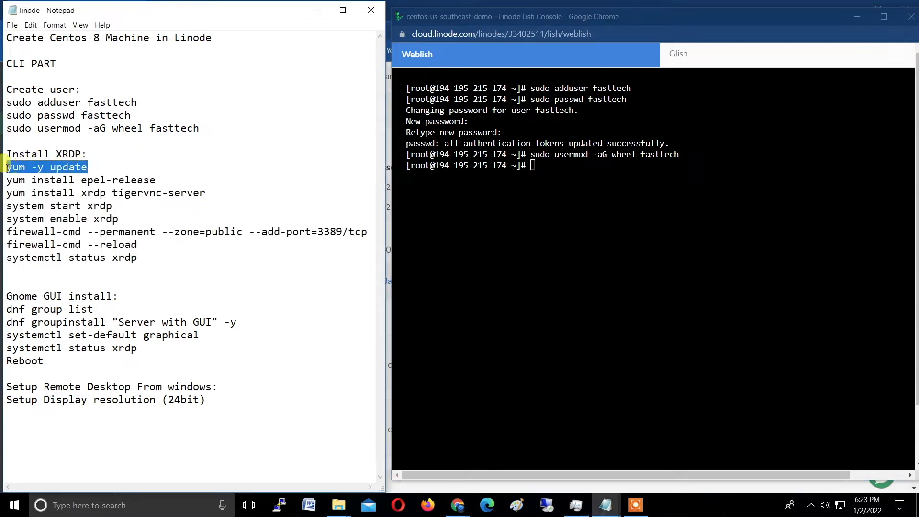
# - Paste 'yum -y update' from the notes into the console and run it to completion
pyautogui.rightClick(58, 196)
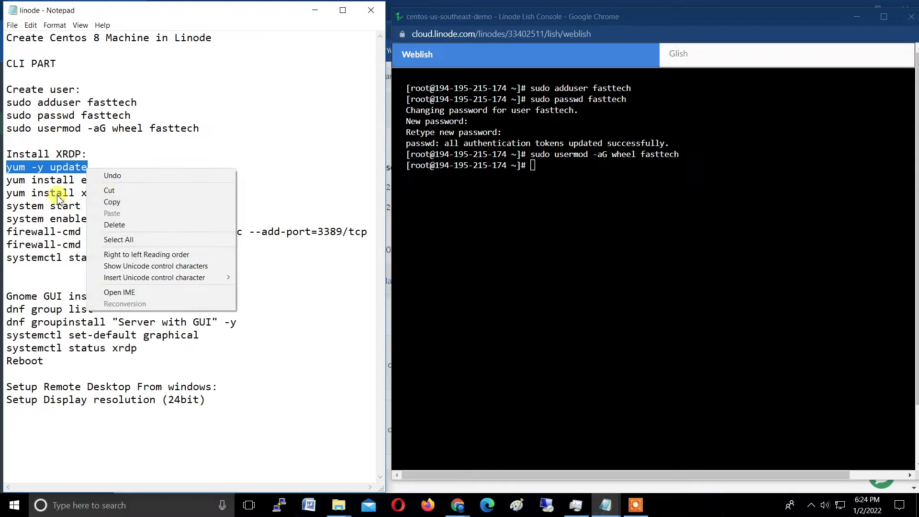
pyautogui.click(536, 166)
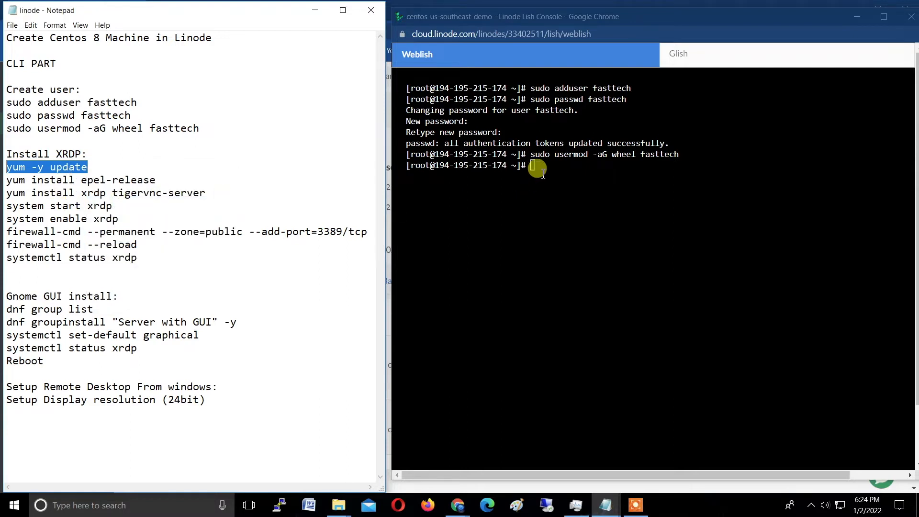
pyautogui.rightClick(532, 165)
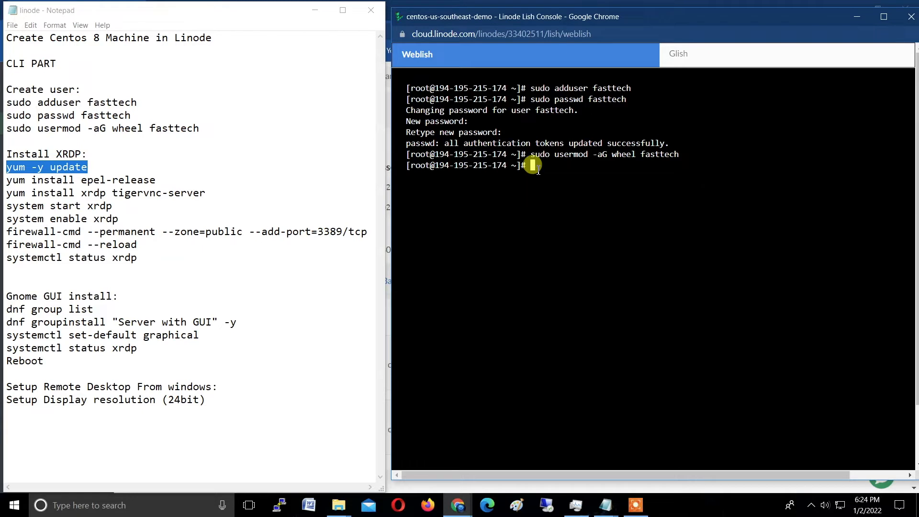
pyautogui.write('yum -y update')
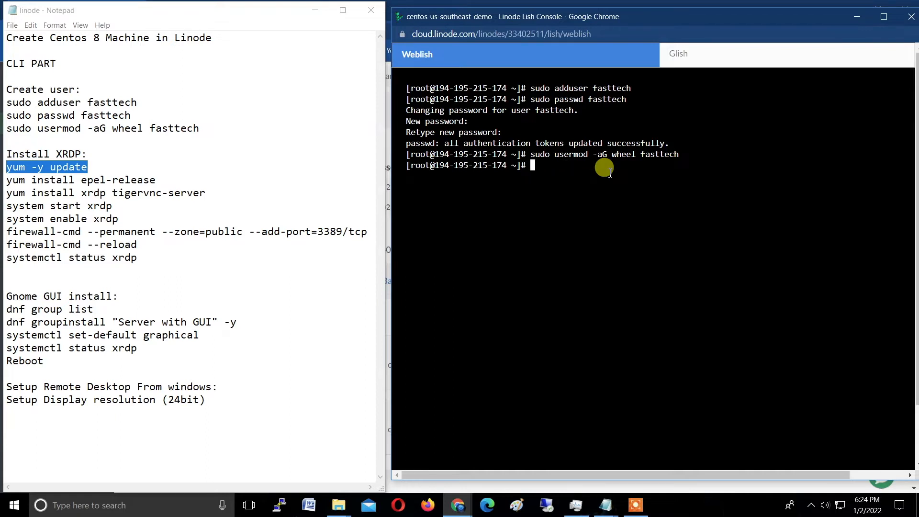
pyautogui.write('yum')
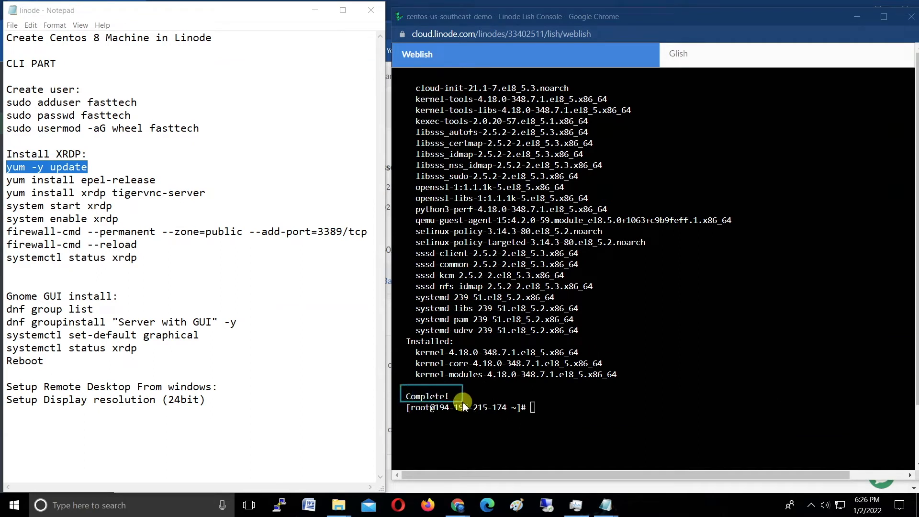
pyautogui.moveTo(465, 407)
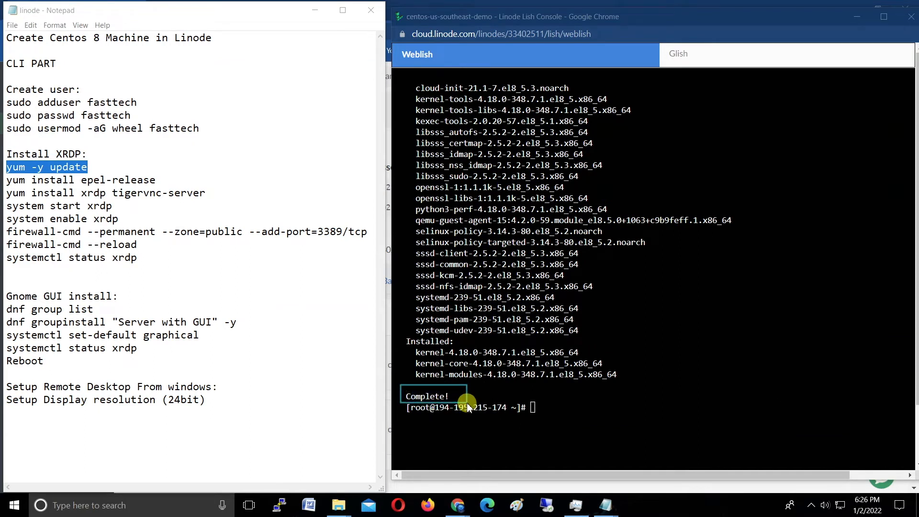
pyautogui.moveTo(475, 401)
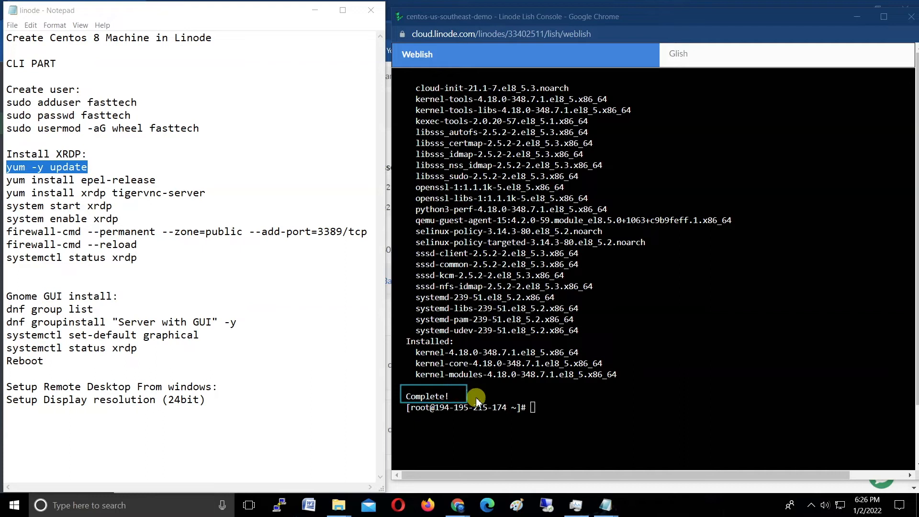
pyautogui.moveTo(341, 392)
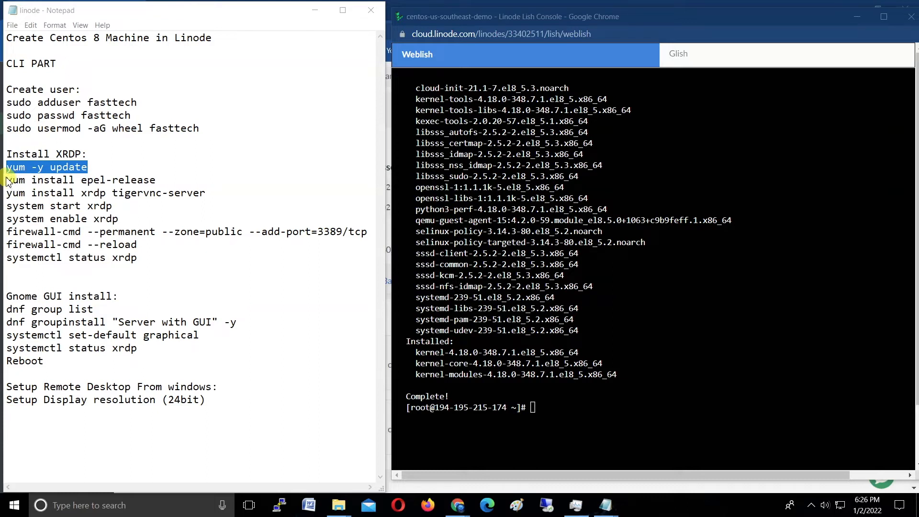
pyautogui.moveTo(9, 175); pyautogui.dragTo(372, 272)
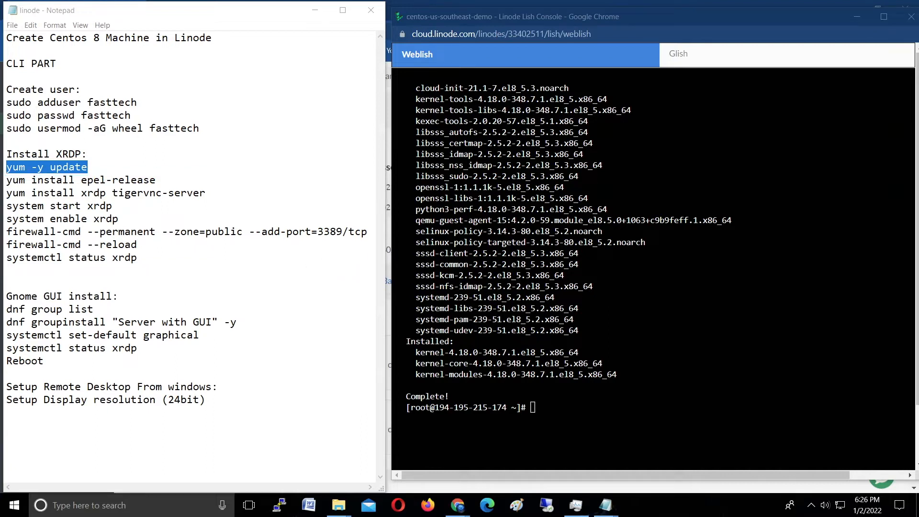
# - Run 'yum install epel-release' and confirm the installation with y
pyautogui.click(44, 167)
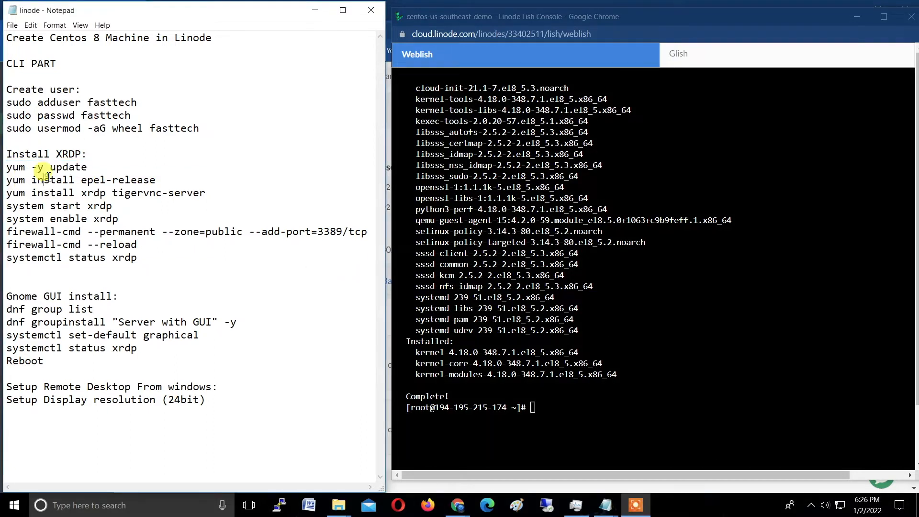
pyautogui.moveTo(341, 358)
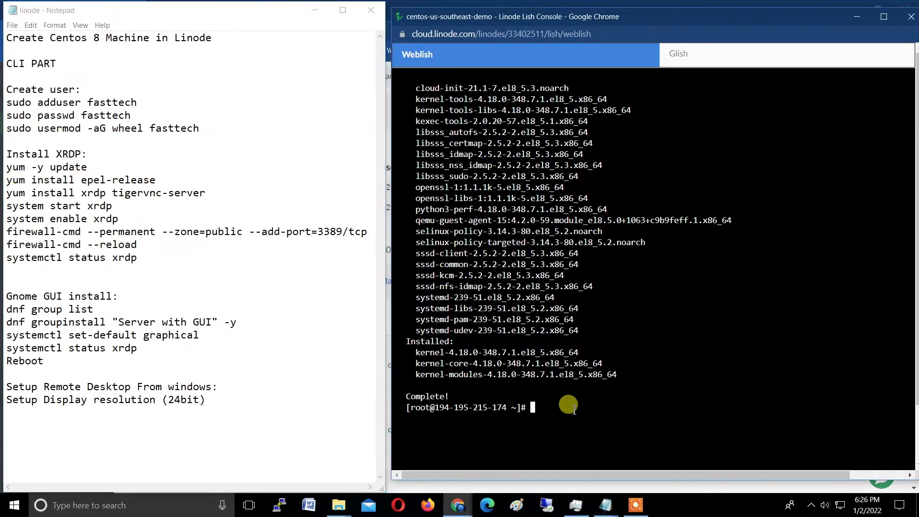
pyautogui.write('yum')
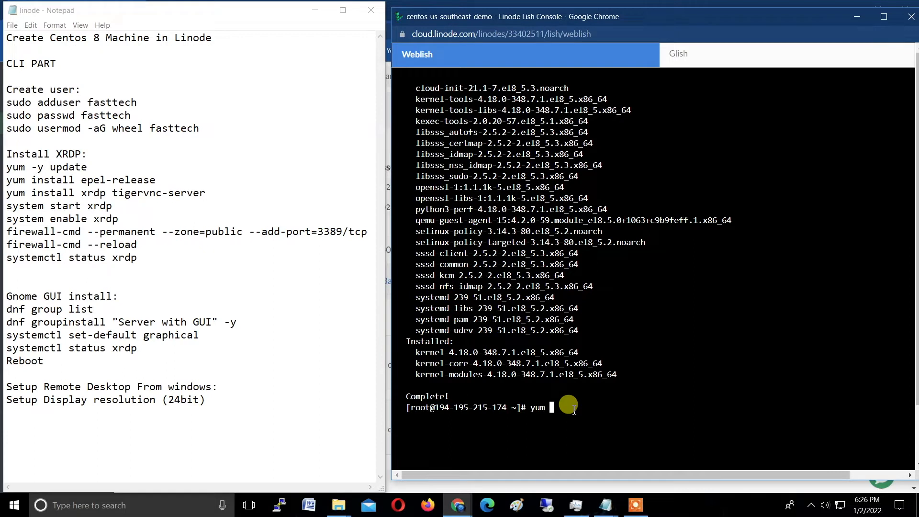
pyautogui.write('install epe')
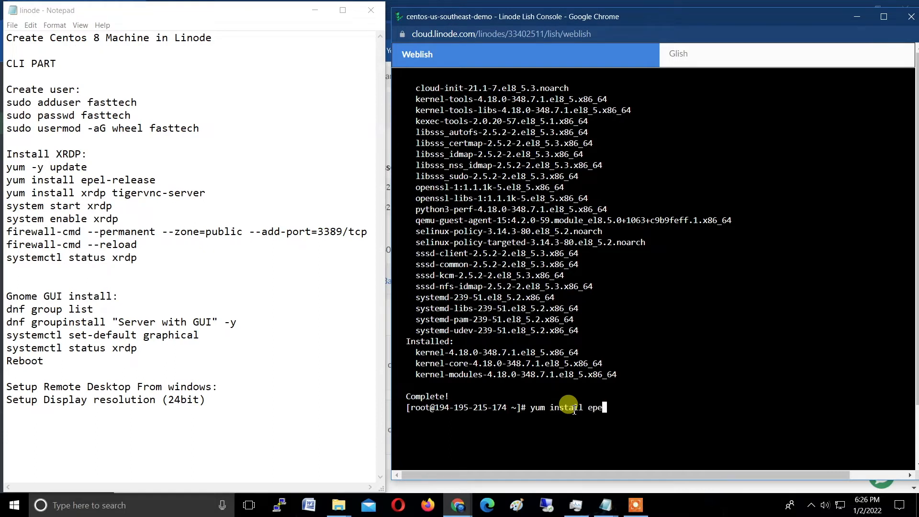
pyautogui.write('l')
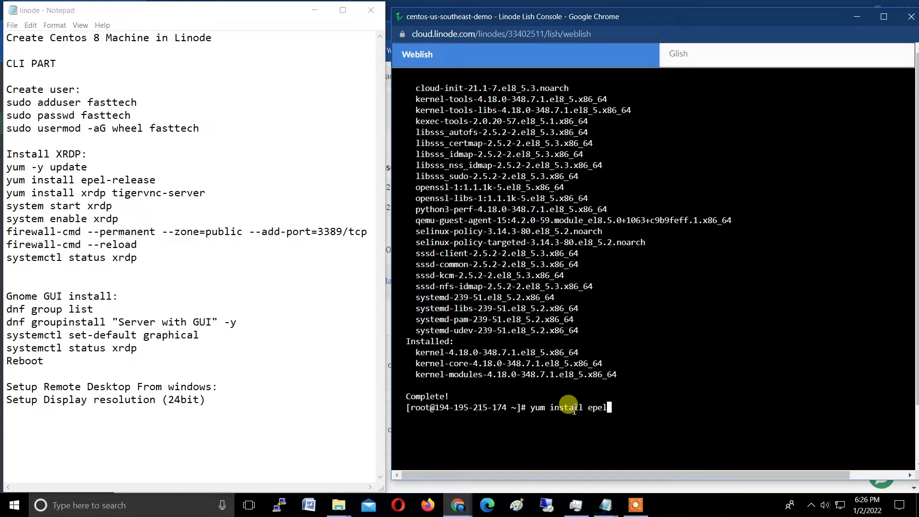
pyautogui.write('-releas')
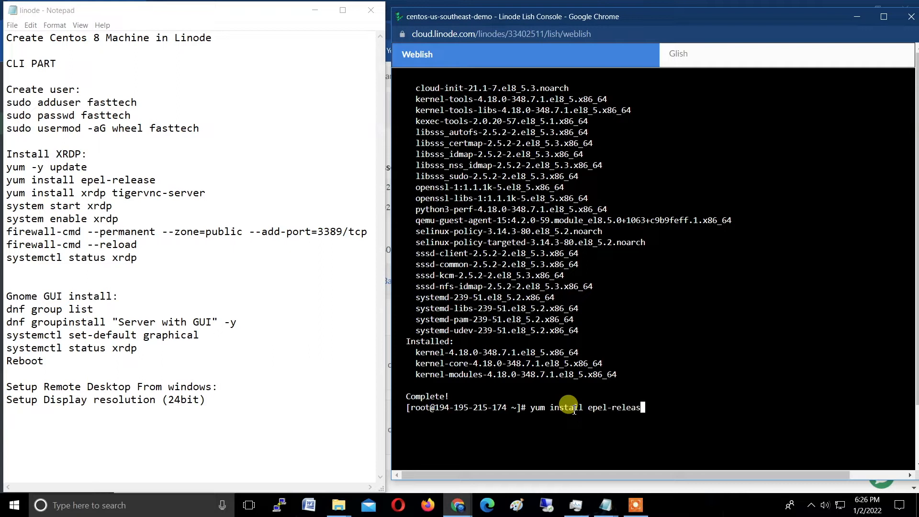
pyautogui.write('e')
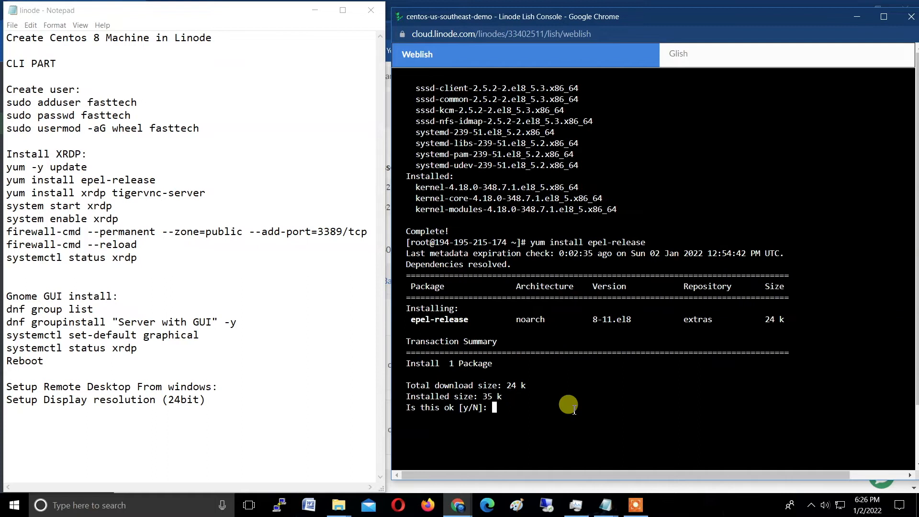
pyautogui.write('y')
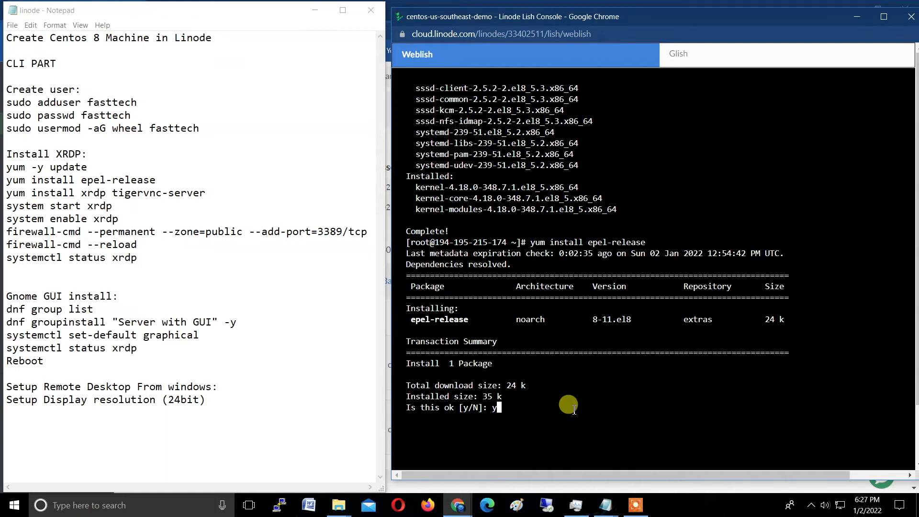
pyautogui.press('Return')
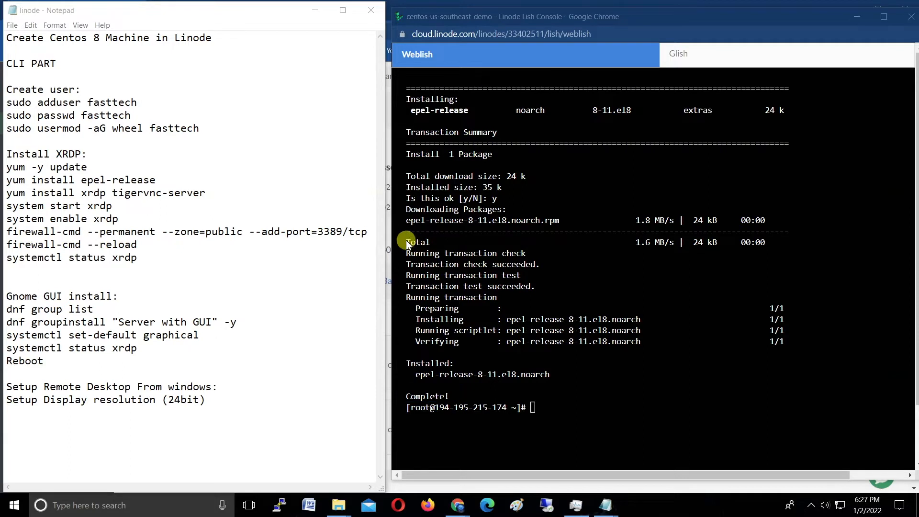
pyautogui.moveTo(407, 242); pyautogui.dragTo(806, 389)
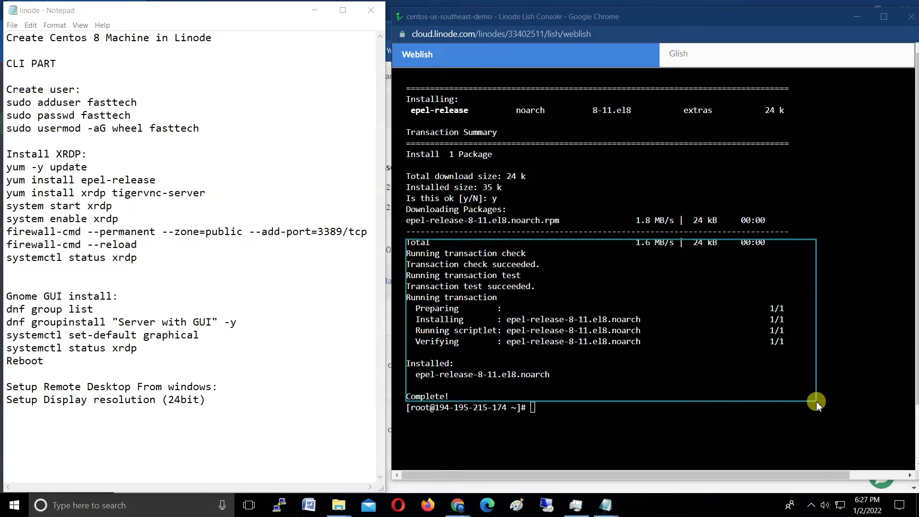
pyautogui.moveTo(554, 421)
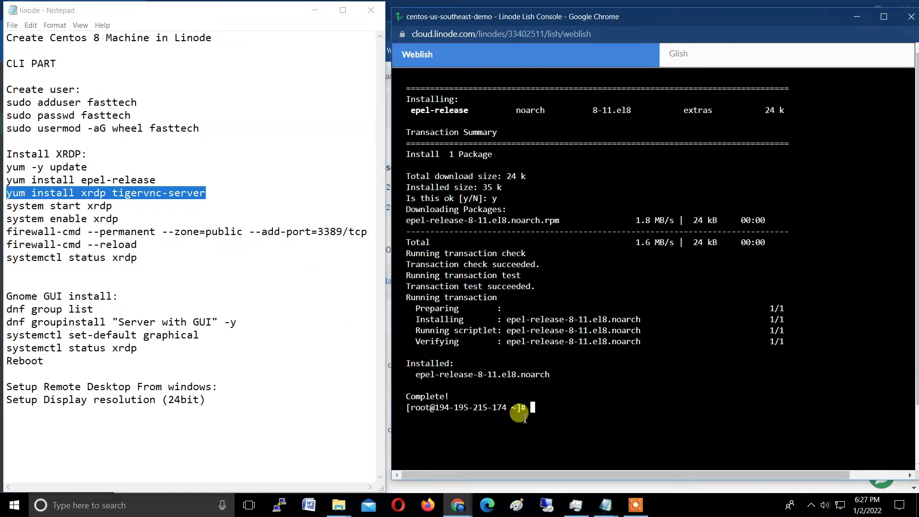
# - Install xrdp and tigervnc-server via yum, answering y to the transaction and GPG key prompts
pyautogui.write('yum')
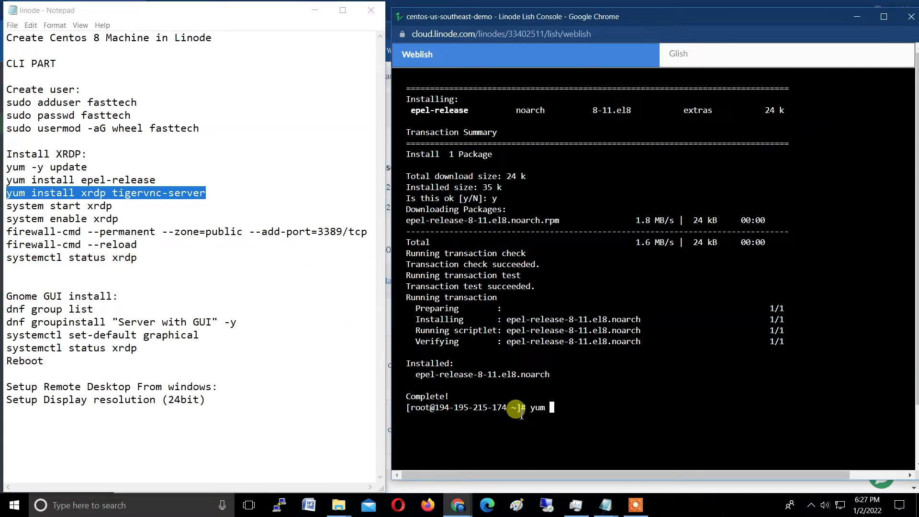
pyautogui.write('install')
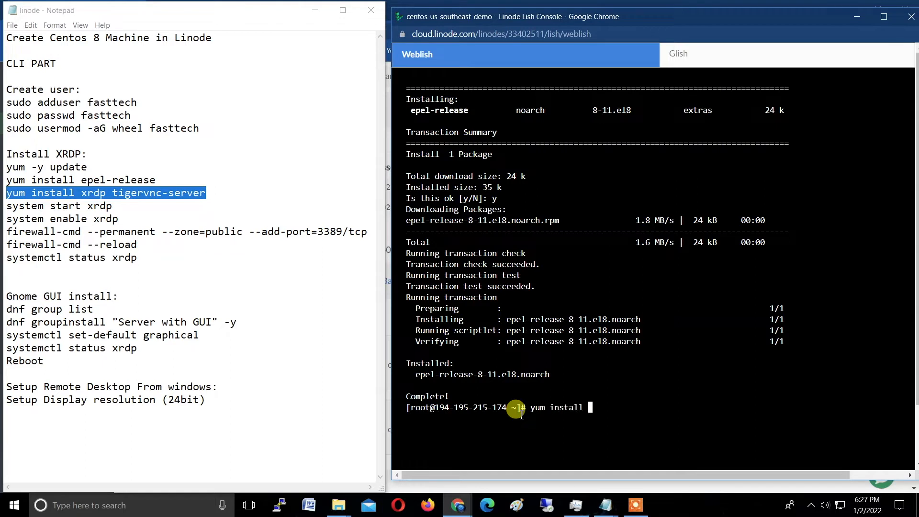
pyautogui.write('xrdp te')
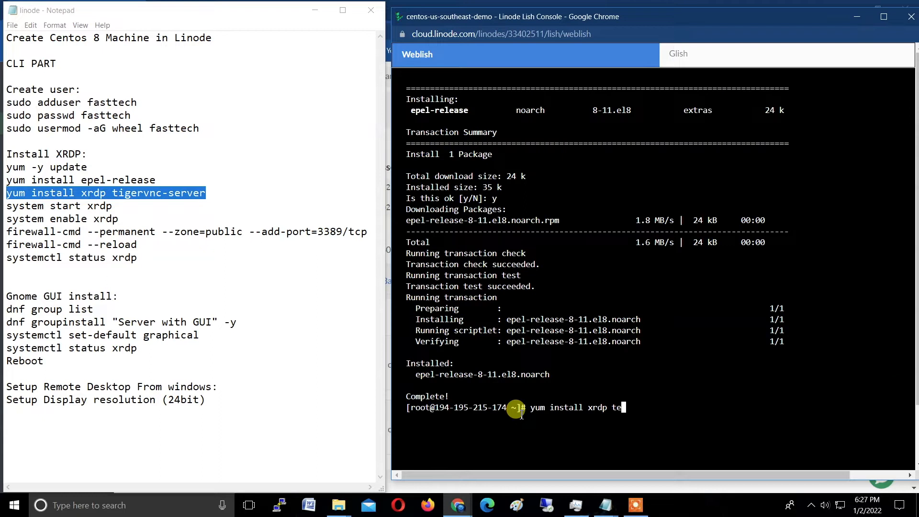
pyautogui.write('ger')
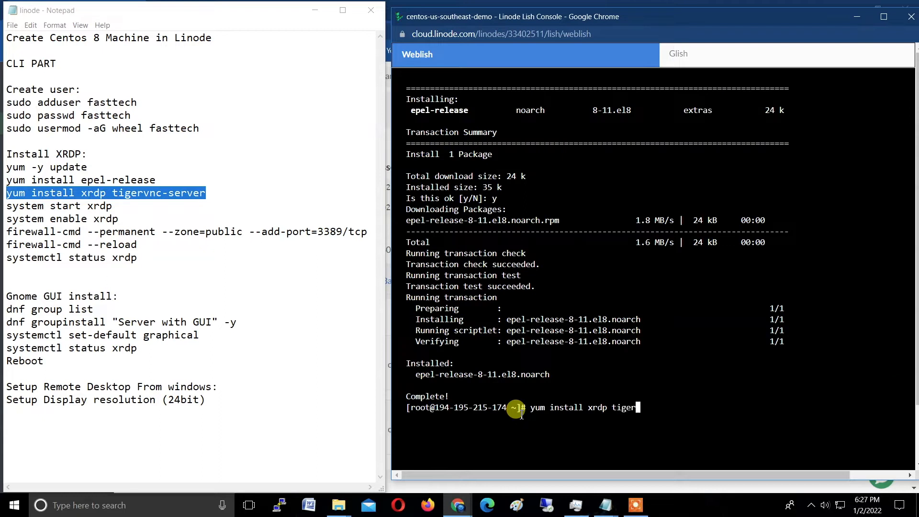
pyautogui.write('vnc')
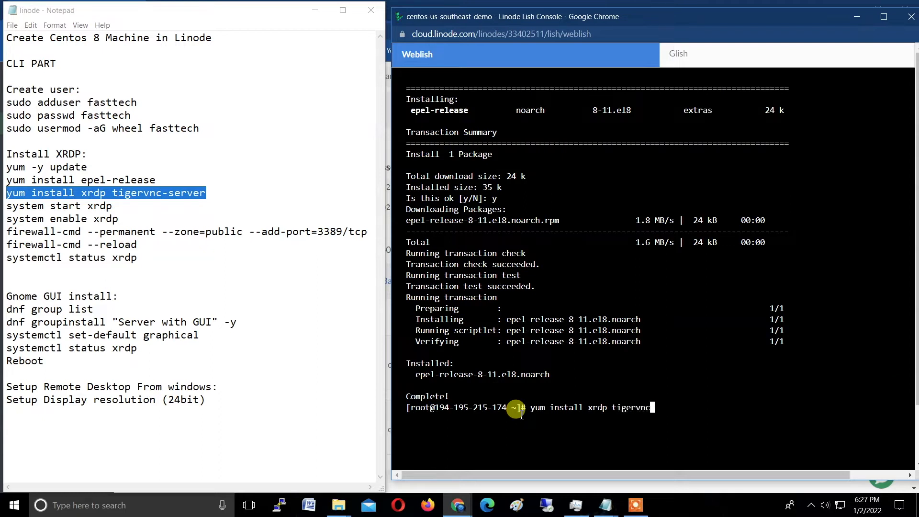
pyautogui.write('-')
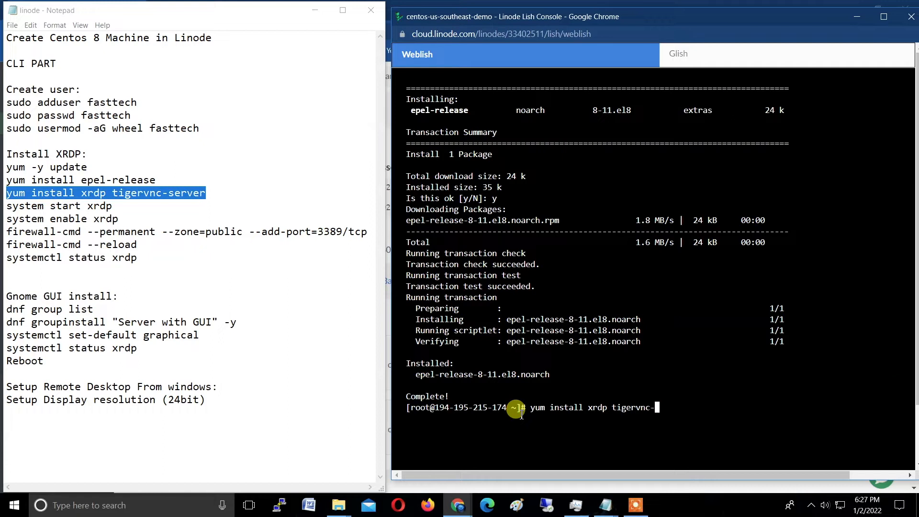
pyautogui.write('server')
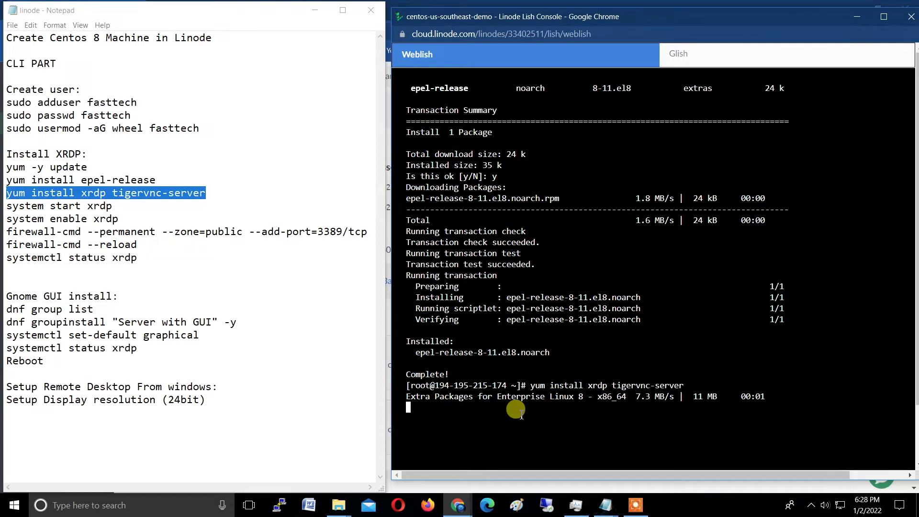
pyautogui.scroll(-3)
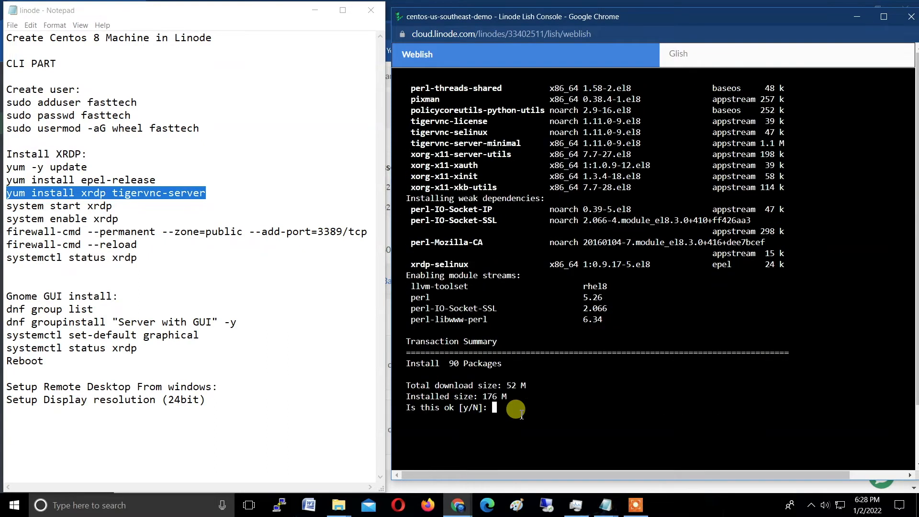
pyautogui.write('y')
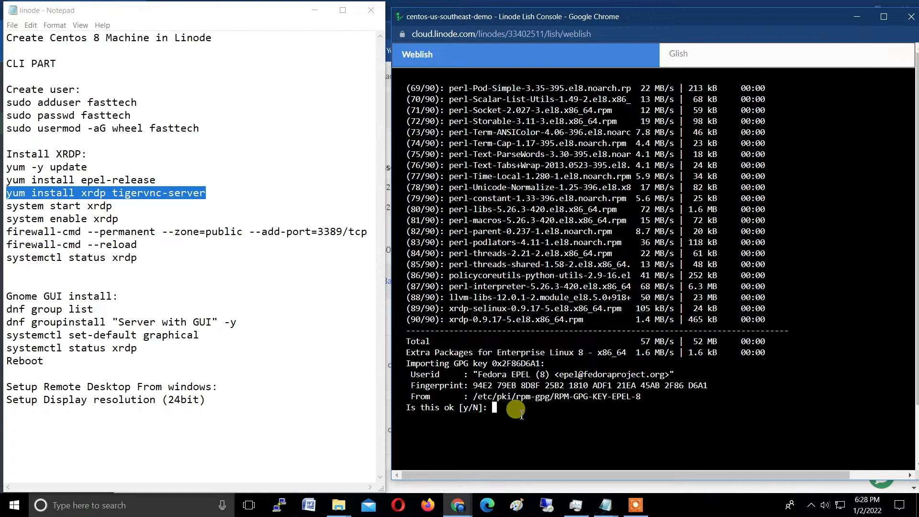
pyautogui.write('y')
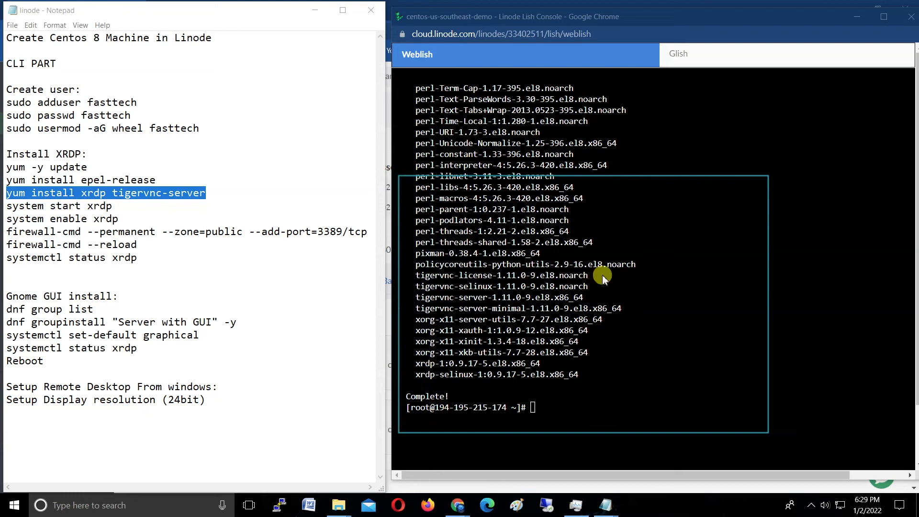
pyautogui.moveTo(504, 381)
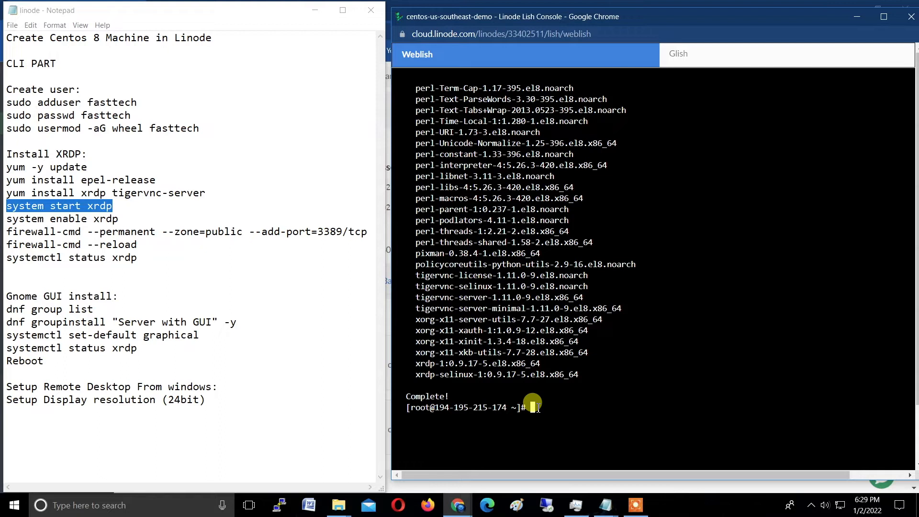
# - Start the xrdp service with systemctl start xrdp
pyautogui.write('systemctl')
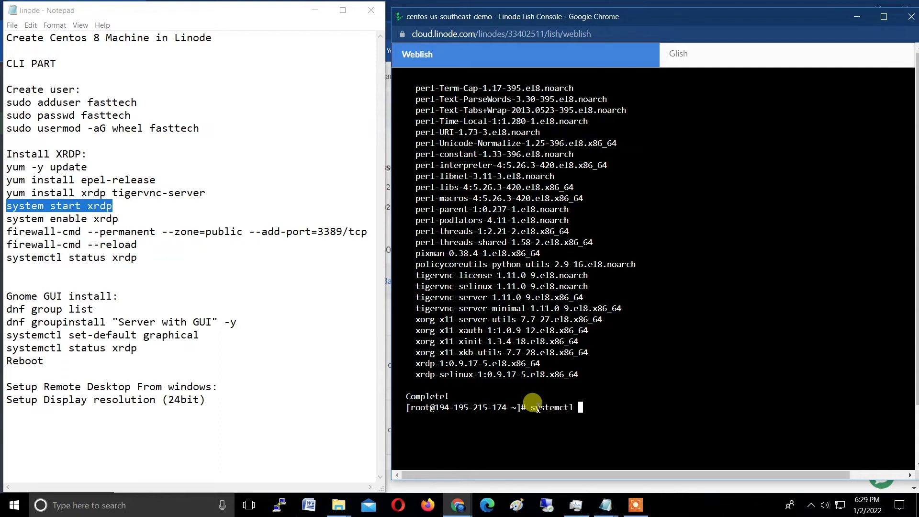
pyautogui.write('start x')
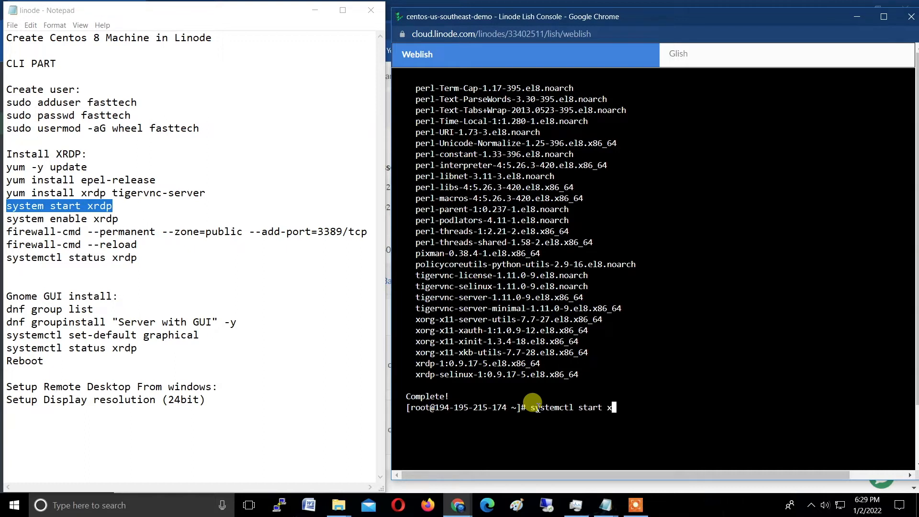
pyautogui.write('rdp')
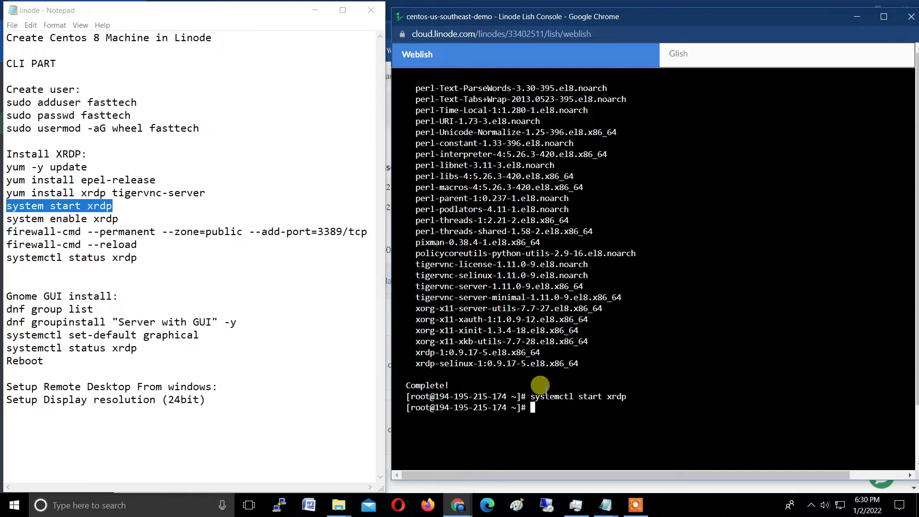
pyautogui.moveTo(592, 403)
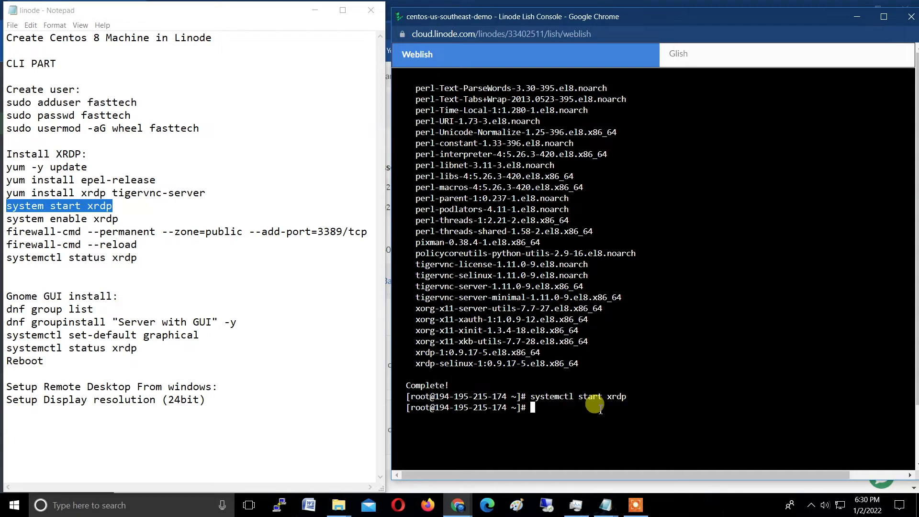
# - Enable xrdp to start at boot with systemctl enable xrdp
pyautogui.write('system e')
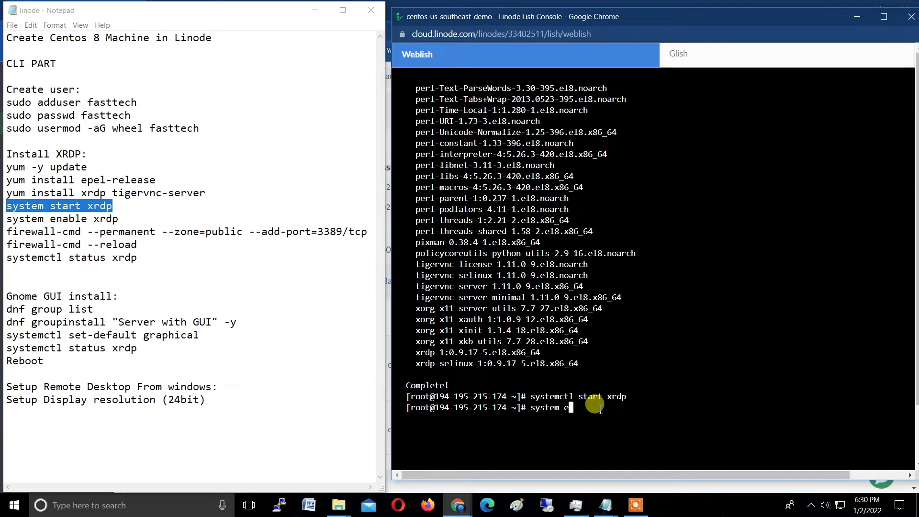
pyautogui.write('nable')
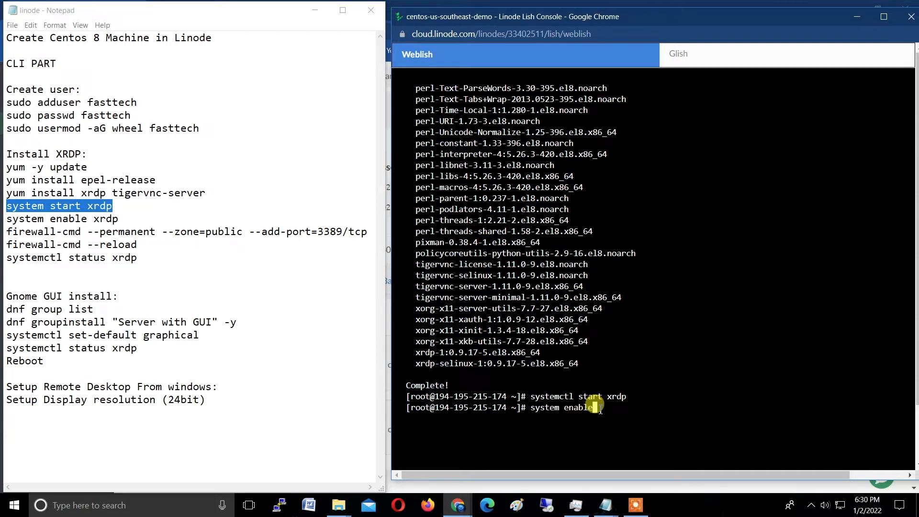
pyautogui.write('xrdp')
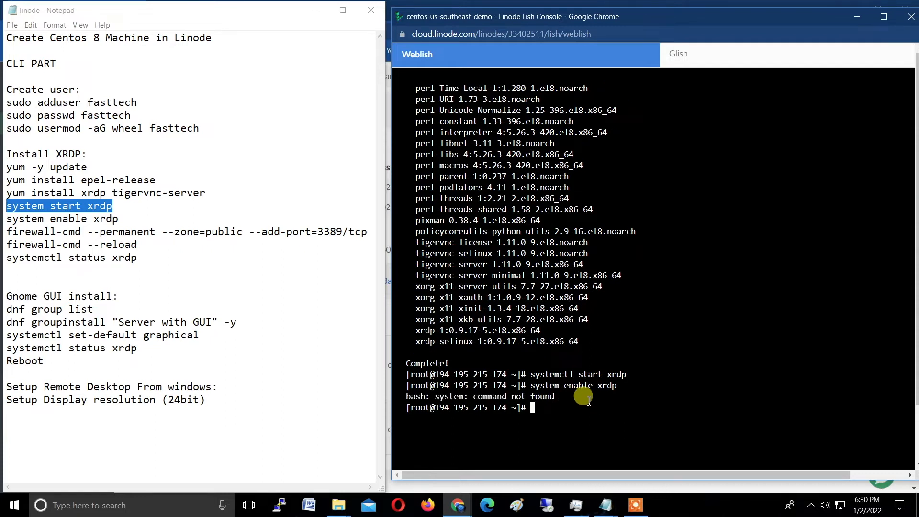
pyautogui.write('s')
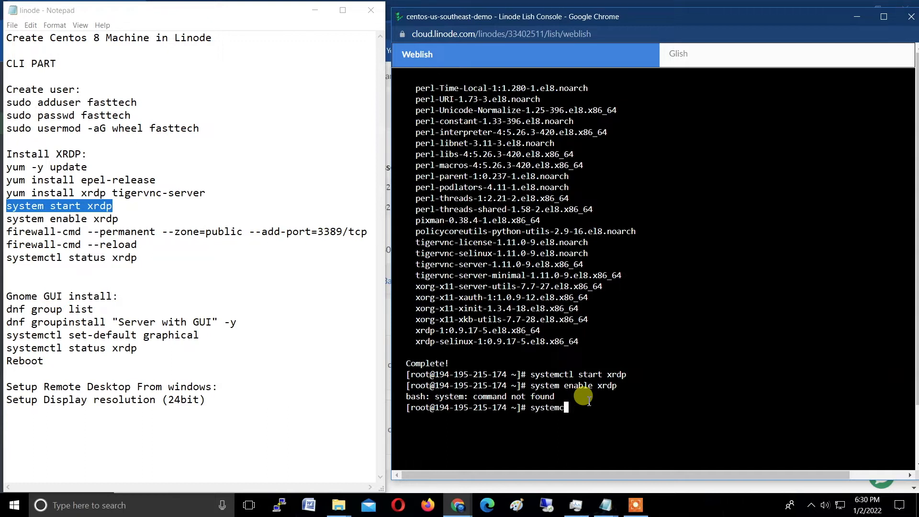
pyautogui.write('enable xr')
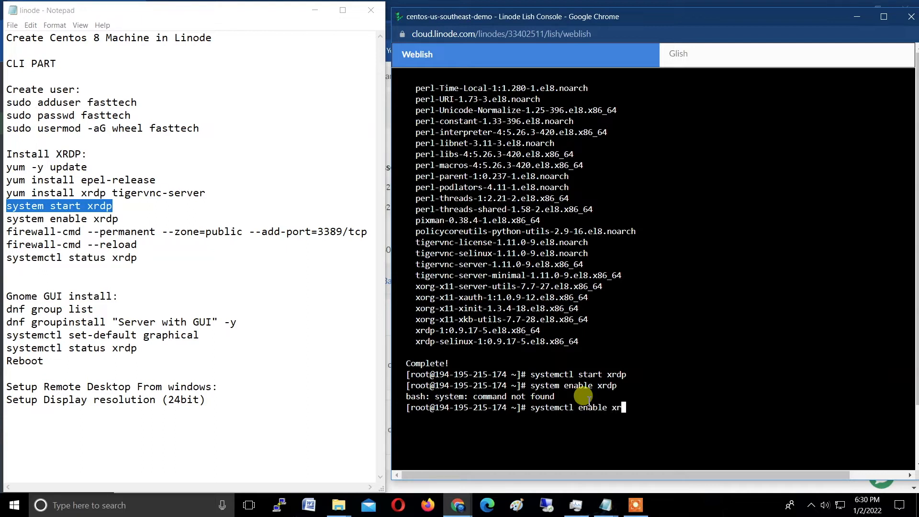
pyautogui.press('Return')
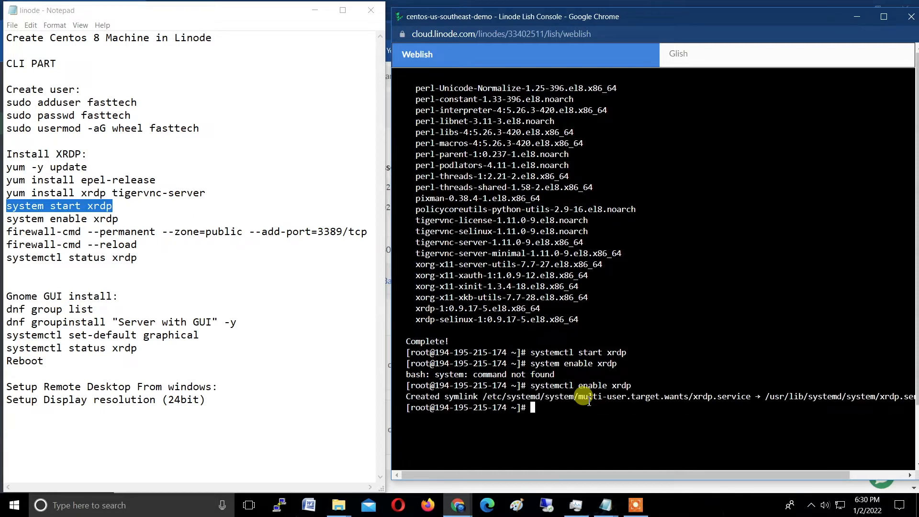
pyautogui.moveTo(480, 396)
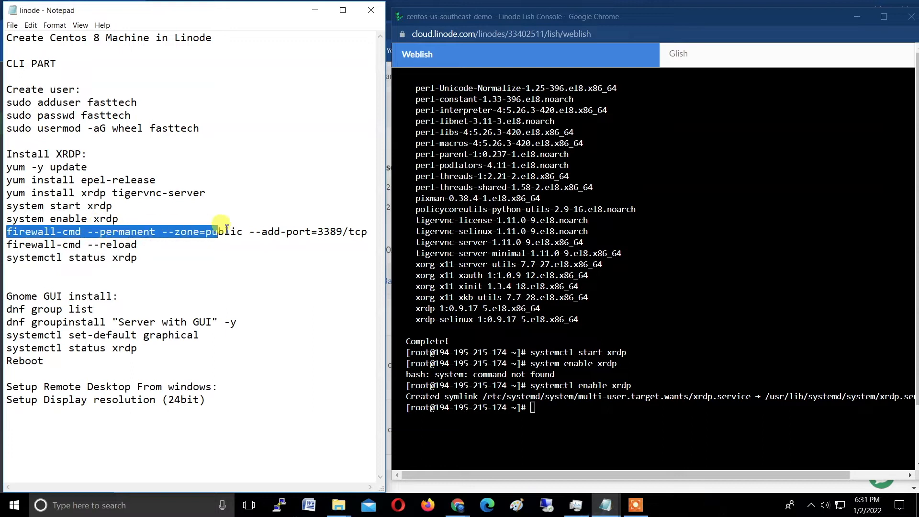
# - Enter firewall-cmd --permanent --zone=public --add-port=3389/tcp at the root prompt
pyautogui.click(316, 239)
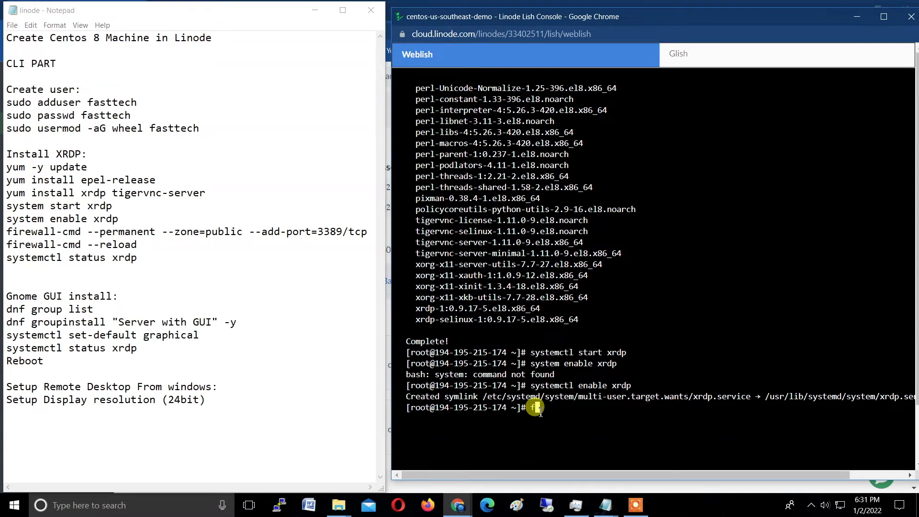
pyautogui.write('firewall')
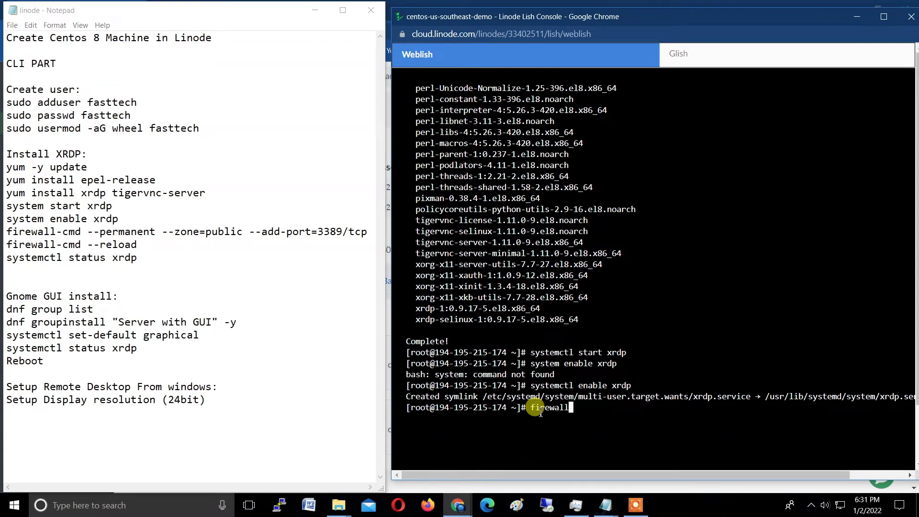
pyautogui.write('-')
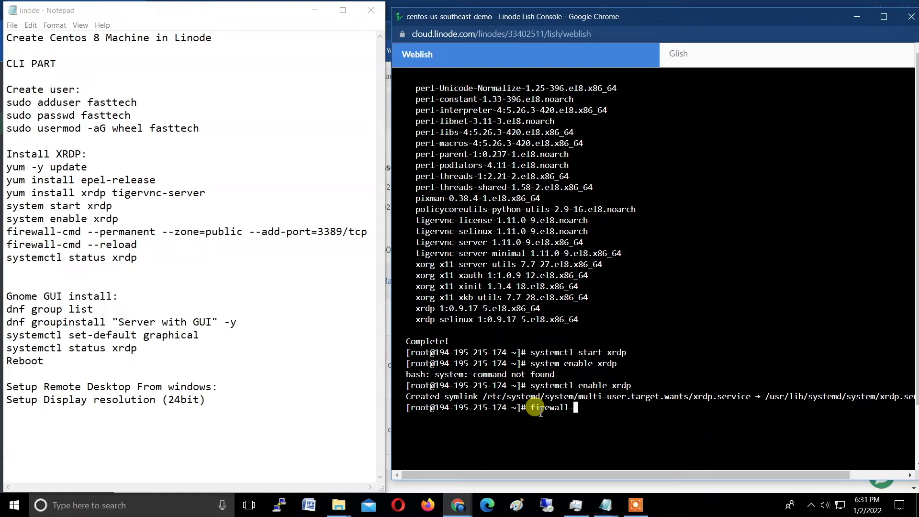
pyautogui.write('cmd')
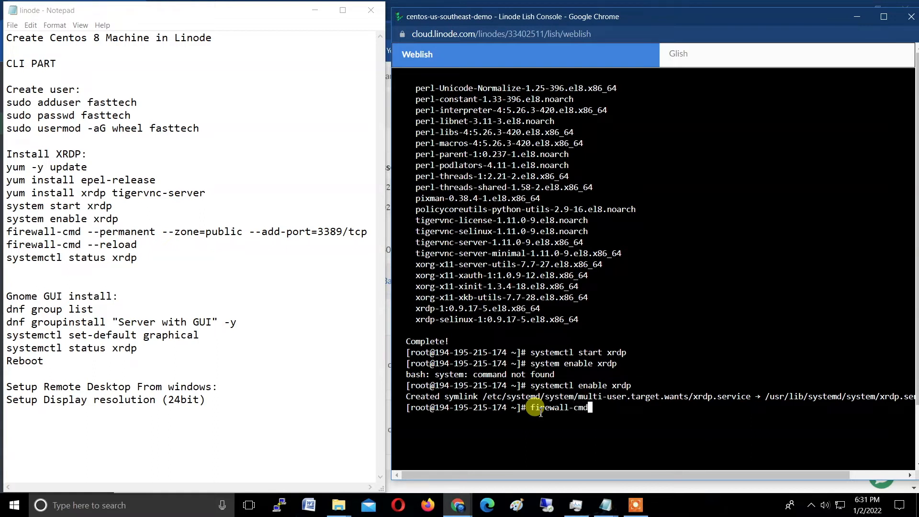
pyautogui.write('-')
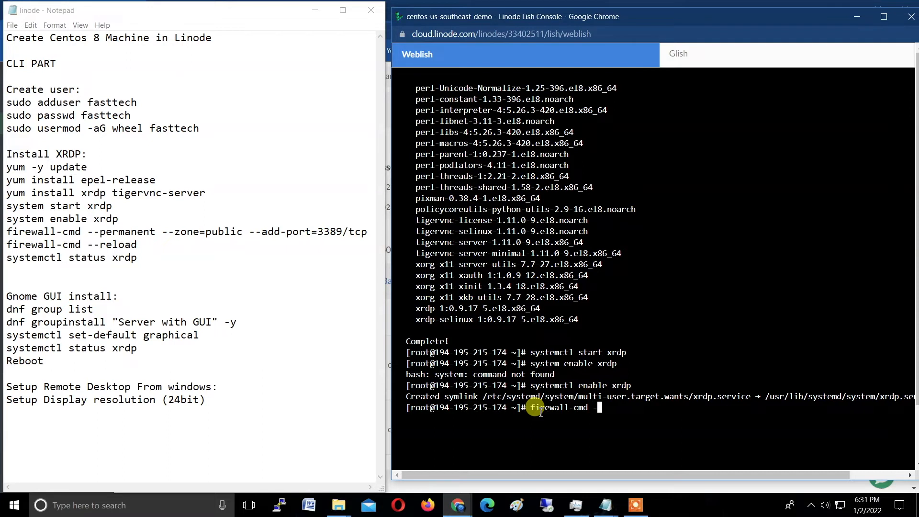
pyautogui.write('-')
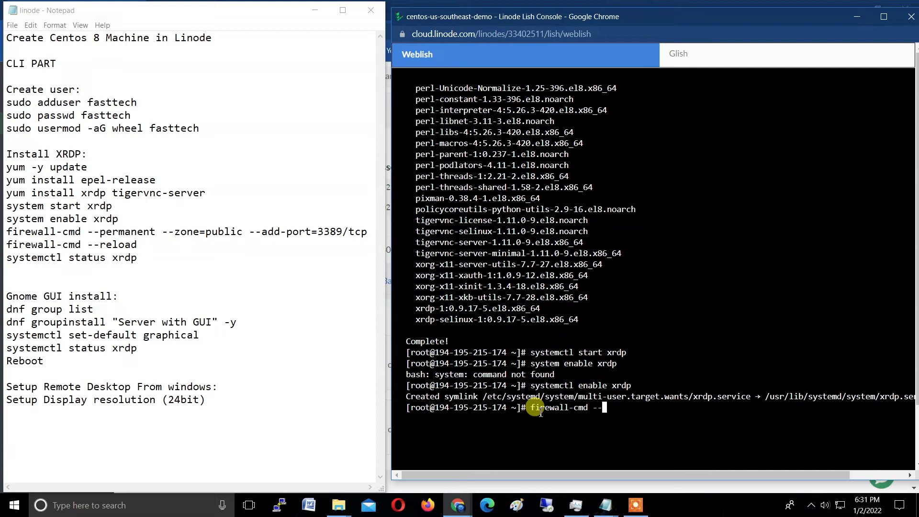
pyautogui.write('per')
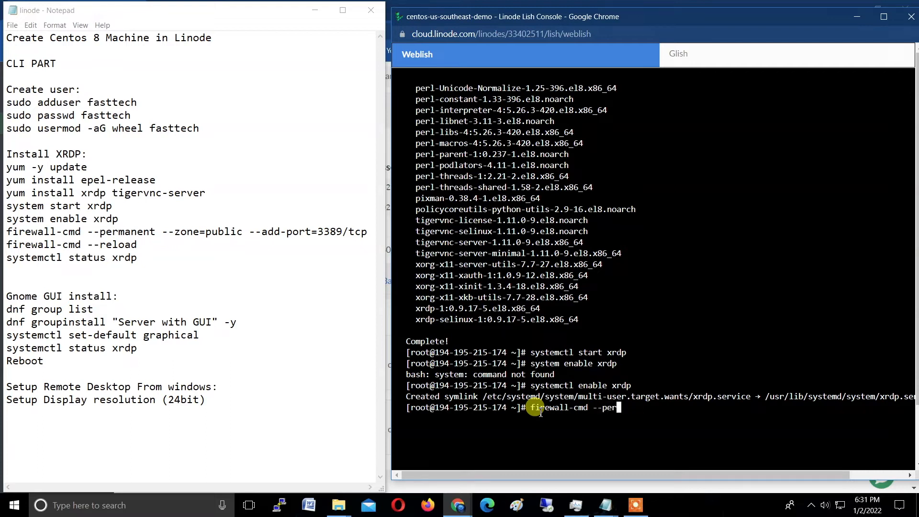
pyautogui.write('manent')
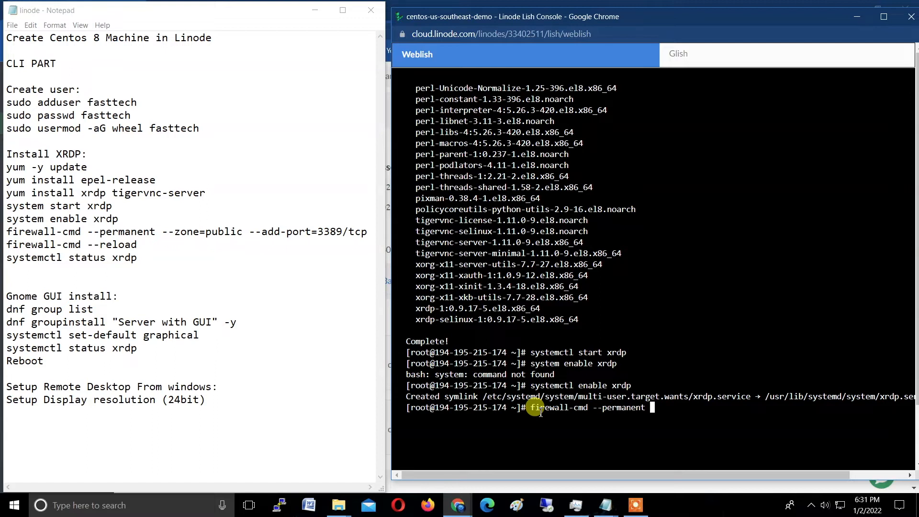
pyautogui.write('--zone')
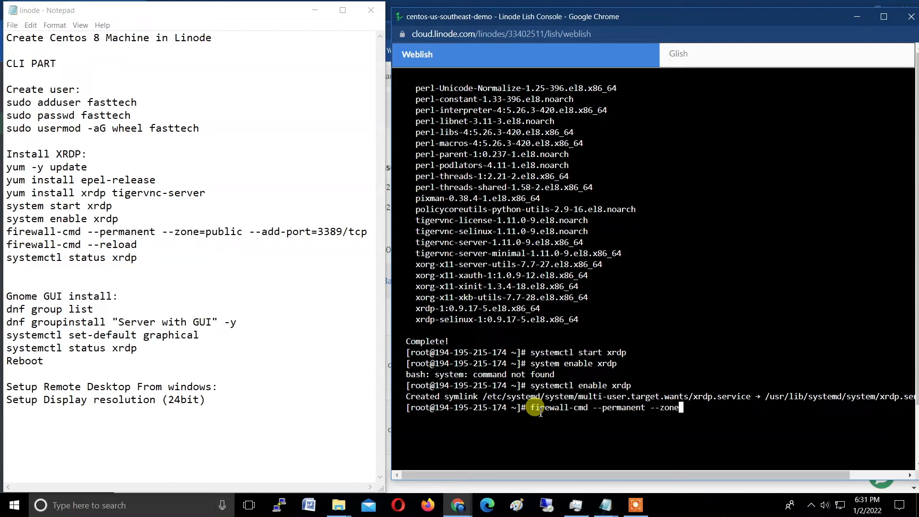
pyautogui.write('public')
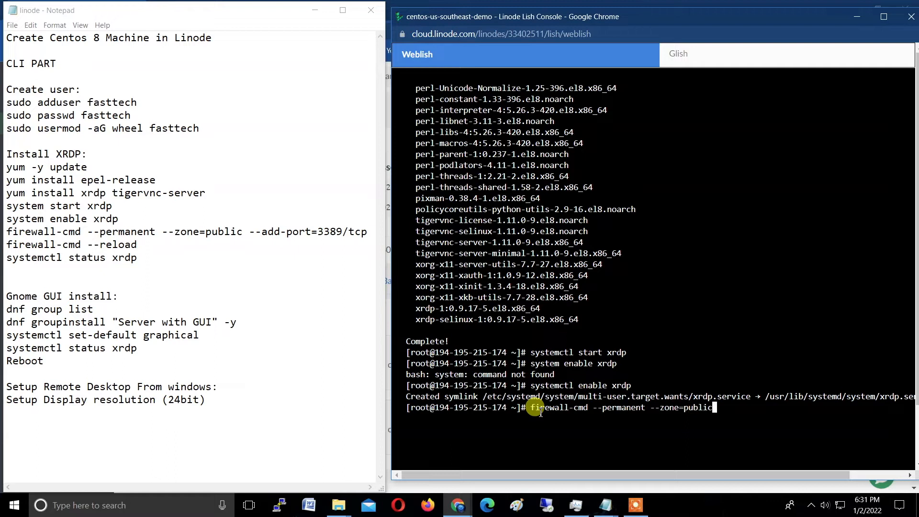
pyautogui.write('--ad')
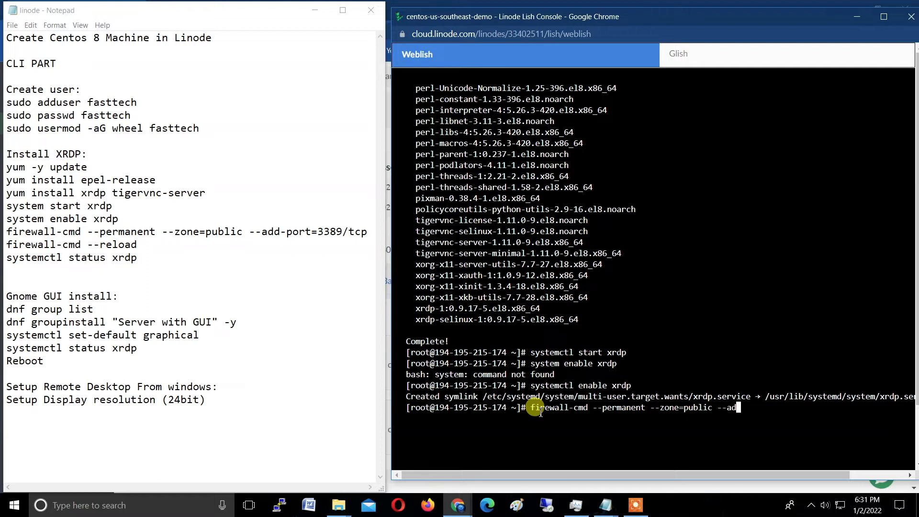
pyautogui.write('d-port')
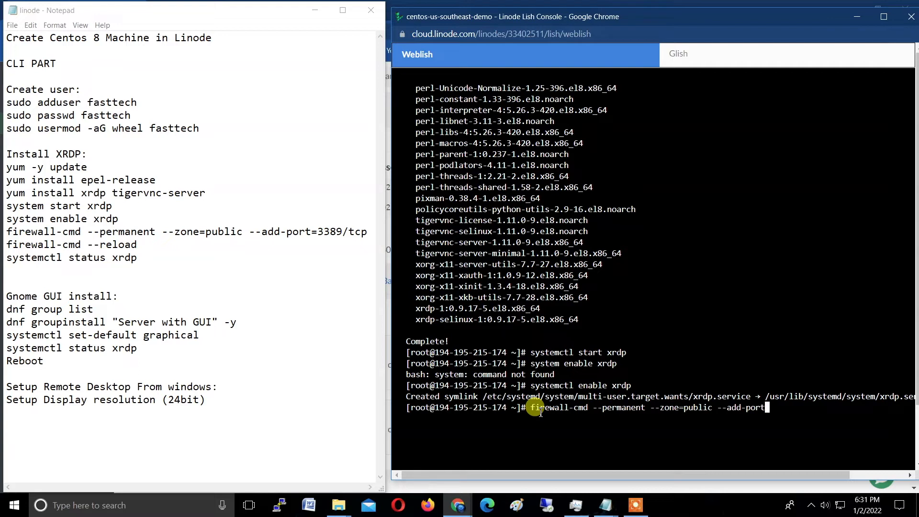
pyautogui.write('=')
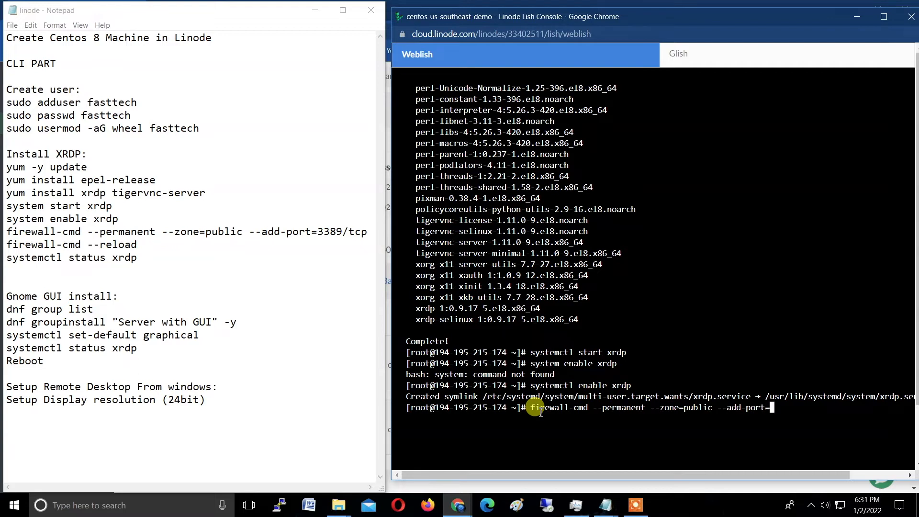
pyautogui.write('3389')
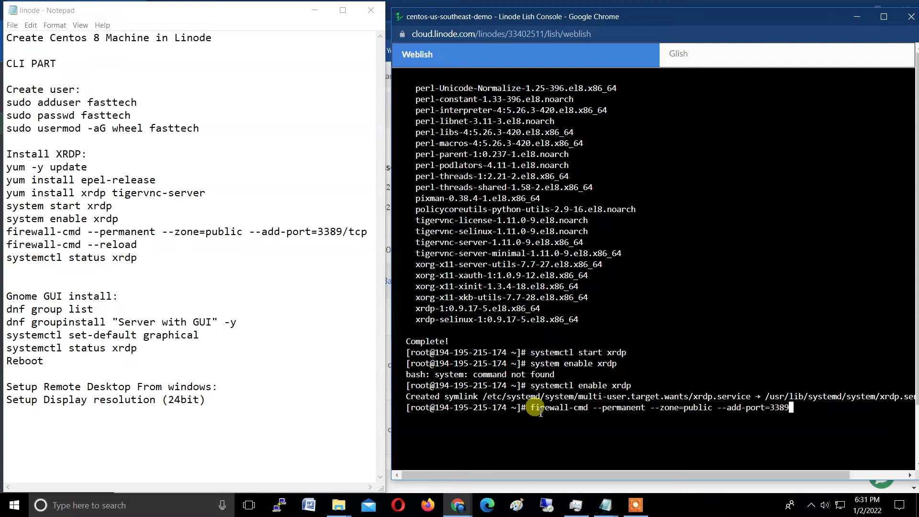
pyautogui.write('/tcp')
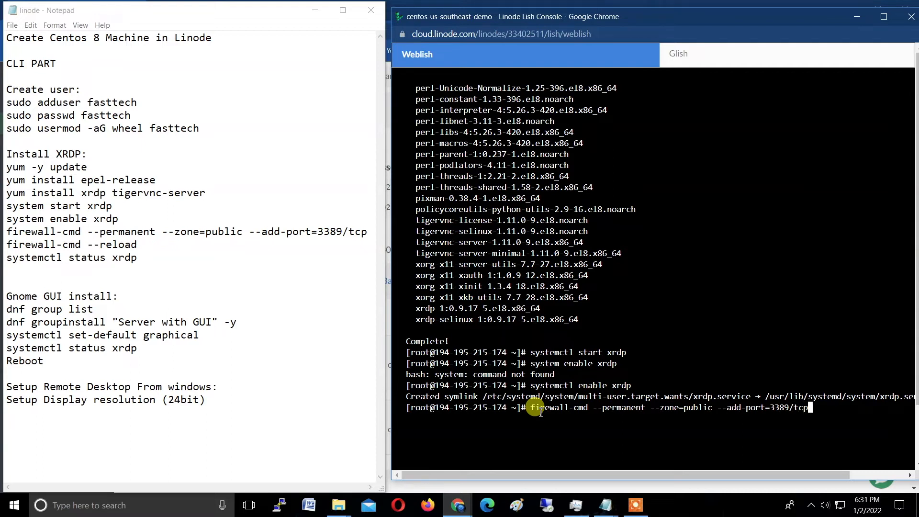
pyautogui.moveTo(662, 410)
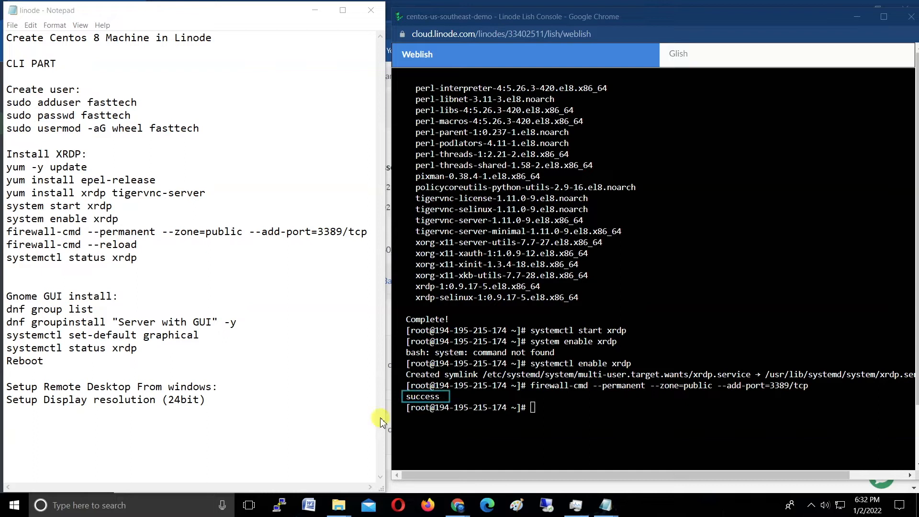
pyautogui.moveTo(381, 420)
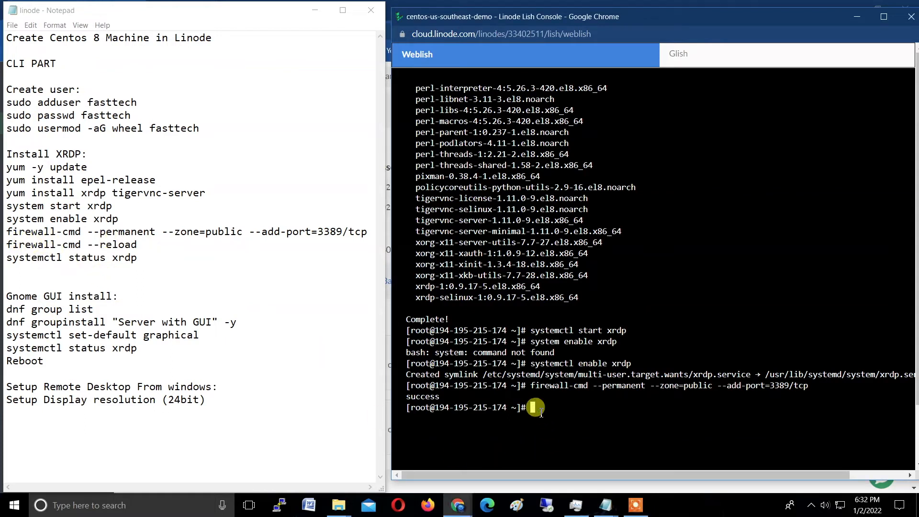
# - Apply the new port rule by running firewall-cmd --reload
pyautogui.write('fire')
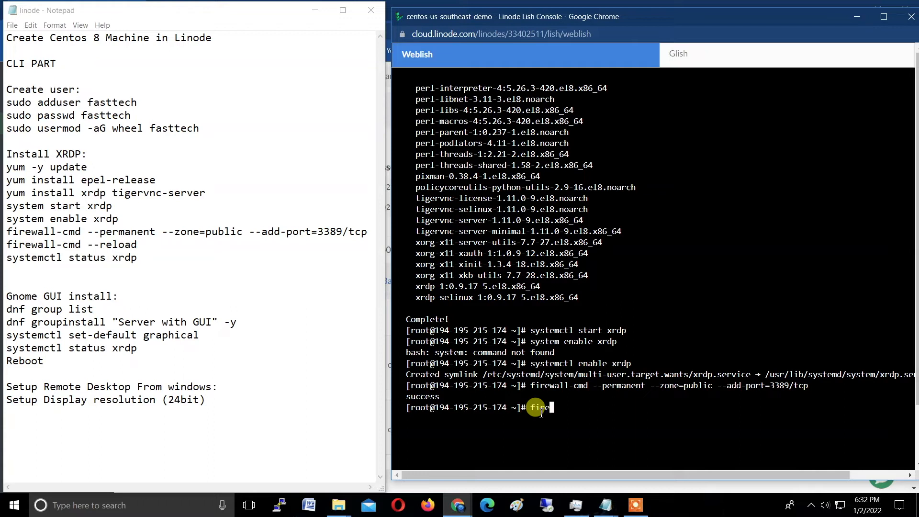
pyautogui.write('wall')
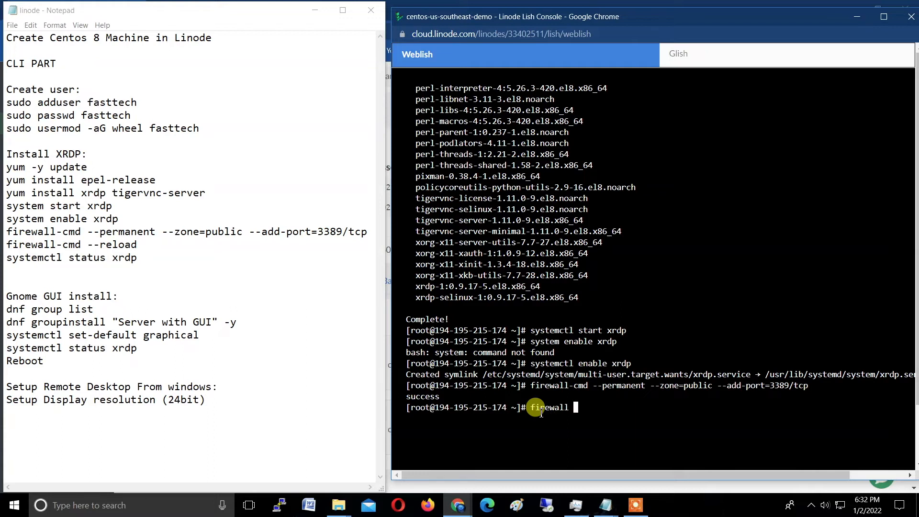
pyautogui.write('-cmd')
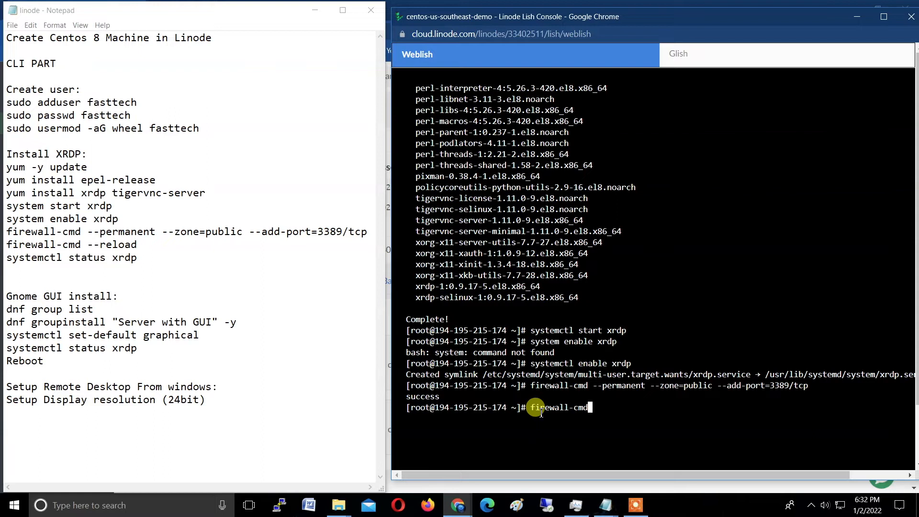
pyautogui.write('--reload')
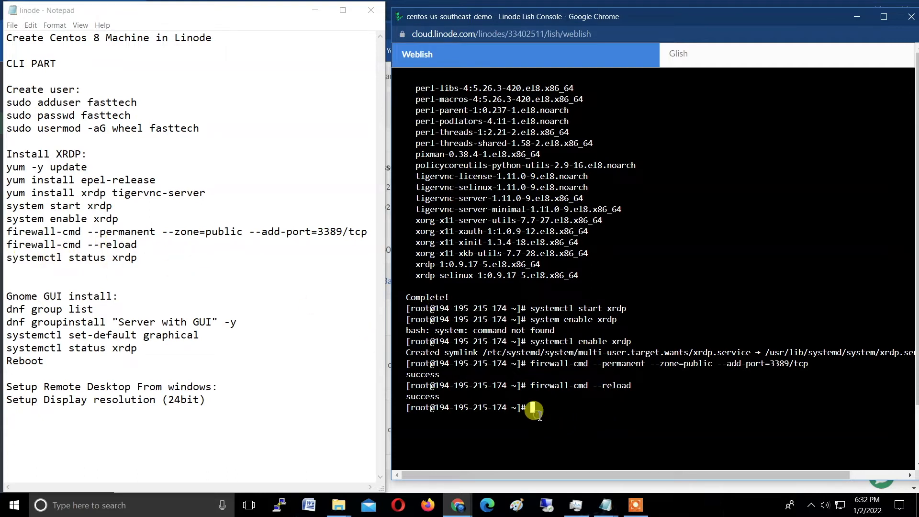
# - Run systemctl status xrdp and confirm it shows enabled and active (running)
pyautogui.write('sys')
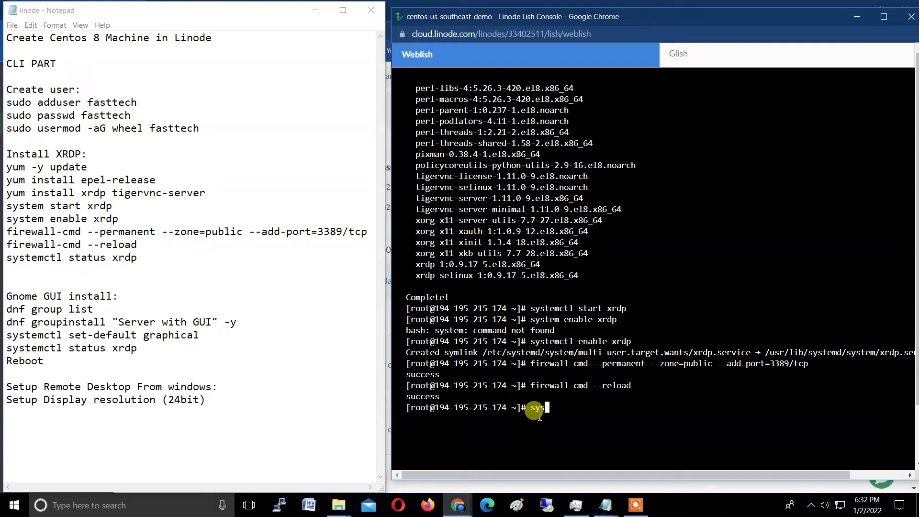
pyautogui.write('tem')
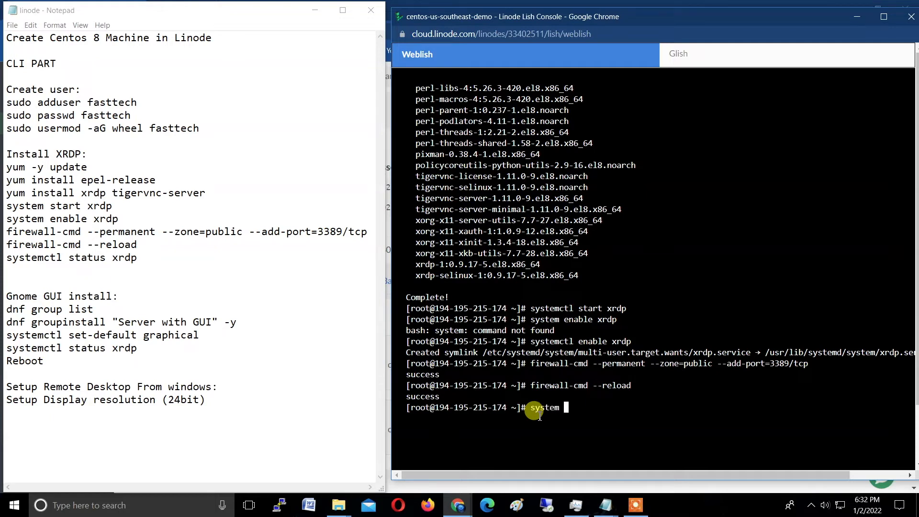
pyautogui.write('stau')
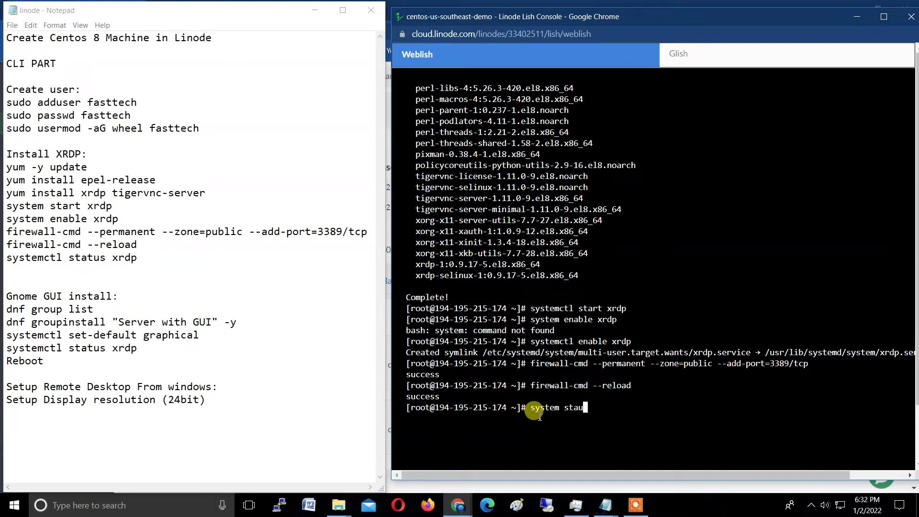
pyautogui.write('u')
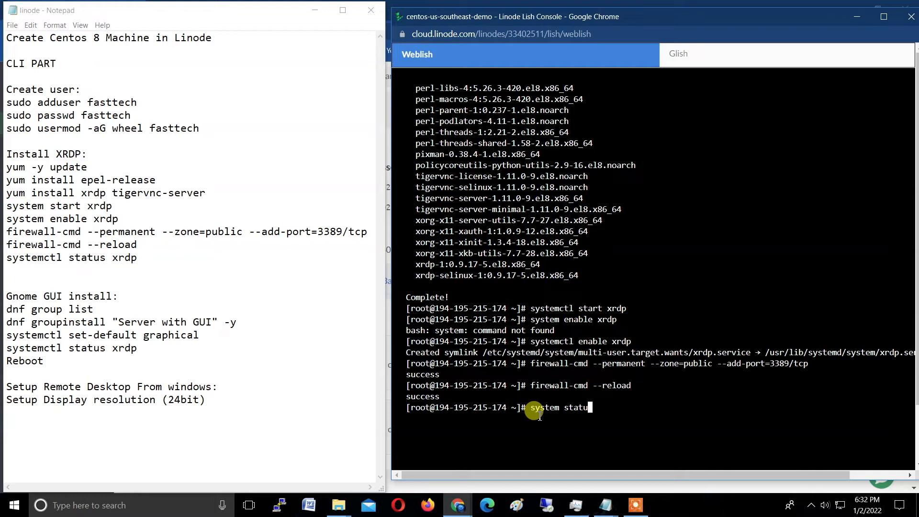
pyautogui.write('xrdp')
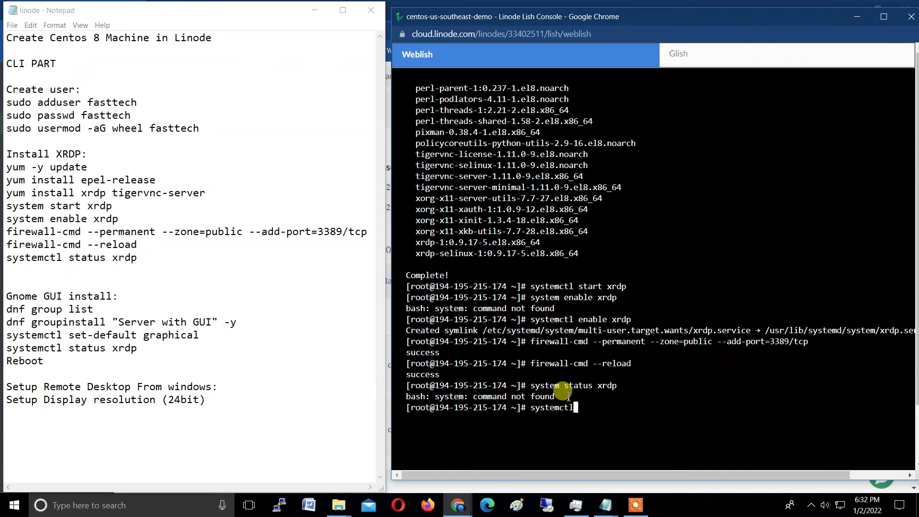
pyautogui.write('stat')
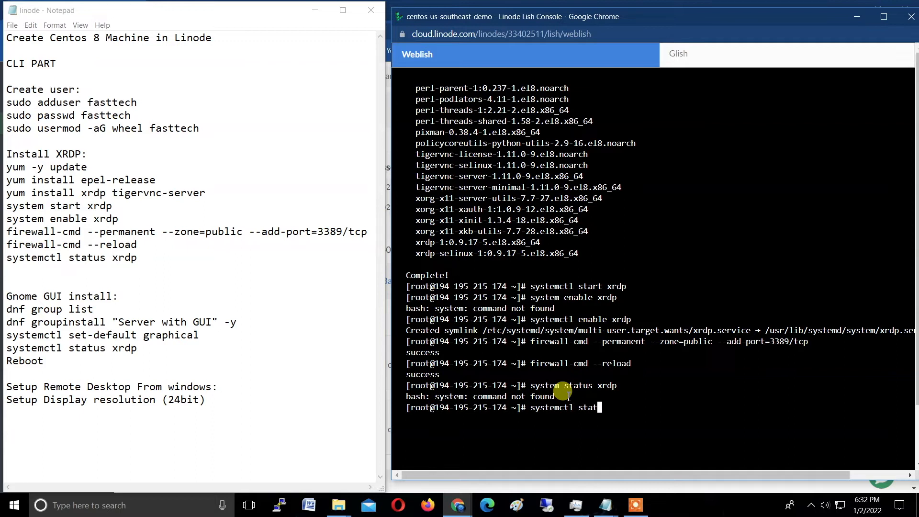
pyautogui.write('us xrdp')
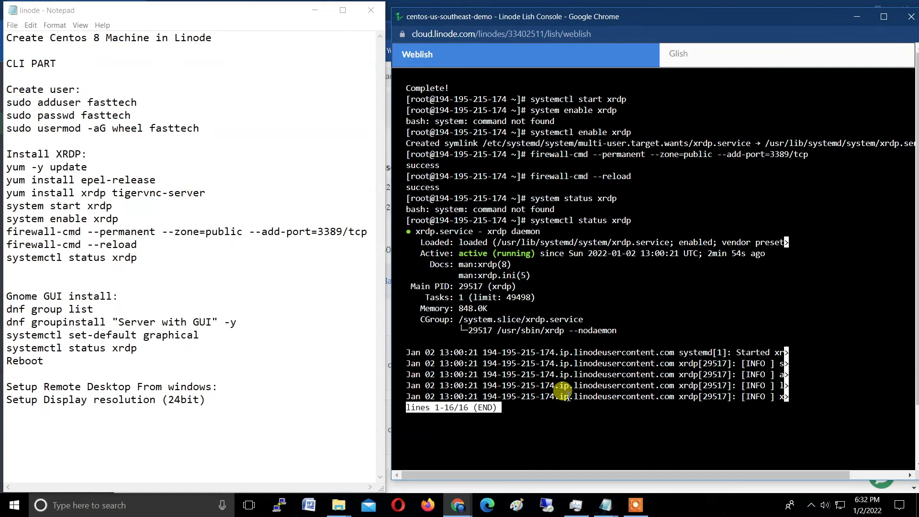
pyautogui.moveTo(527, 385)
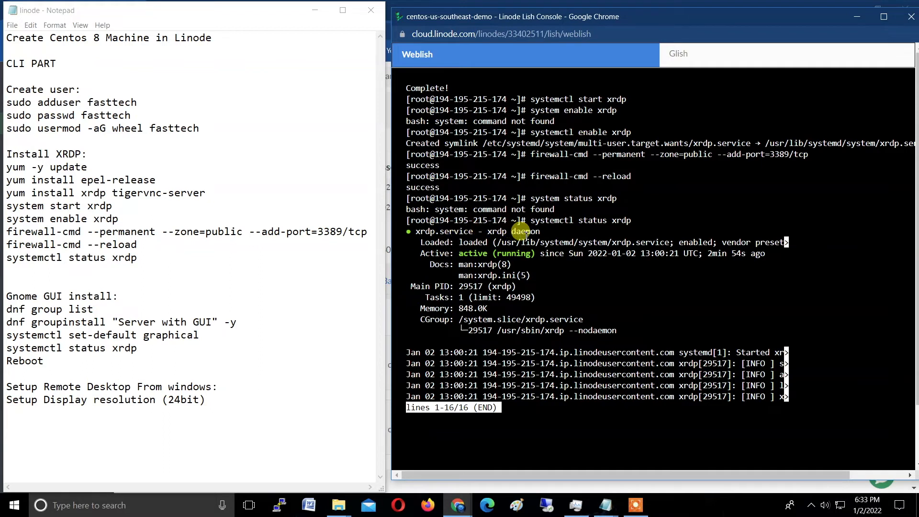
pyautogui.moveTo(528, 255)
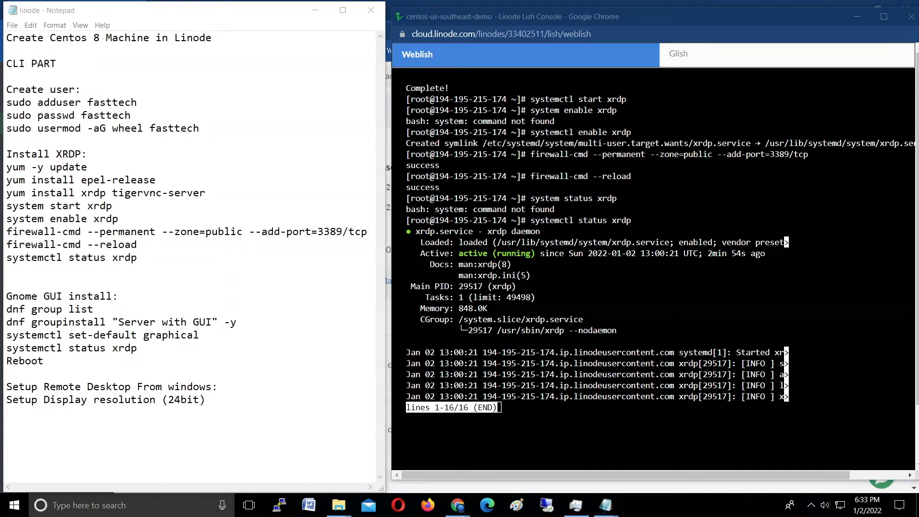
pyautogui.moveTo(419, 250)
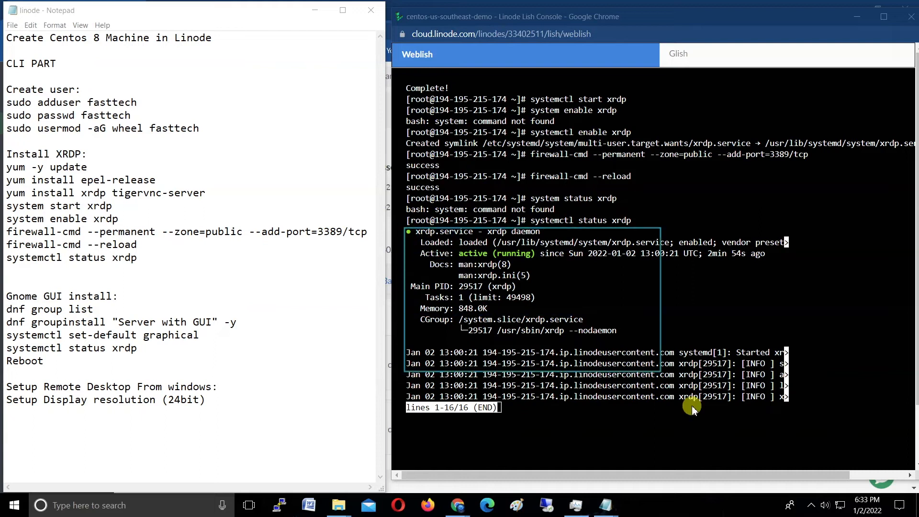
pyautogui.moveTo(771, 458)
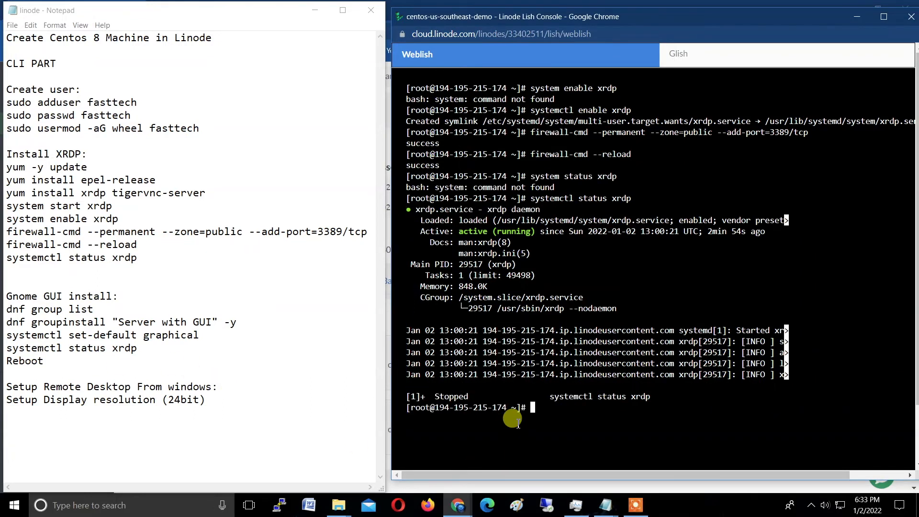
pyautogui.moveTo(449, 413)
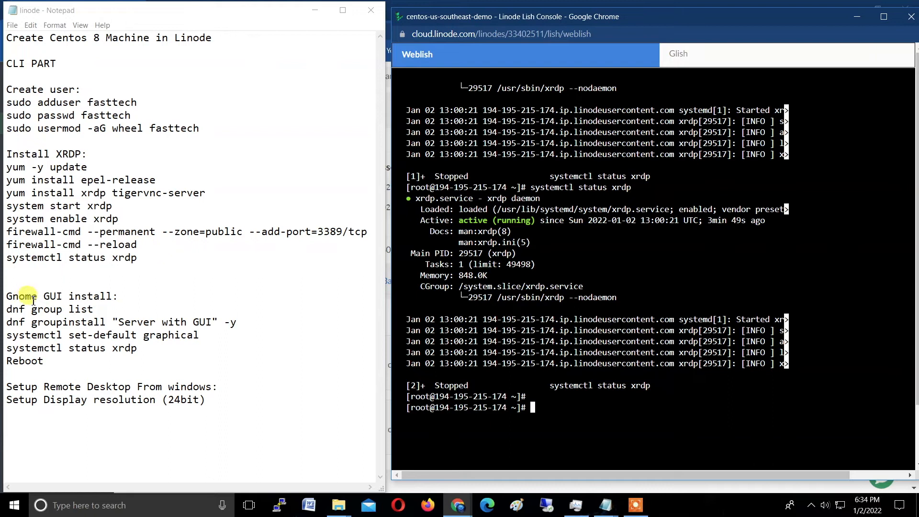
pyautogui.moveTo(128, 259)
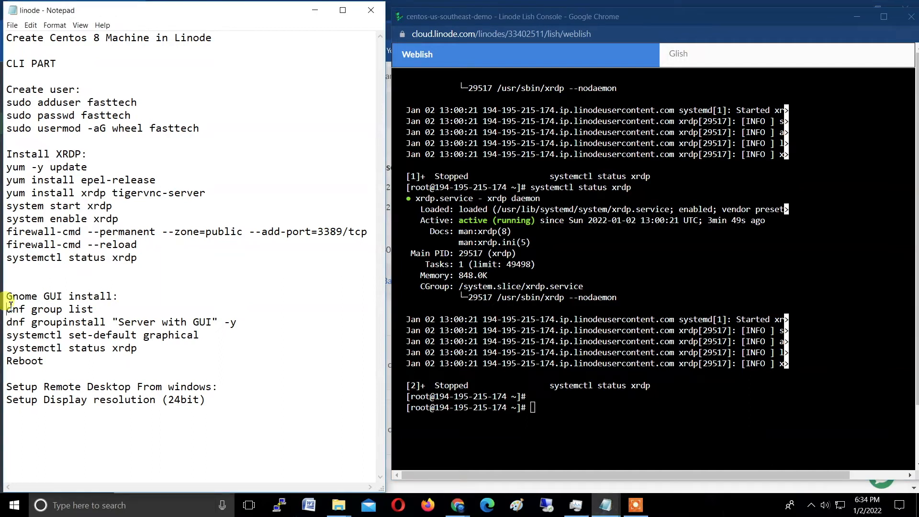
pyautogui.moveTo(110, 309)
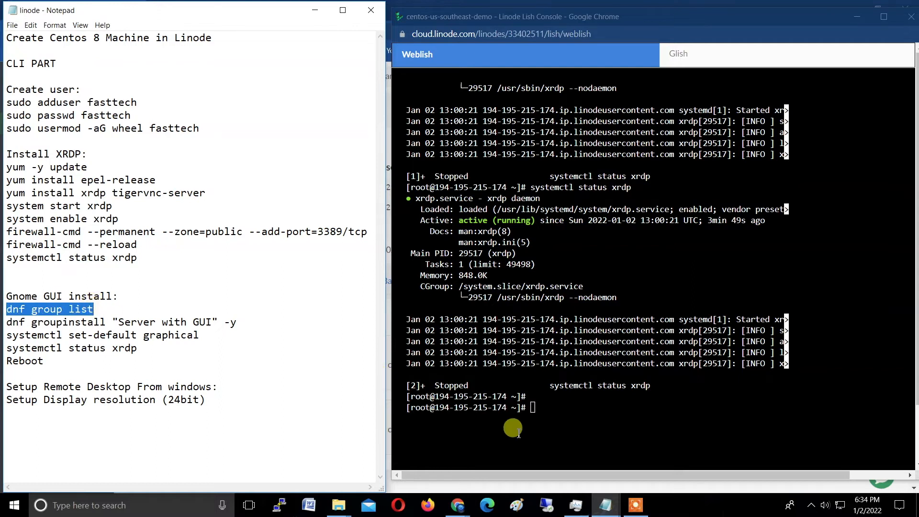
# - Run dnf group list to show package groups, including Server with GUI
pyautogui.write('dnf group list')
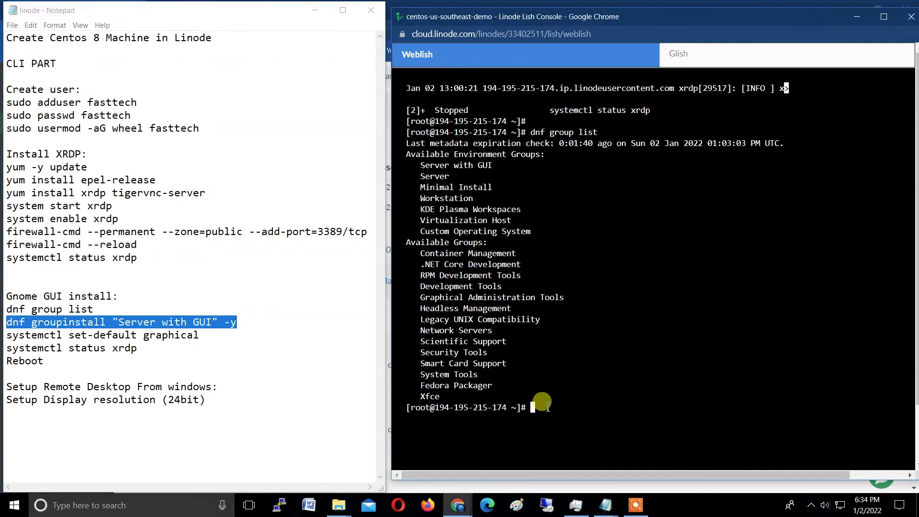
# - Run dnf groupinstall "Server with GUI" -y for an unattended install
pyautogui.write('dnf g')
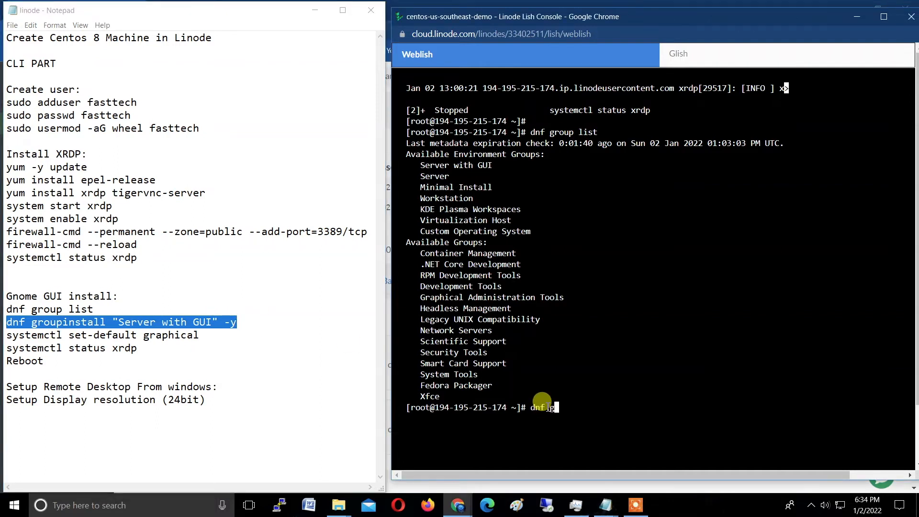
pyautogui.write('roupinstall "')
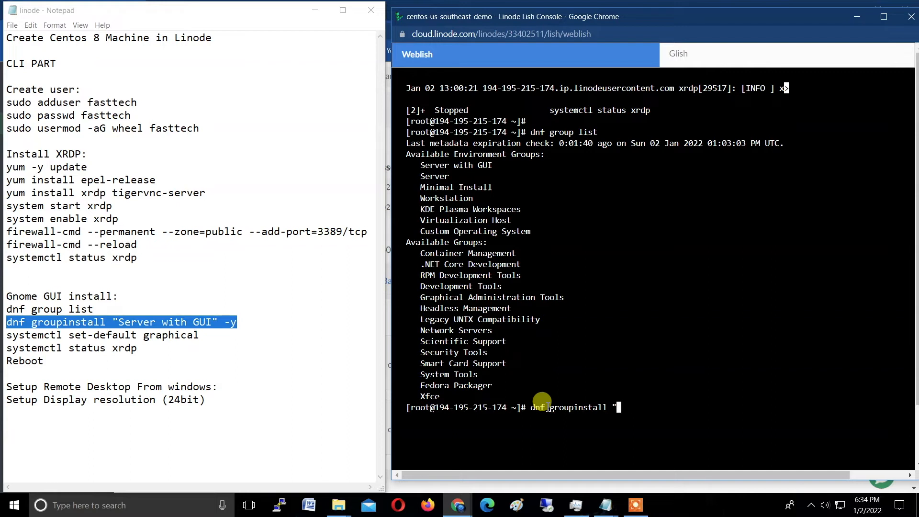
pyautogui.write('Server')
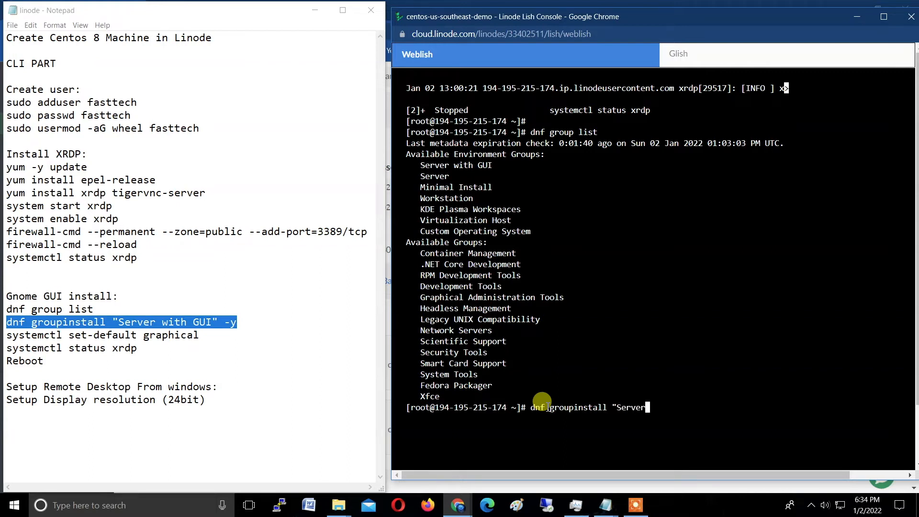
pyautogui.write('with')
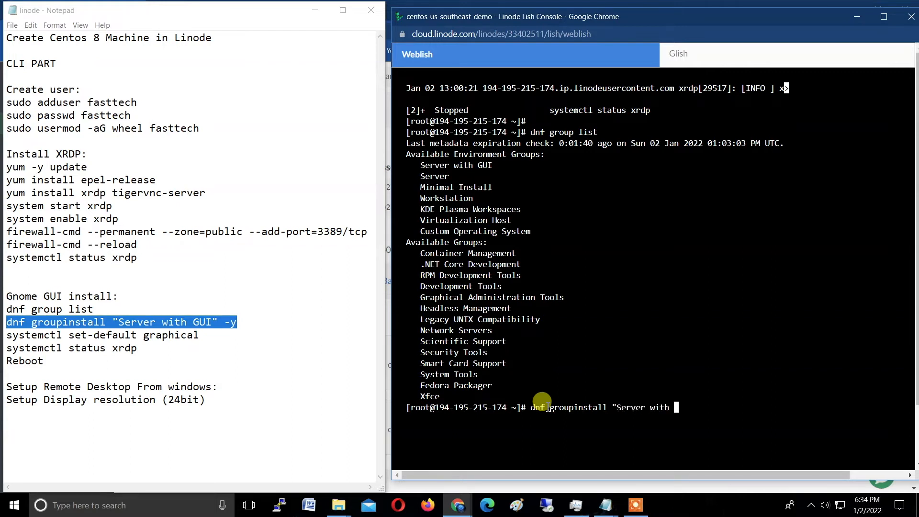
pyautogui.write('GUI":')
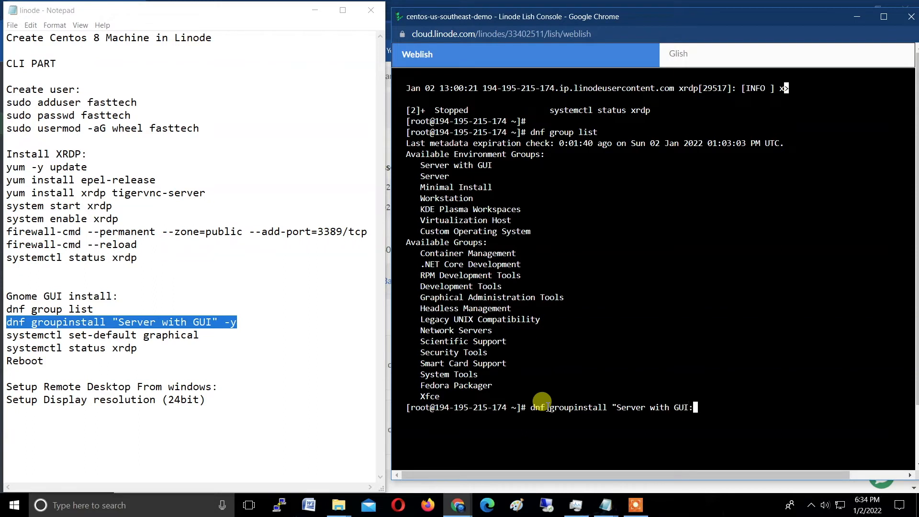
pyautogui.write('-')
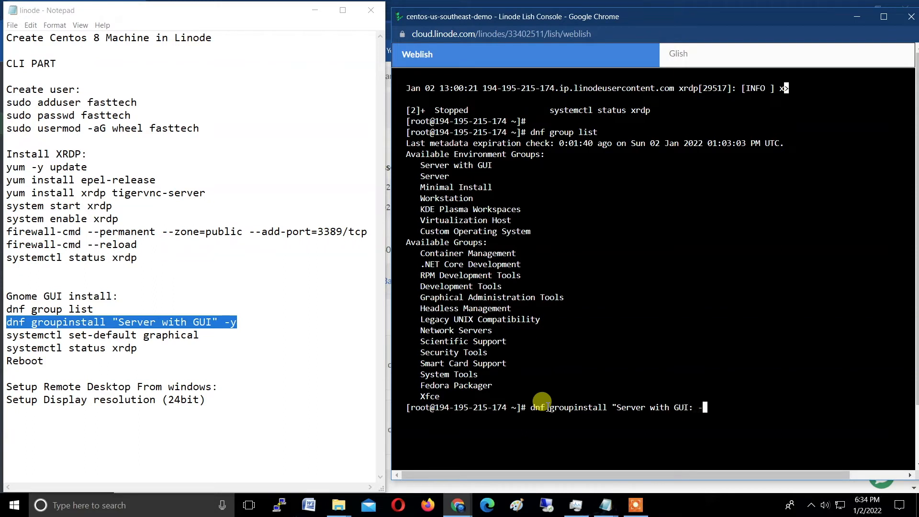
pyautogui.write('y')
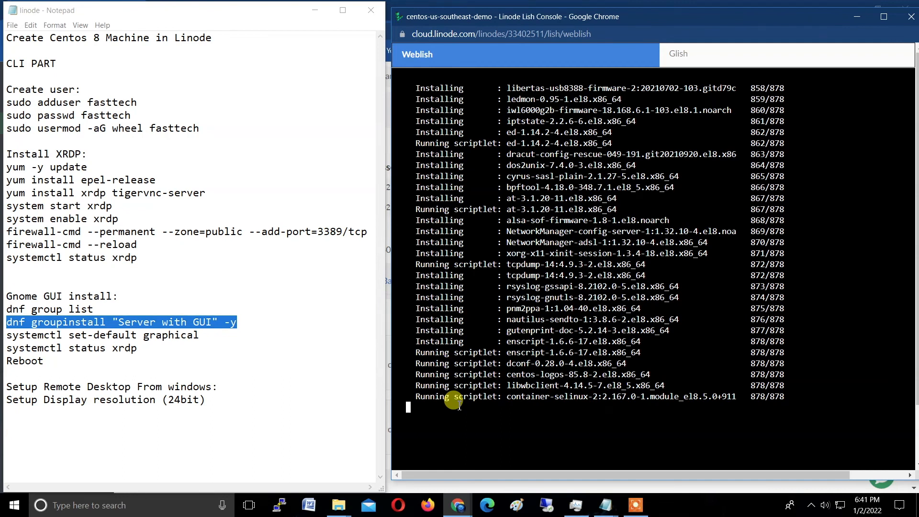
pyautogui.moveTo(702, 443)
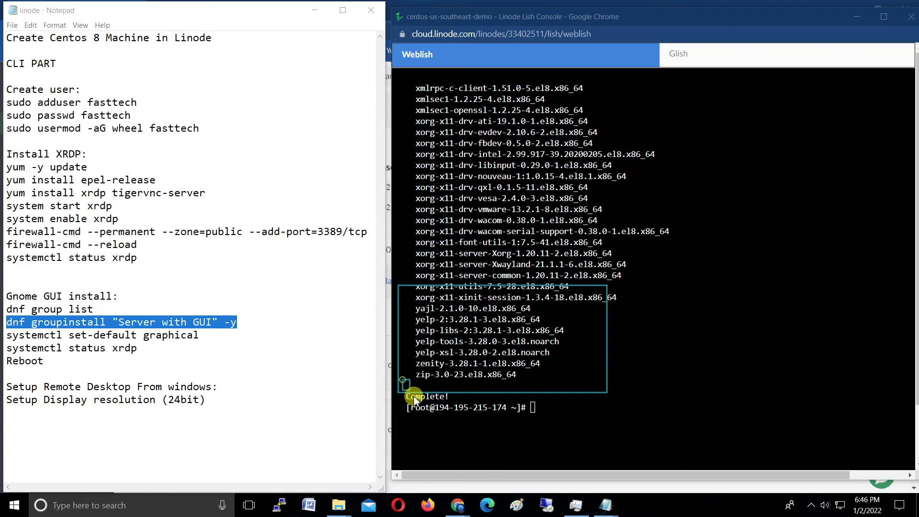
pyautogui.moveTo(282, 311)
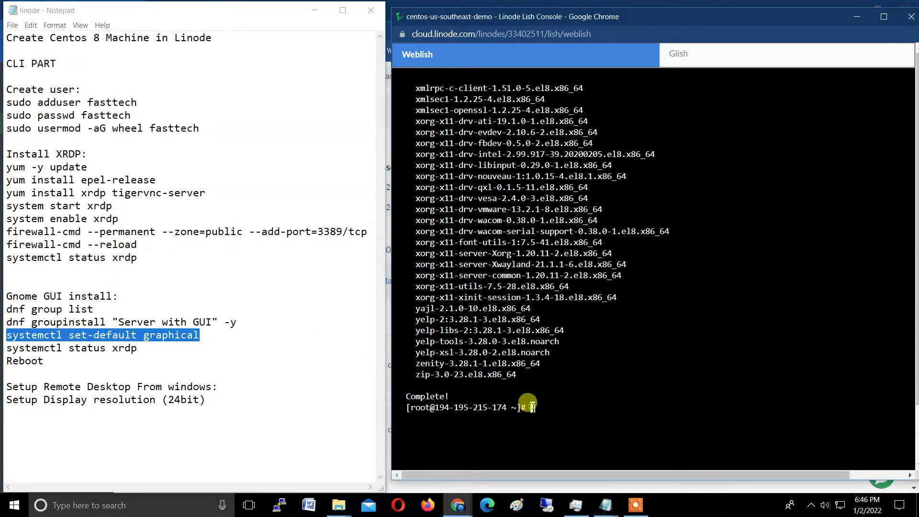
# - Set the default boot target with systemctl set-default graphical
pyautogui.write('systemctl set-def')
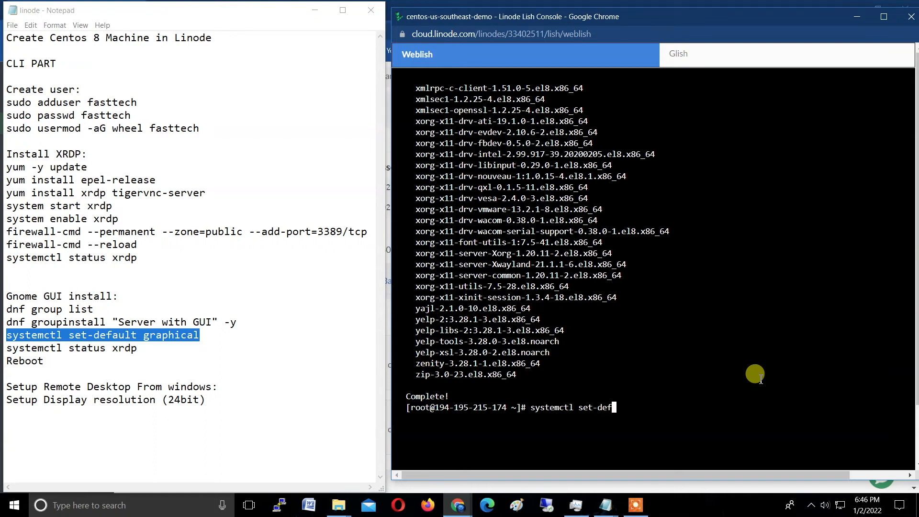
pyautogui.write('ault grap')
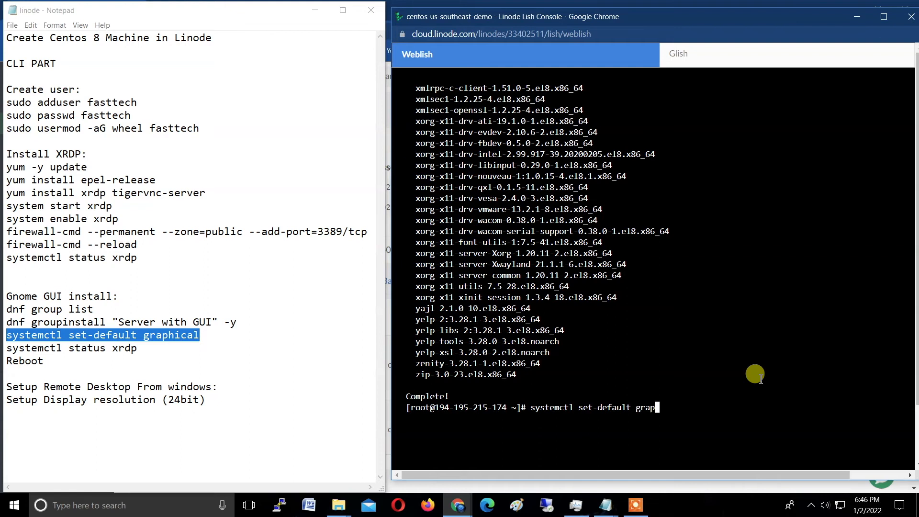
pyautogui.write('hical')
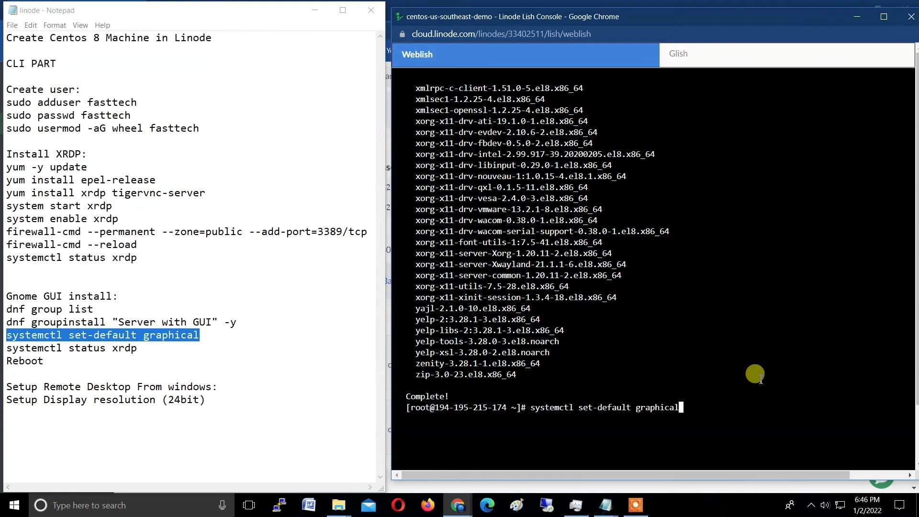
pyautogui.press('Return')
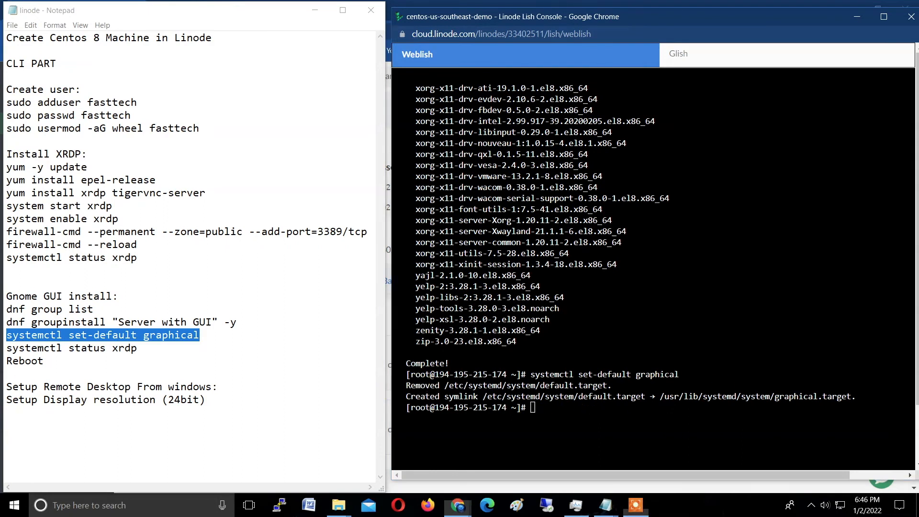
pyautogui.moveTo(376, 440)
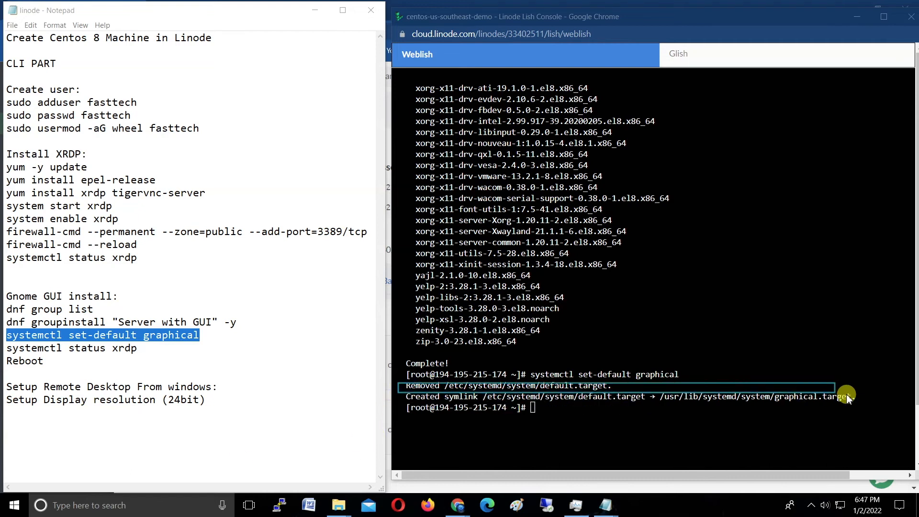
pyautogui.moveTo(636, 454)
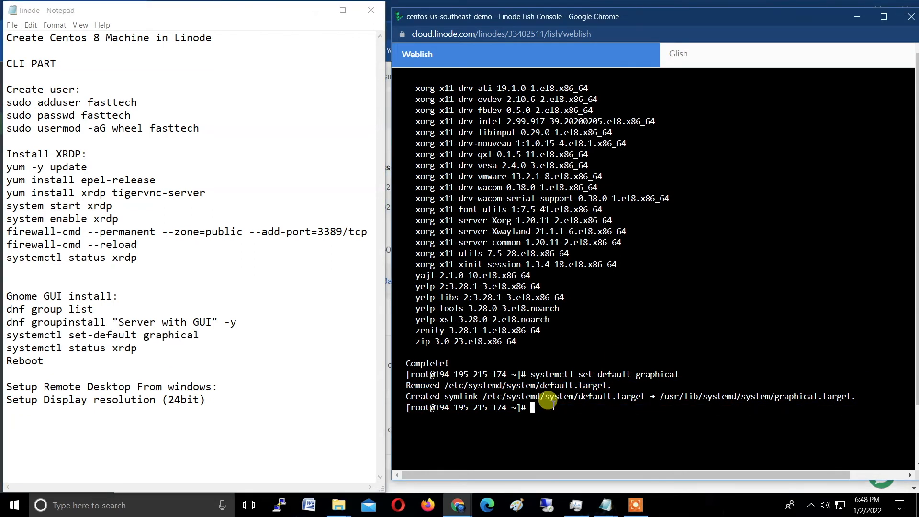
# - Start xrdp with systemctl start xrdp, then enable it at boot
pyautogui.write('systemctl')
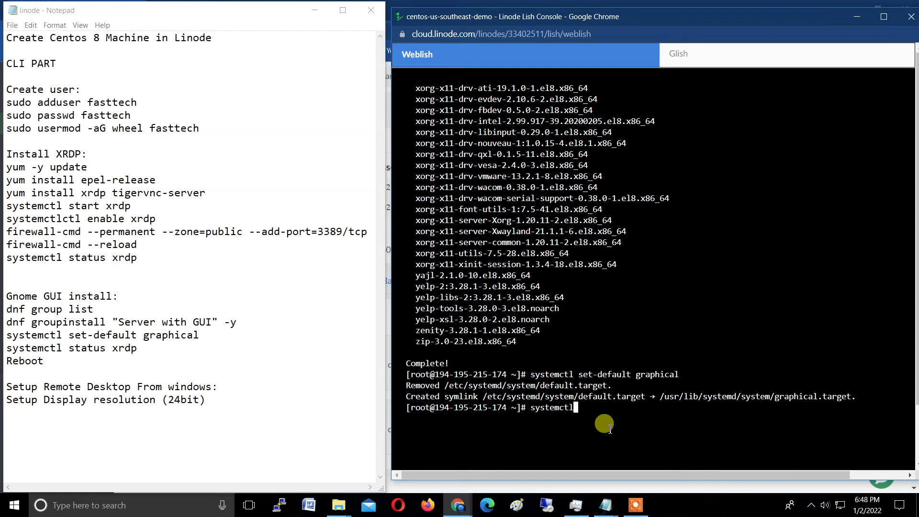
pyautogui.write('start')
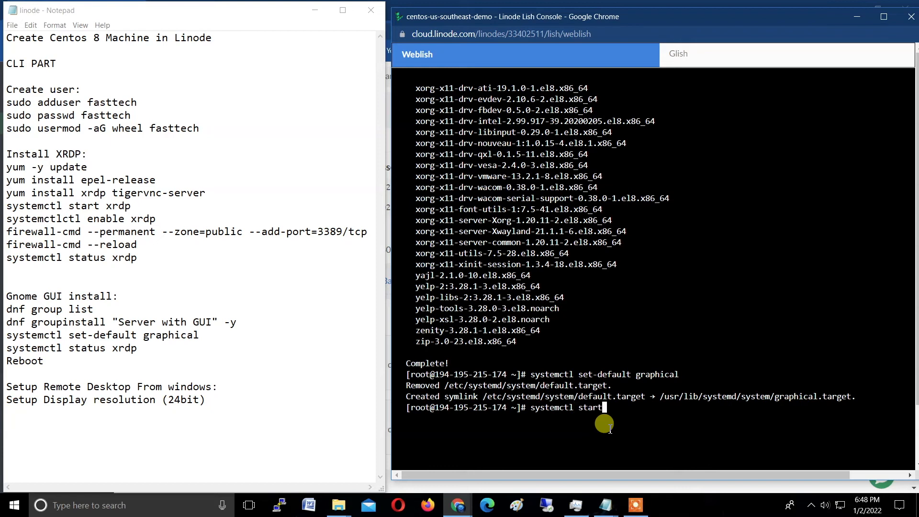
pyautogui.write('xrd')
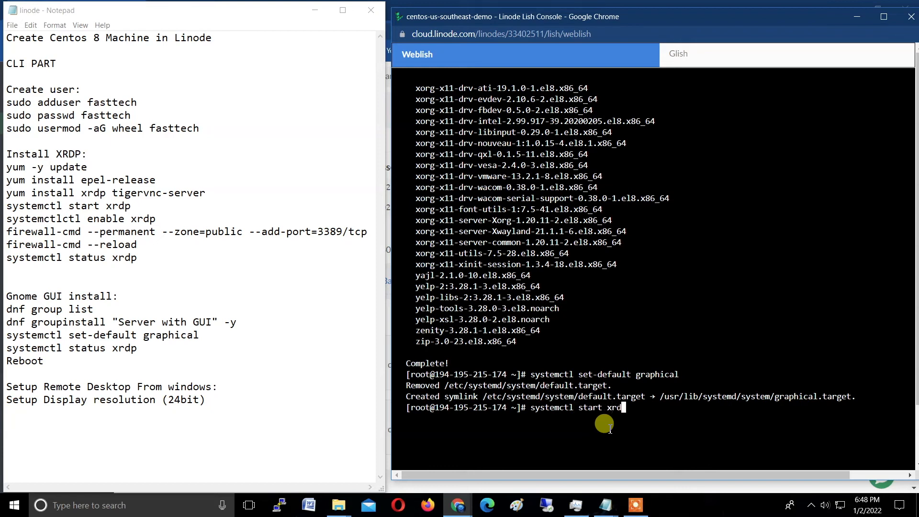
pyautogui.write('p')
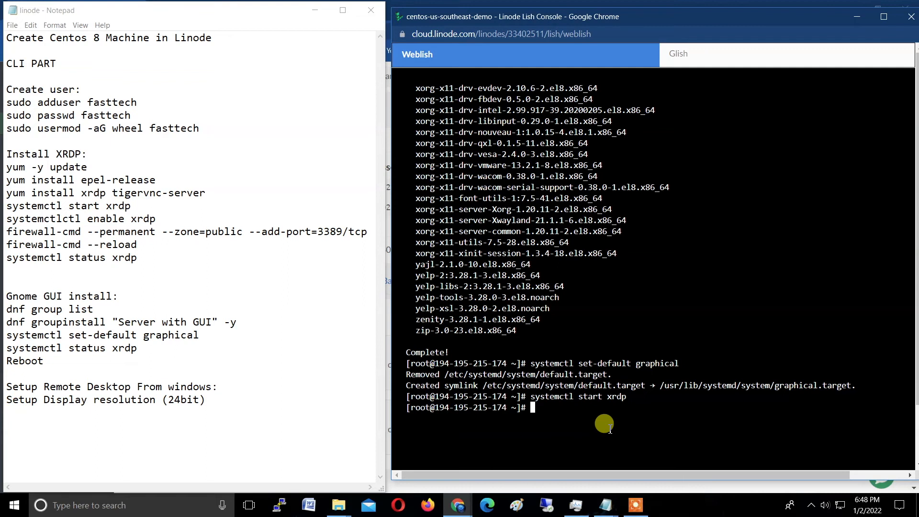
pyautogui.write('systemctl')
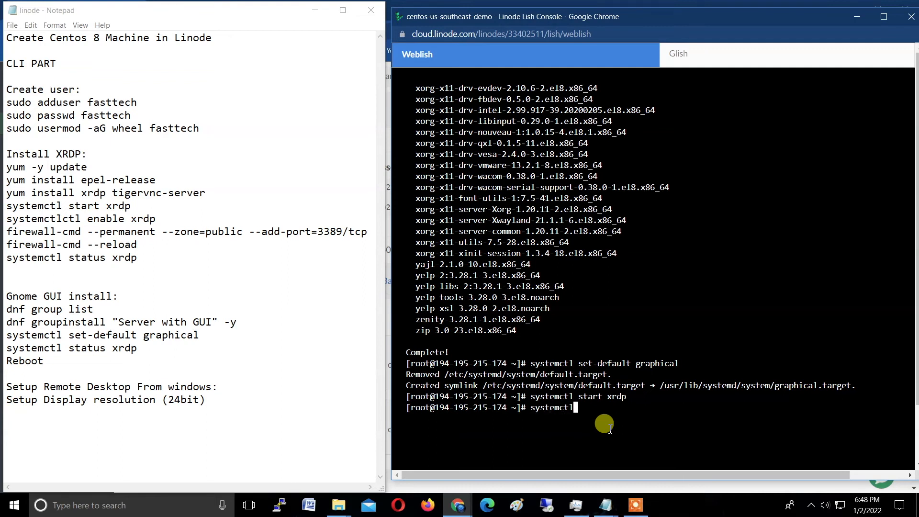
pyautogui.write('enable xrdp')
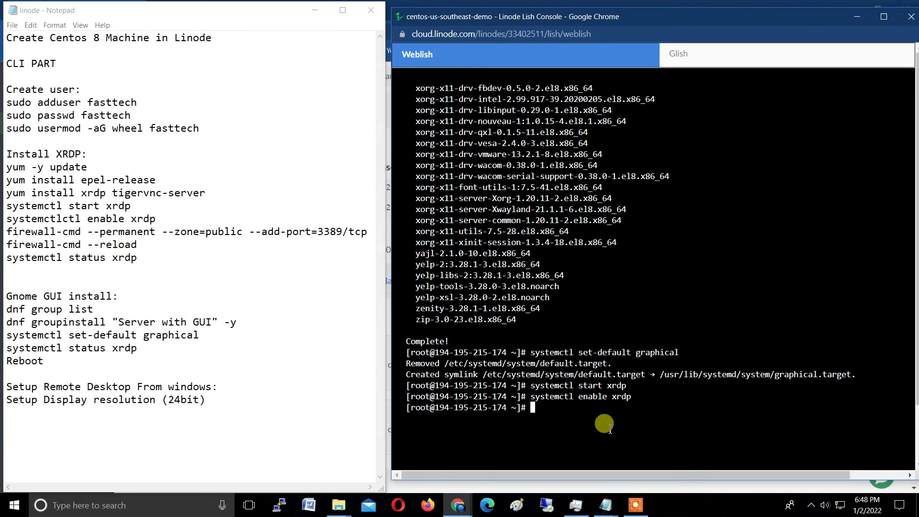
pyautogui.moveTo(618, 406)
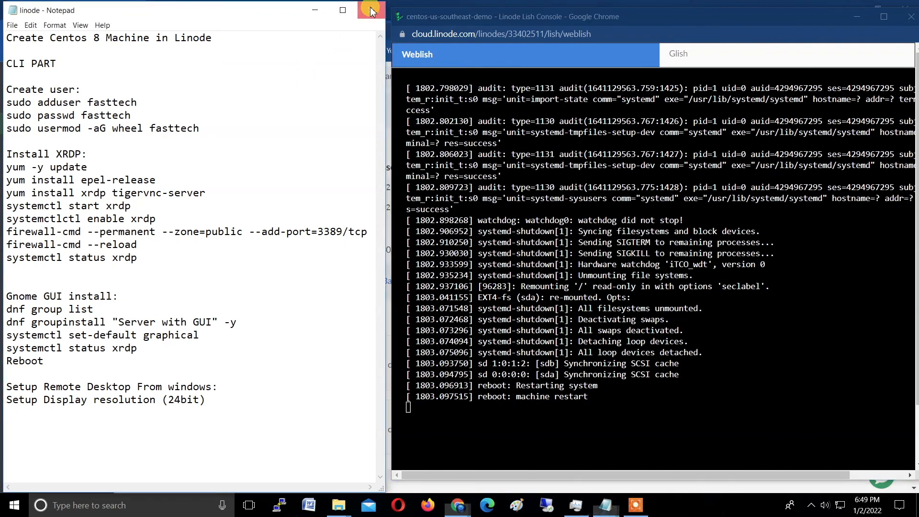
# - Move the notes window aside and review the reboot events in Notifications
pyautogui.click(370, 10)
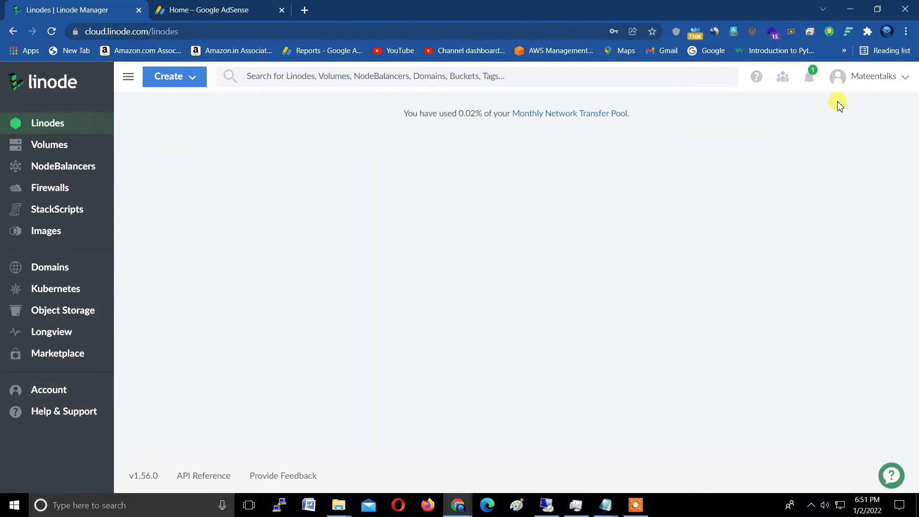
pyautogui.click(809, 76)
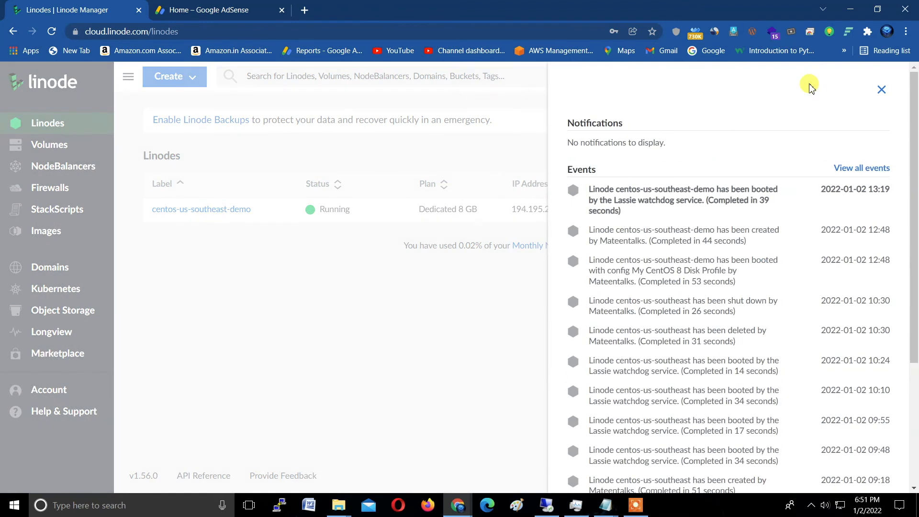
pyautogui.moveTo(733, 200)
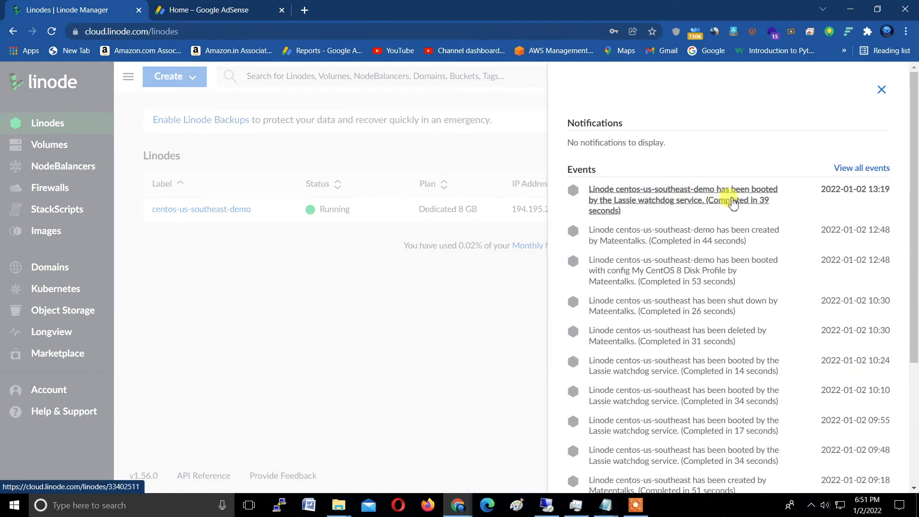
pyautogui.moveTo(697, 206)
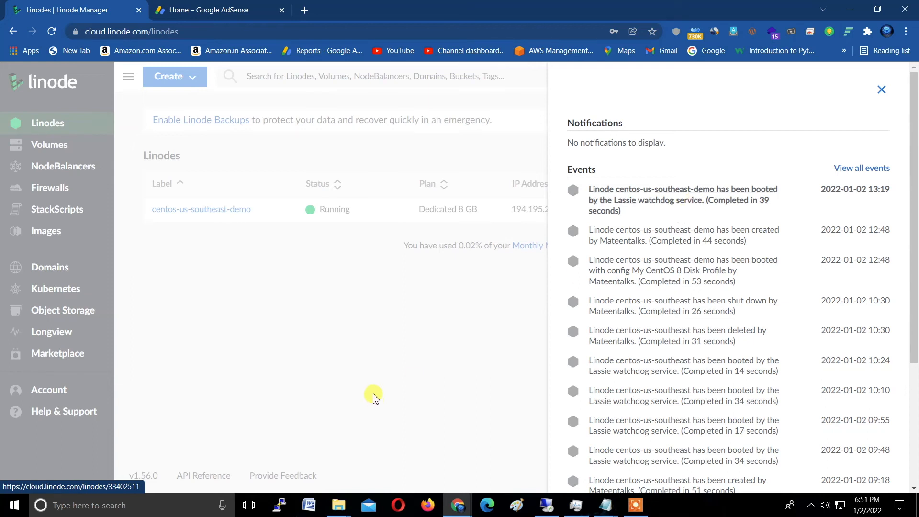
pyautogui.moveTo(879, 89)
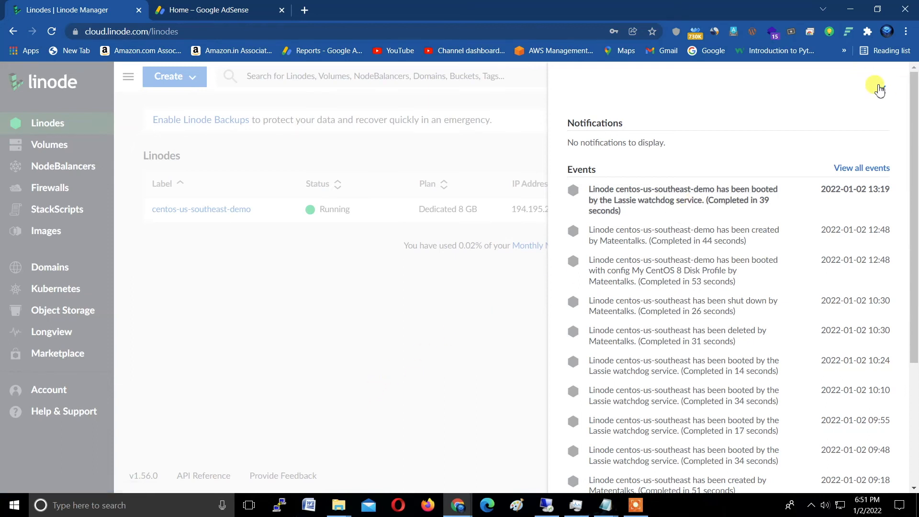
pyautogui.click(877, 87)
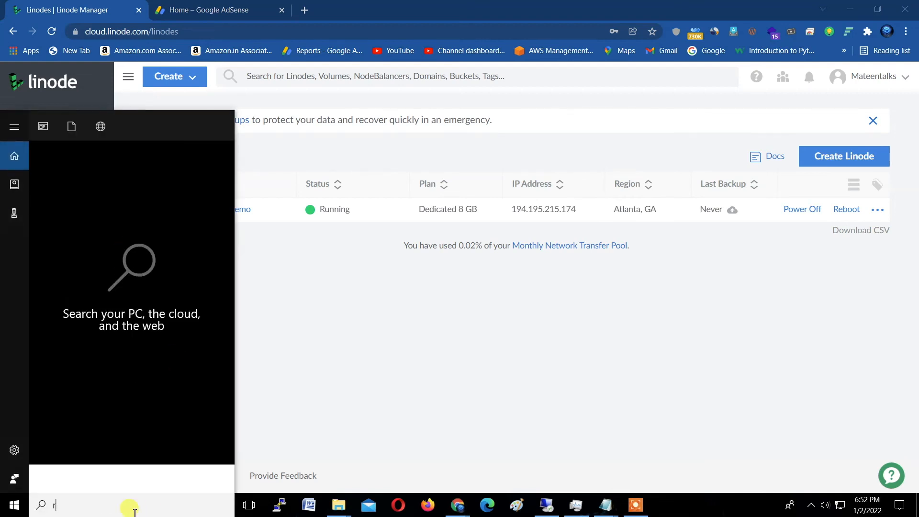
# - Launch Remote Desktop Connection and enter 194.195.215.174 as the computer address
pyautogui.write('dp')
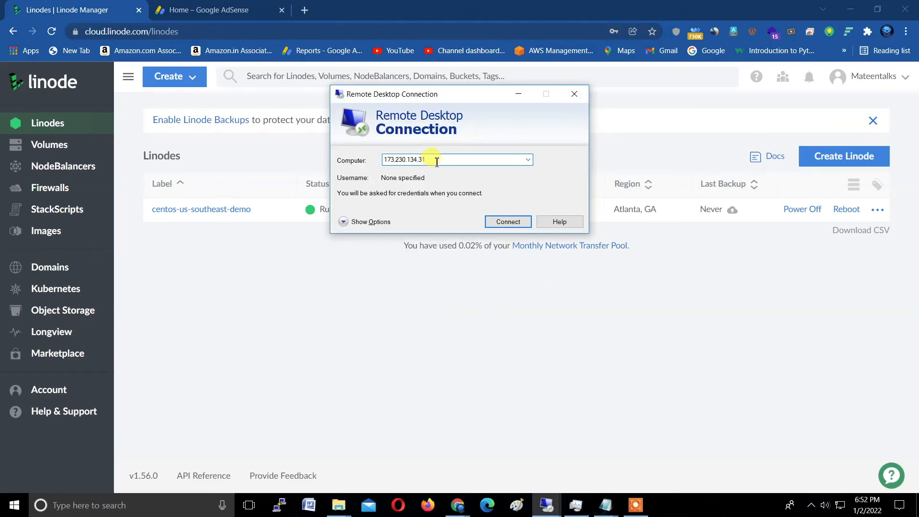
pyautogui.tripleClick(457, 159)
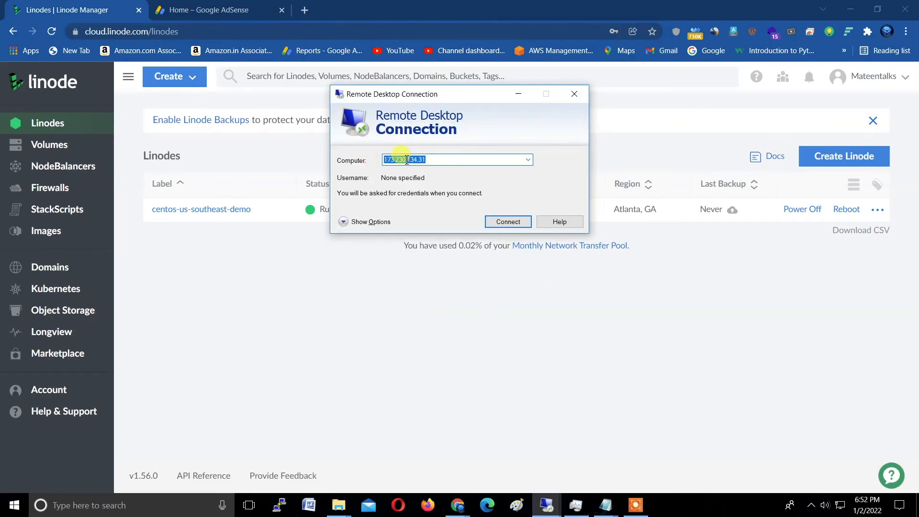
pyautogui.write('194.195.215.174')
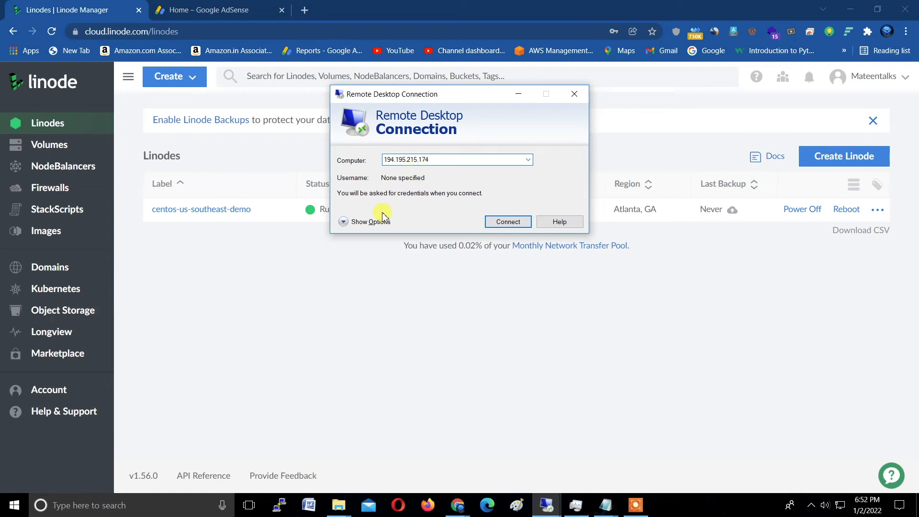
# - Set colour depth to True Colour (24 bit) and connect, reaching the certificate warning
pyautogui.click(369, 221)
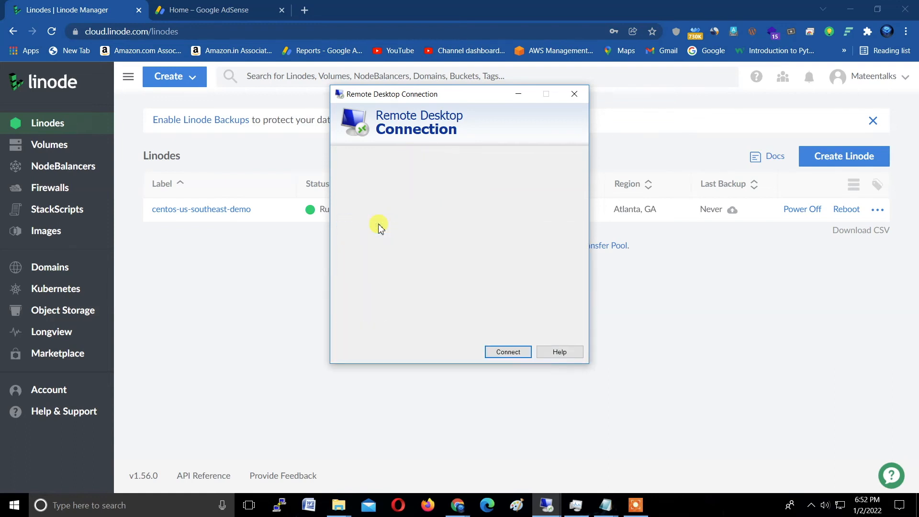
pyautogui.click(360, 352)
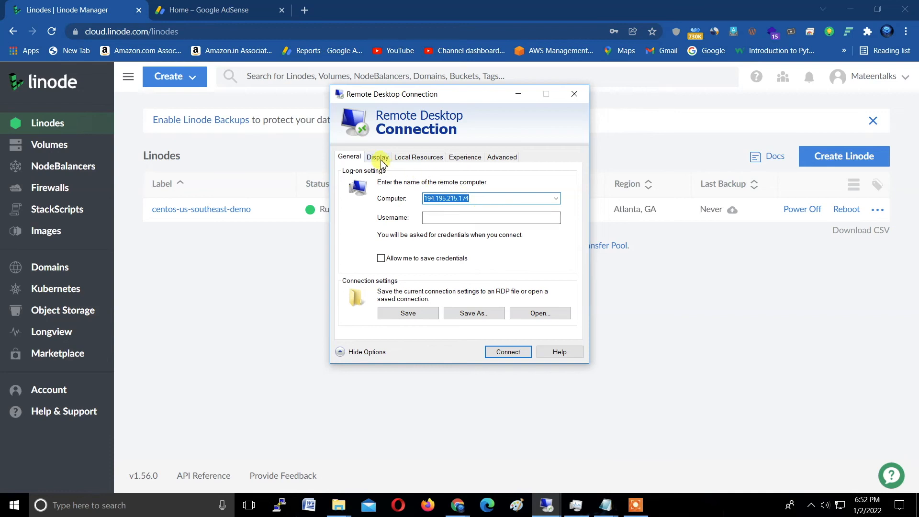
pyautogui.click(378, 157)
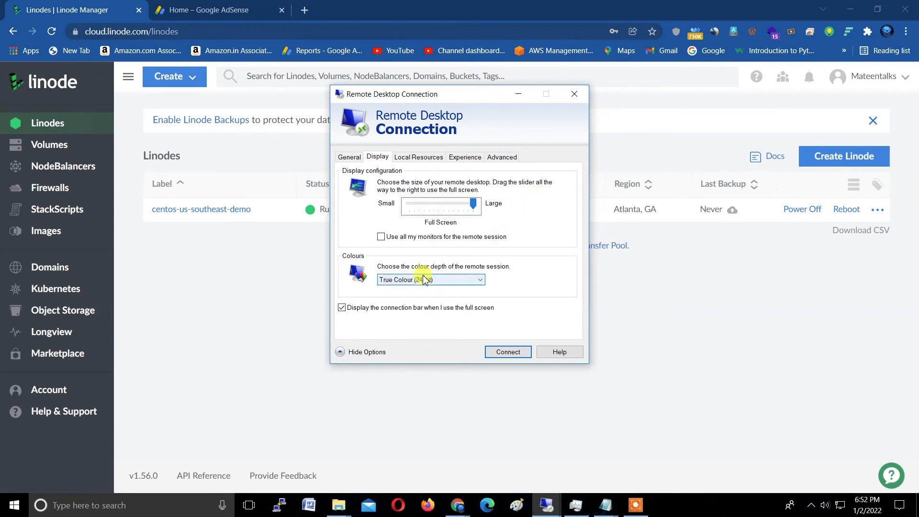
pyautogui.click(429, 279)
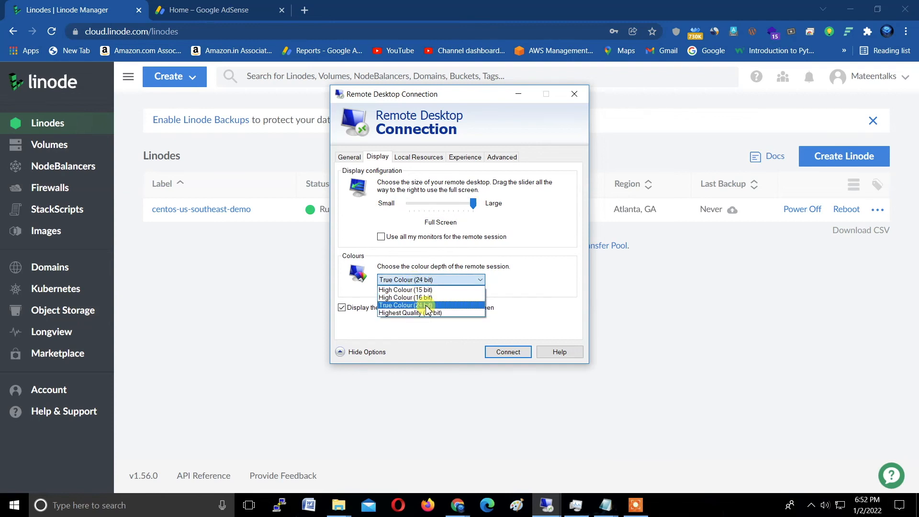
pyautogui.click(348, 157)
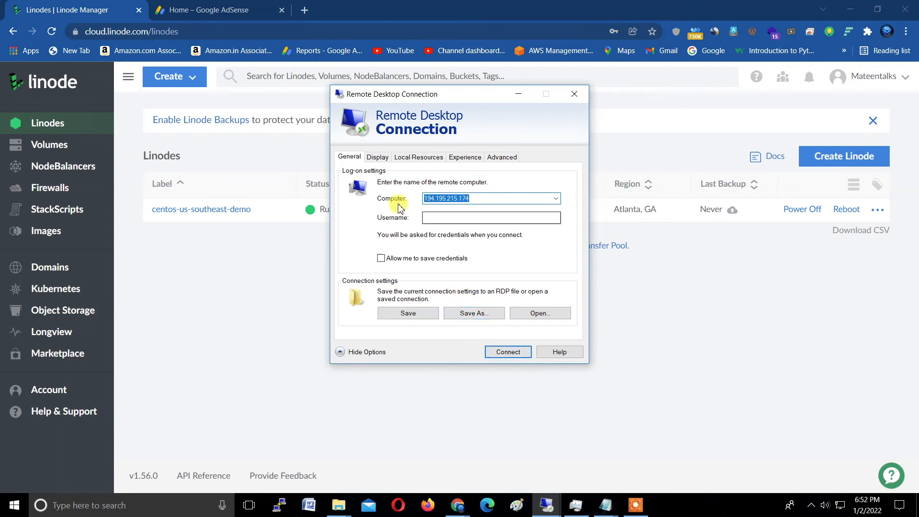
pyautogui.click(507, 352)
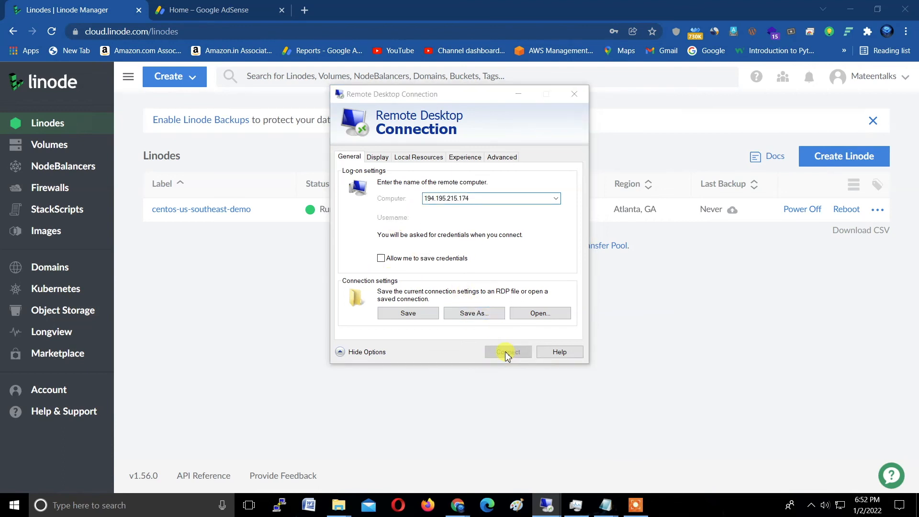
pyautogui.click(507, 351)
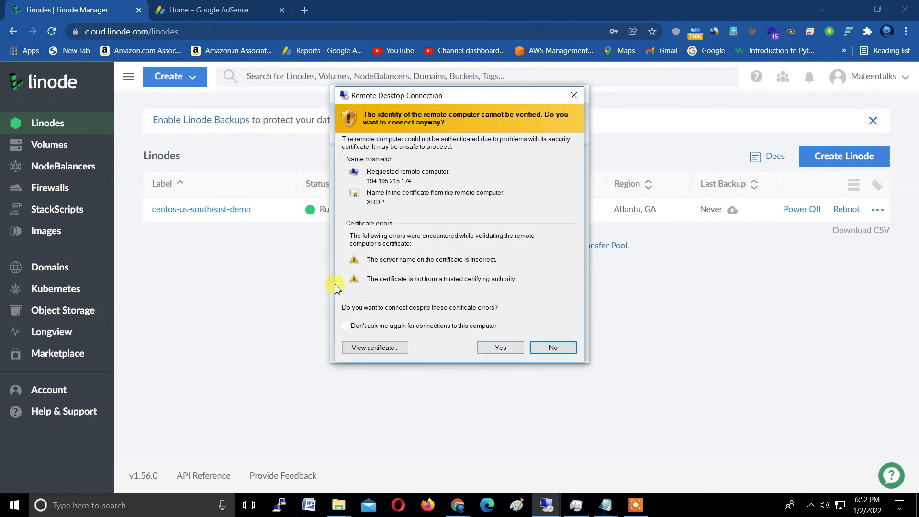
# - Accept the unverified certificate and log in to the Xvnc session as fasttech
pyautogui.click(499, 347)
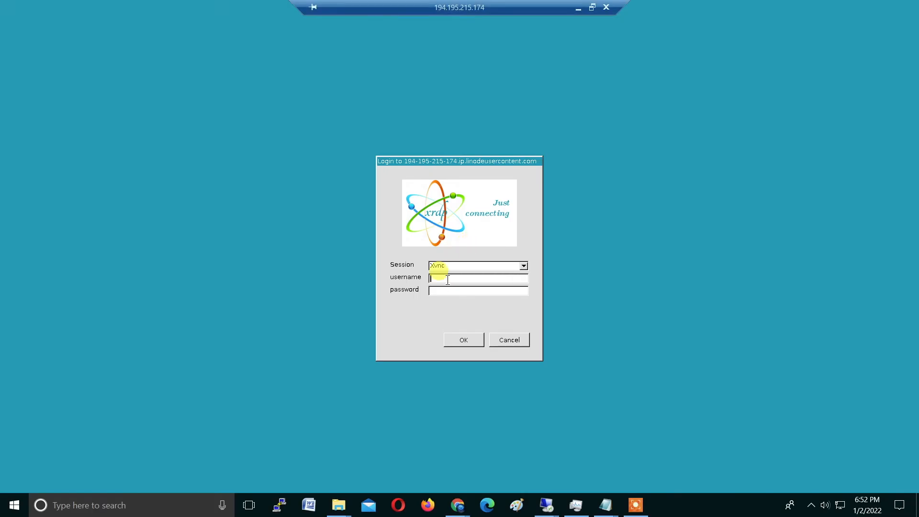
pyautogui.write('fasttech')
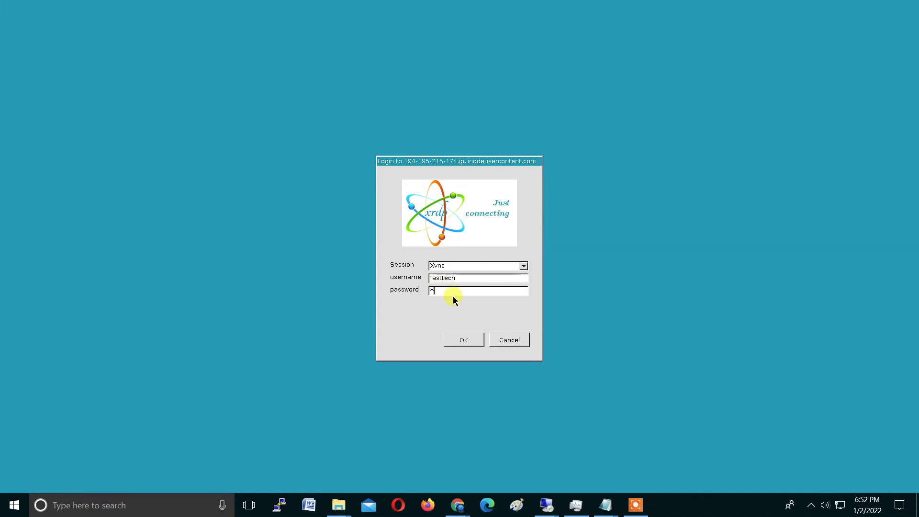
pyautogui.write('***')
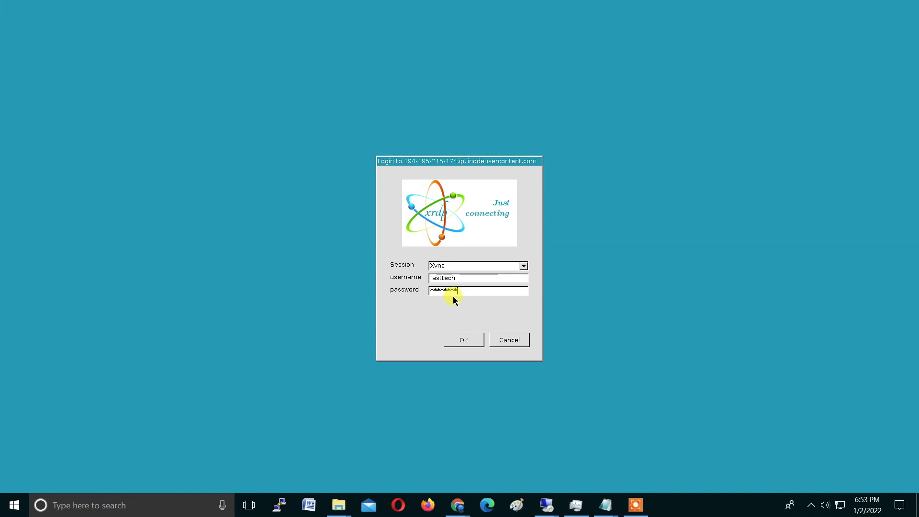
pyautogui.click(463, 339)
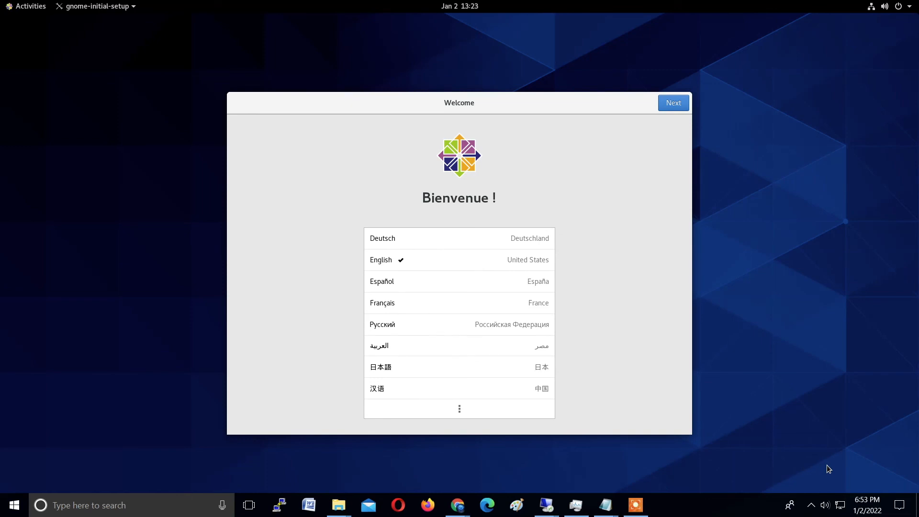
# - Authorize setting the system timezone with the account password
pyautogui.click(673, 103)
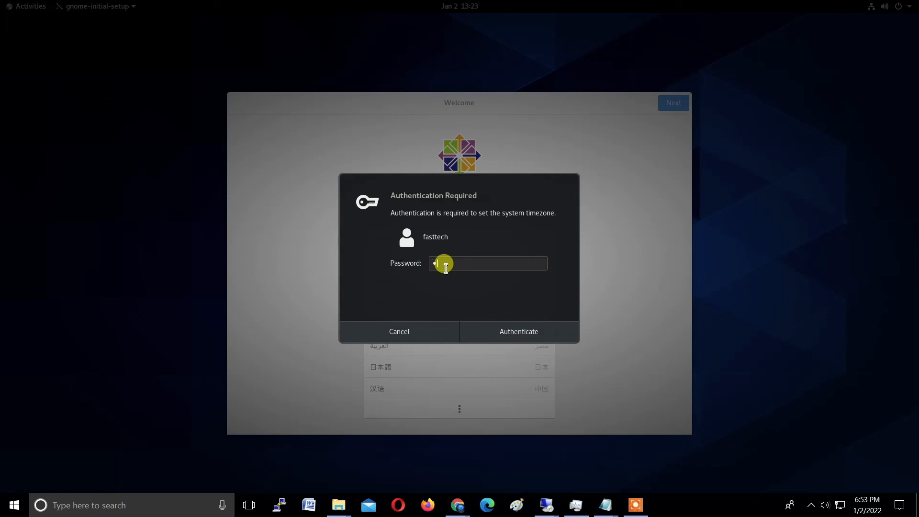
pyautogui.write('password')
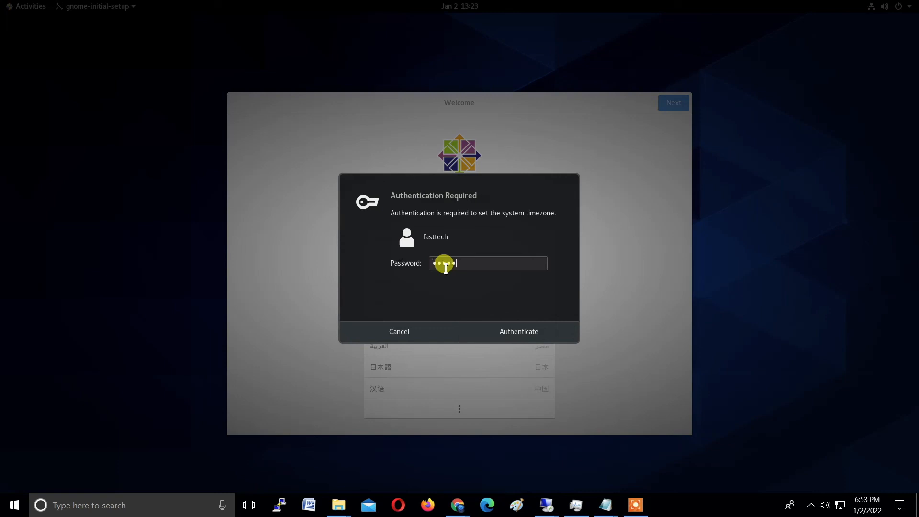
pyautogui.click(517, 331)
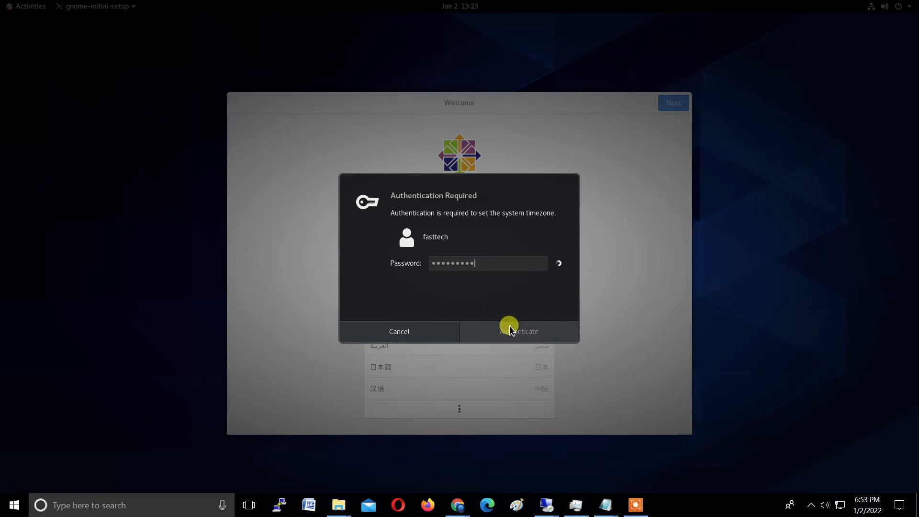
pyautogui.moveTo(521, 343)
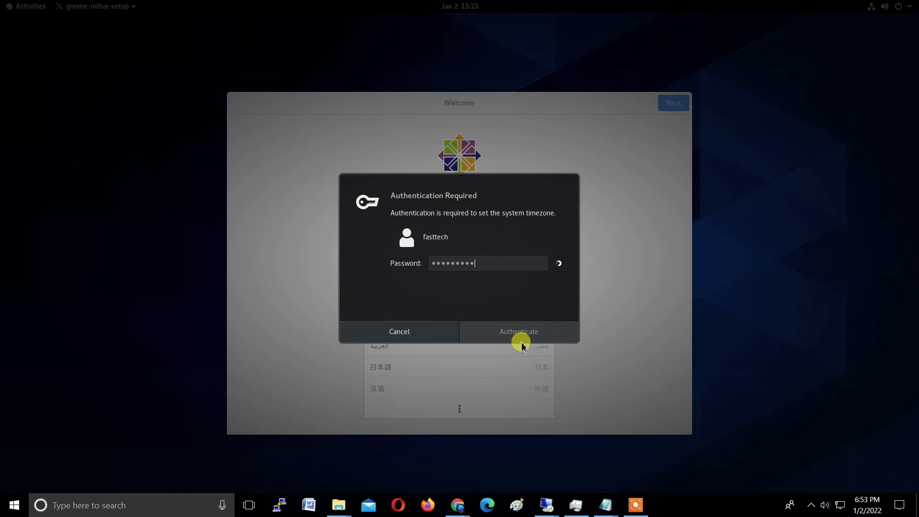
pyautogui.click(518, 331)
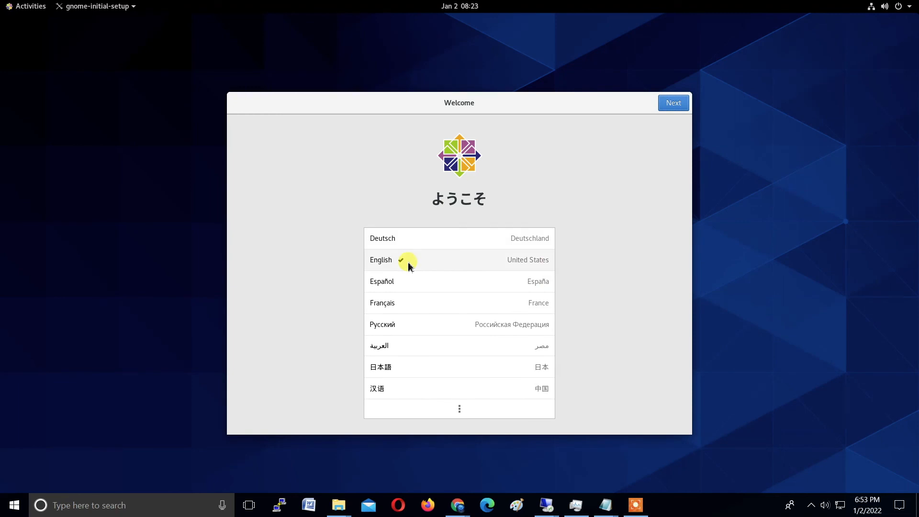
# - Keep English, default keyboard and location services, skip online accounts, and start using CentOS
pyautogui.click(673, 102)
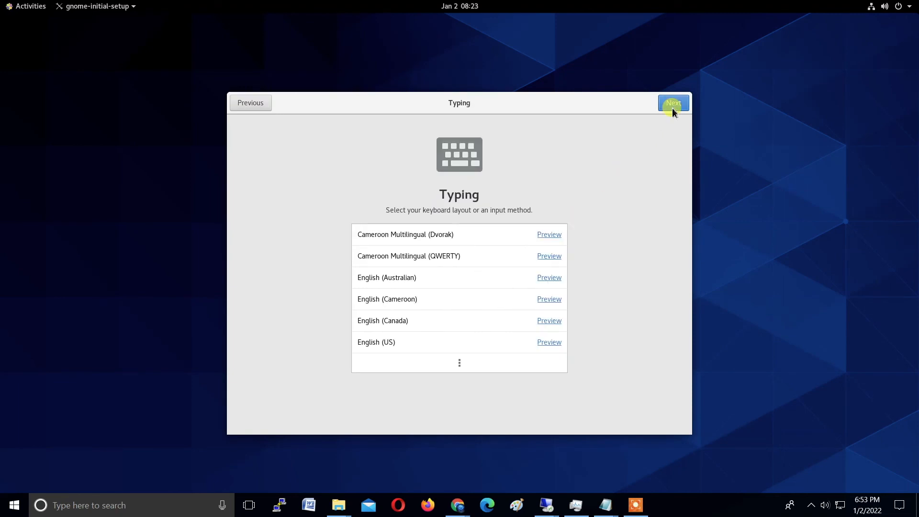
pyautogui.click(673, 103)
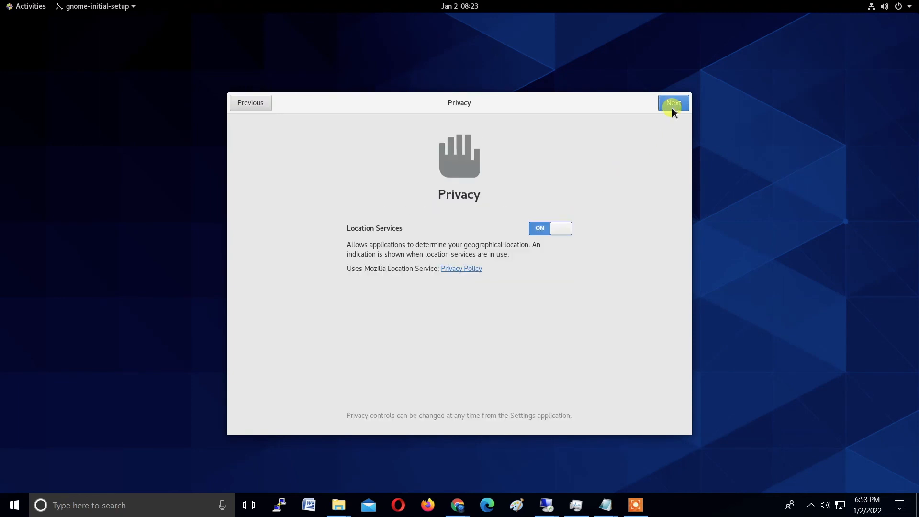
pyautogui.click(673, 102)
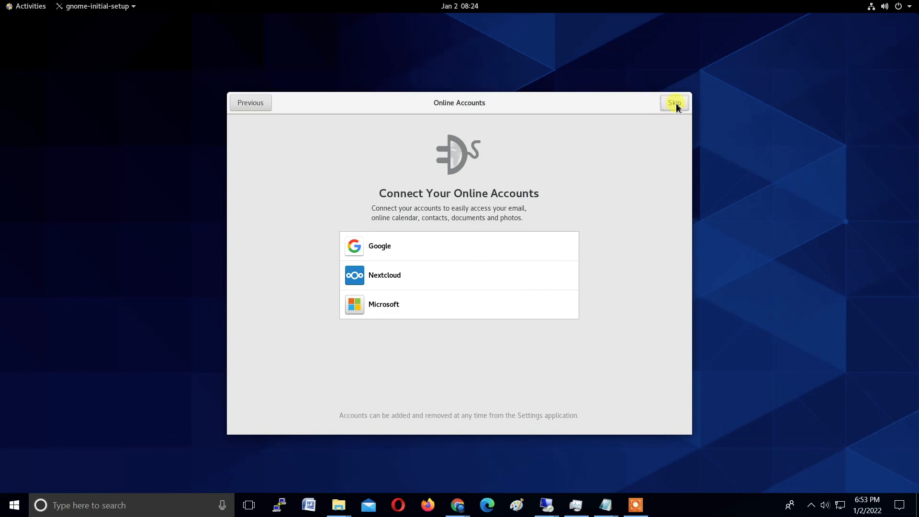
pyautogui.click(674, 103)
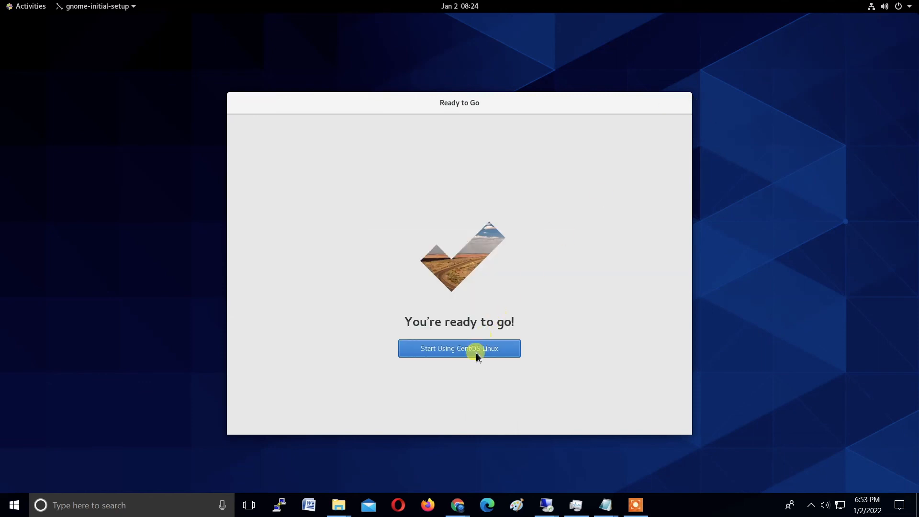
pyautogui.click(459, 348)
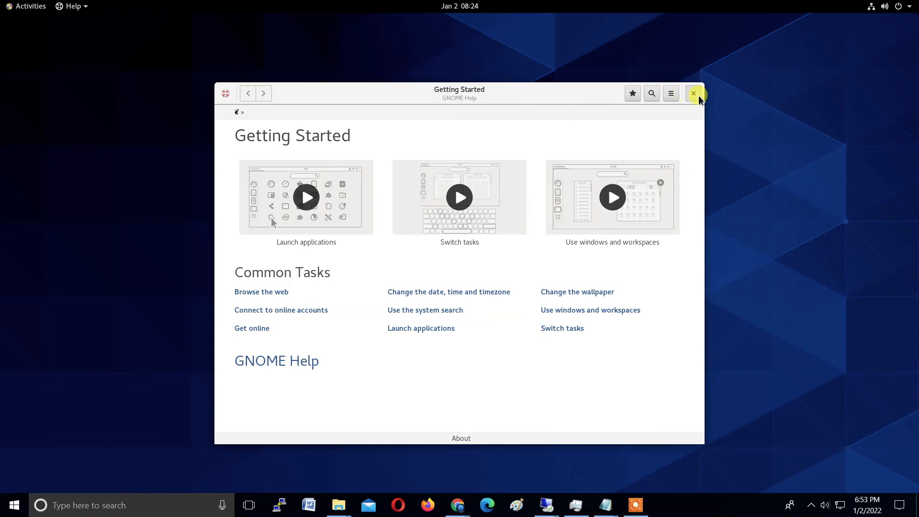
# - Close Getting Started help and set a solid dark green-grey colour in Settings > Background
pyautogui.click(693, 93)
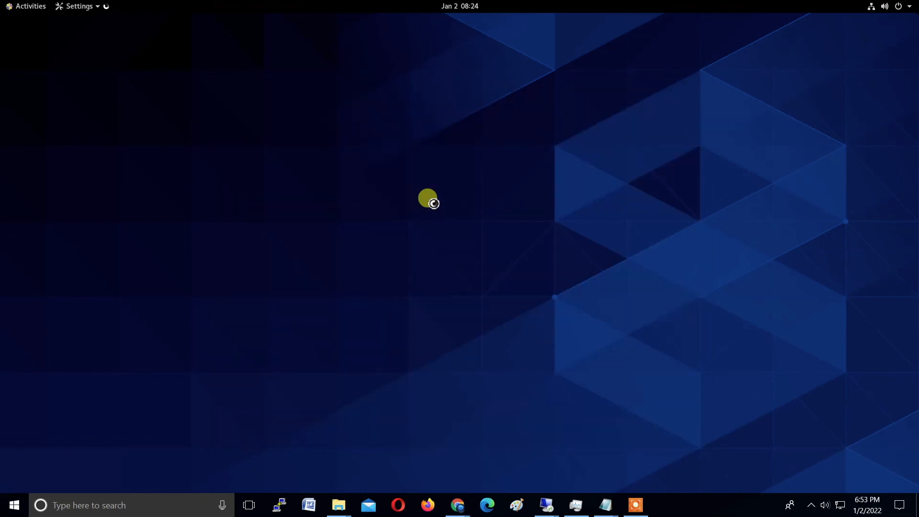
pyautogui.click(76, 6)
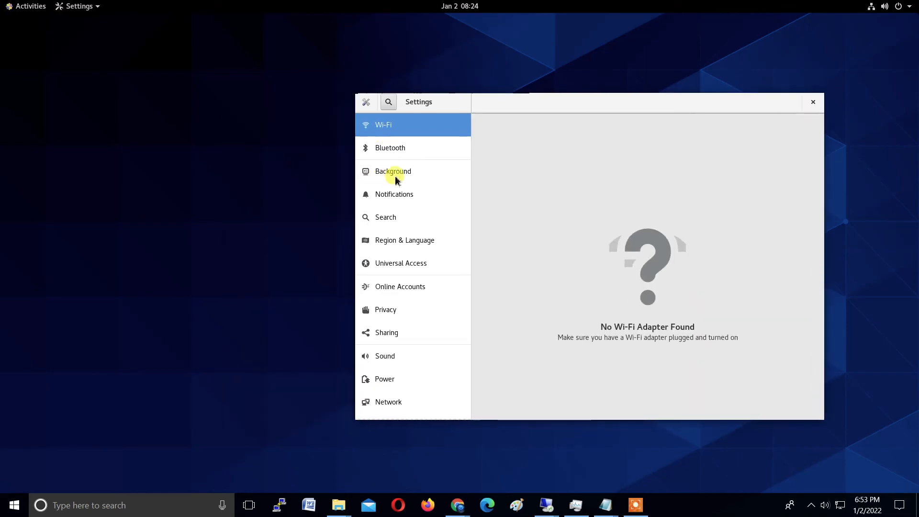
pyautogui.click(393, 171)
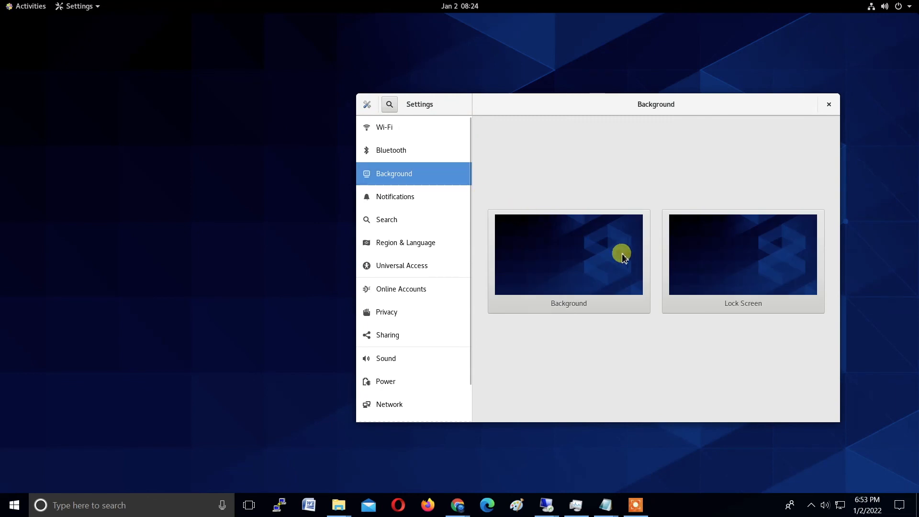
pyautogui.moveTo(699, 196)
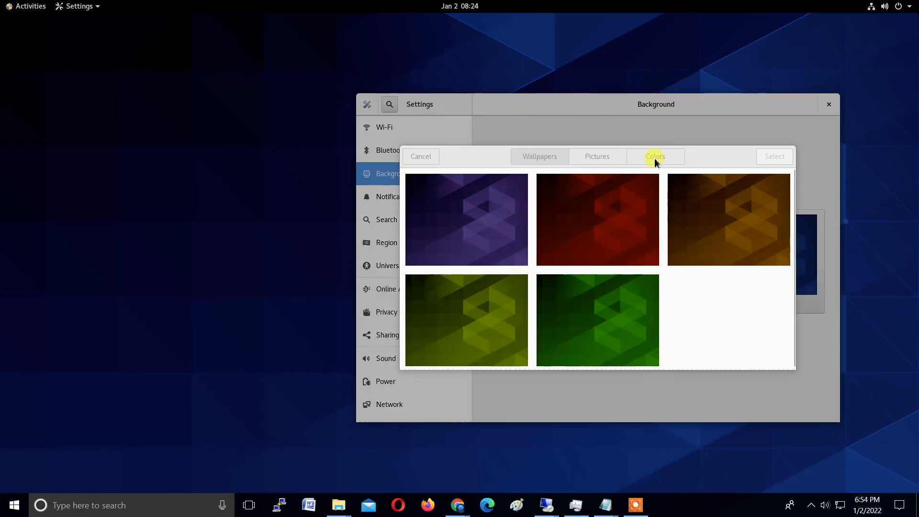
pyautogui.click(655, 156)
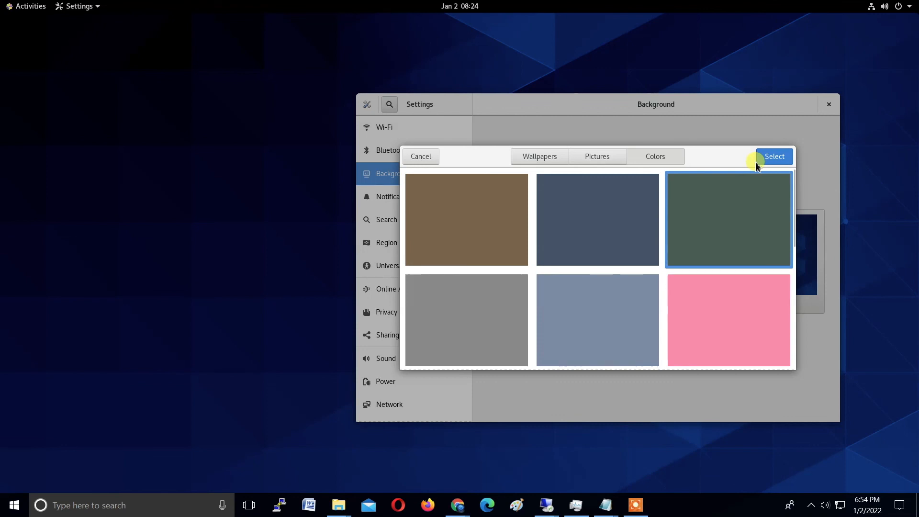
pyautogui.moveTo(723, 190)
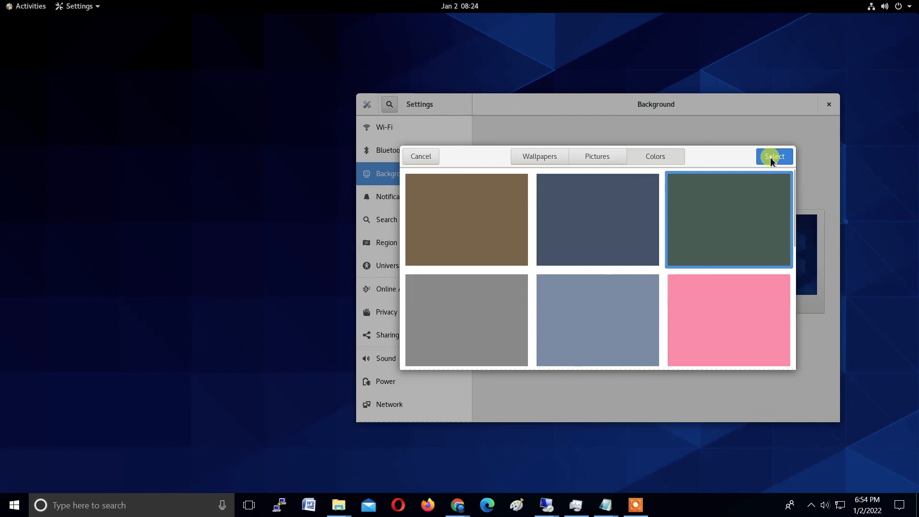
pyautogui.click(774, 157)
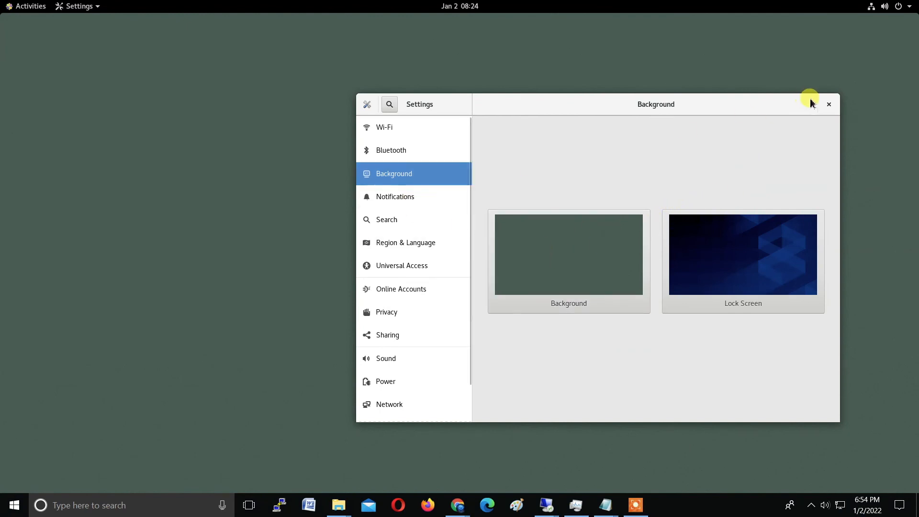
pyautogui.moveTo(707, 133)
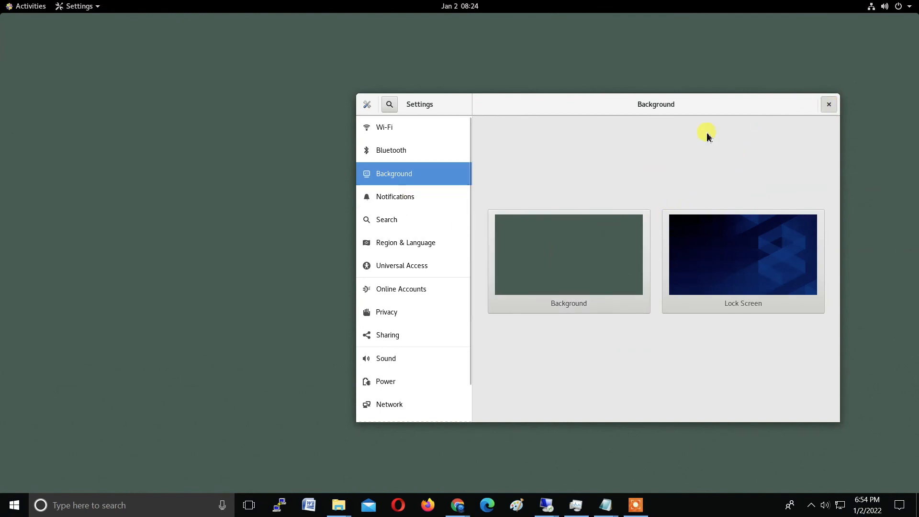
pyautogui.moveTo(682, 145)
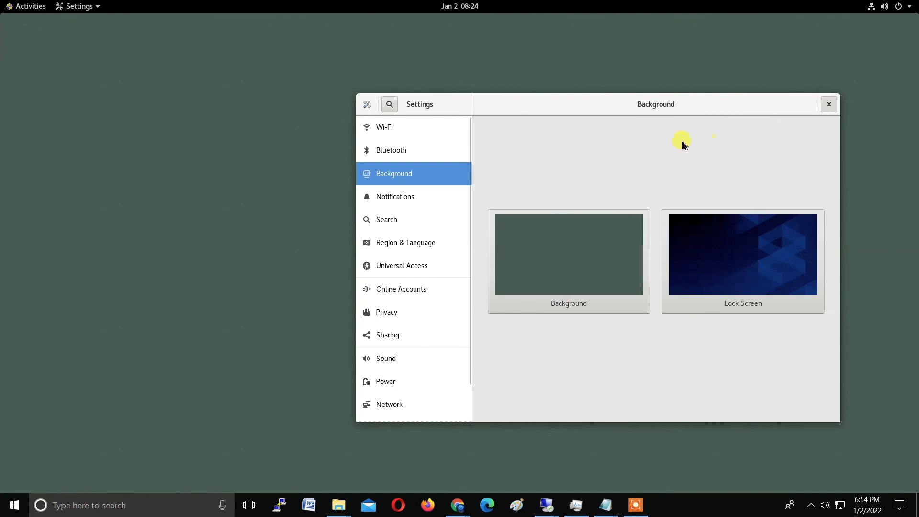
pyautogui.moveTo(293, 195)
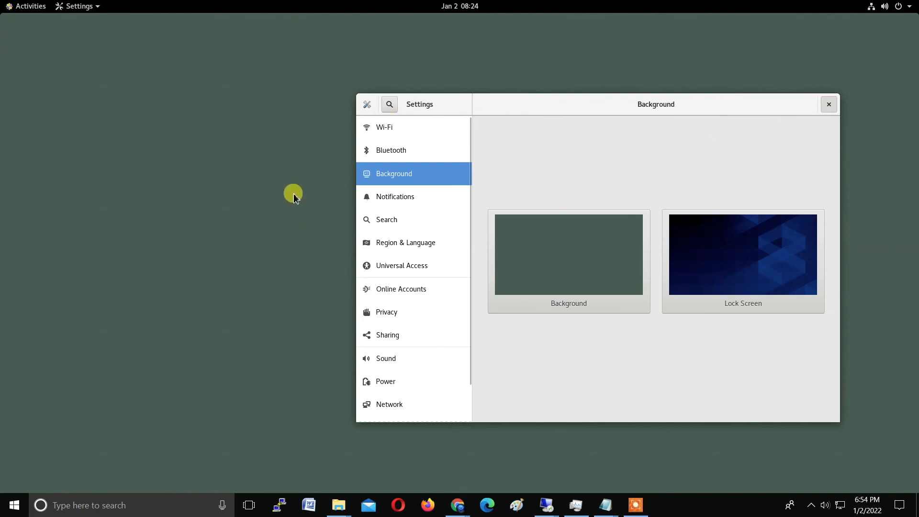